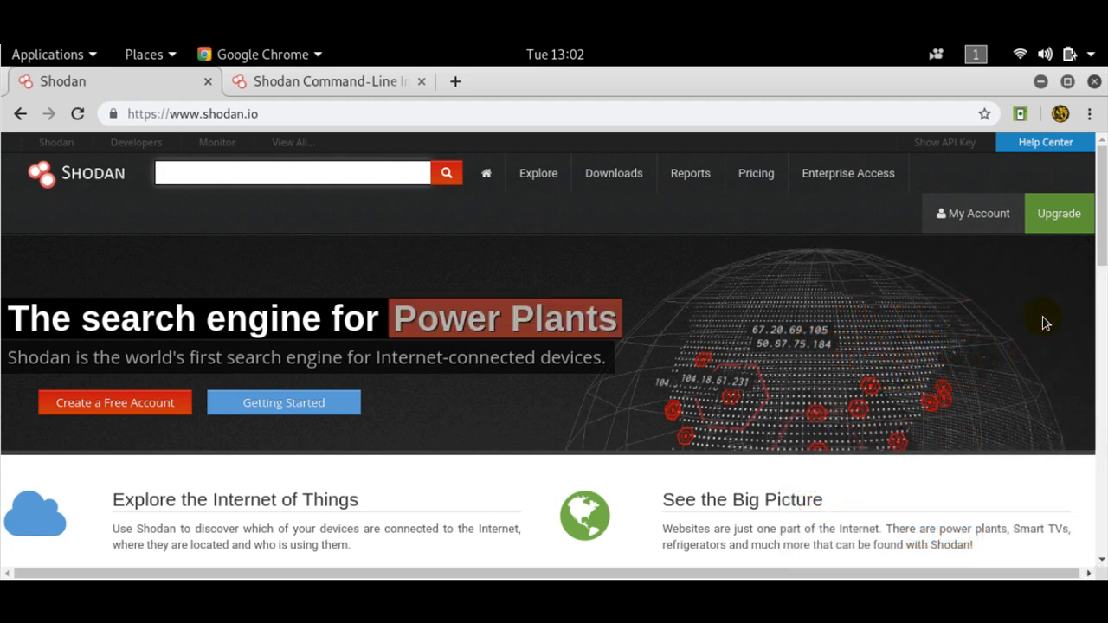
Open the Shodan Command-Line Interface tab and scroll to its install, upgrade and API-key commands
click(292, 173)
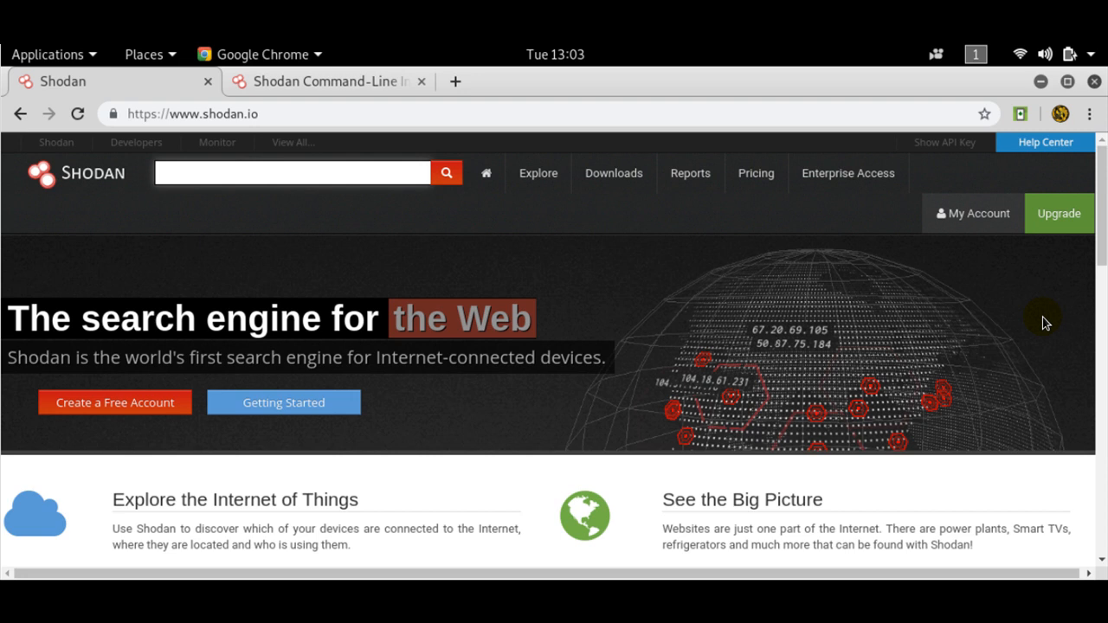
click(292, 172)
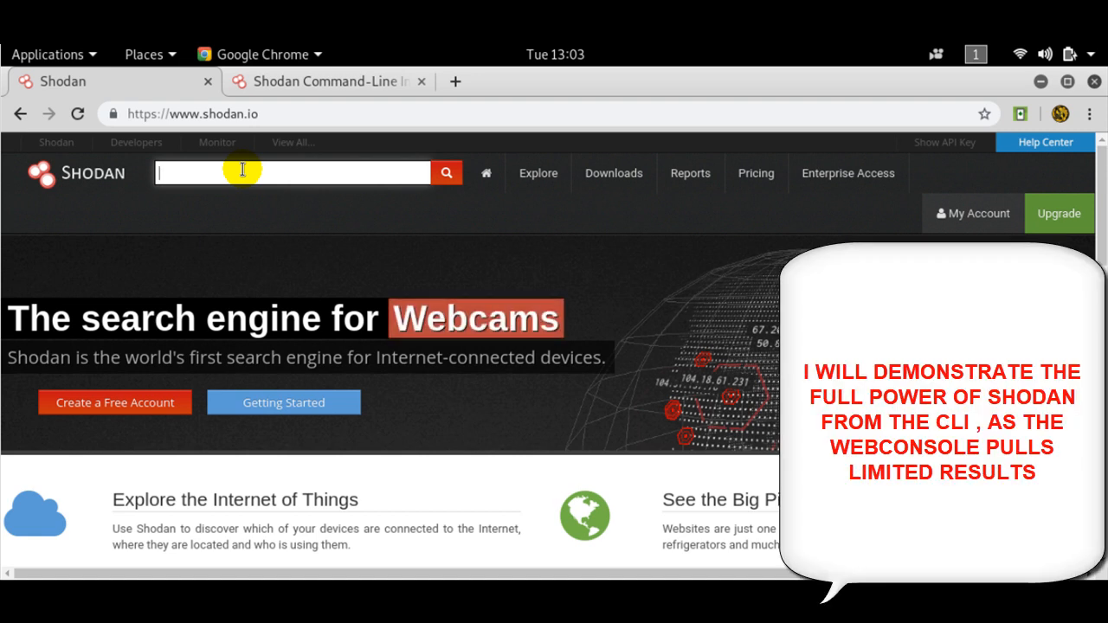
click(325, 80)
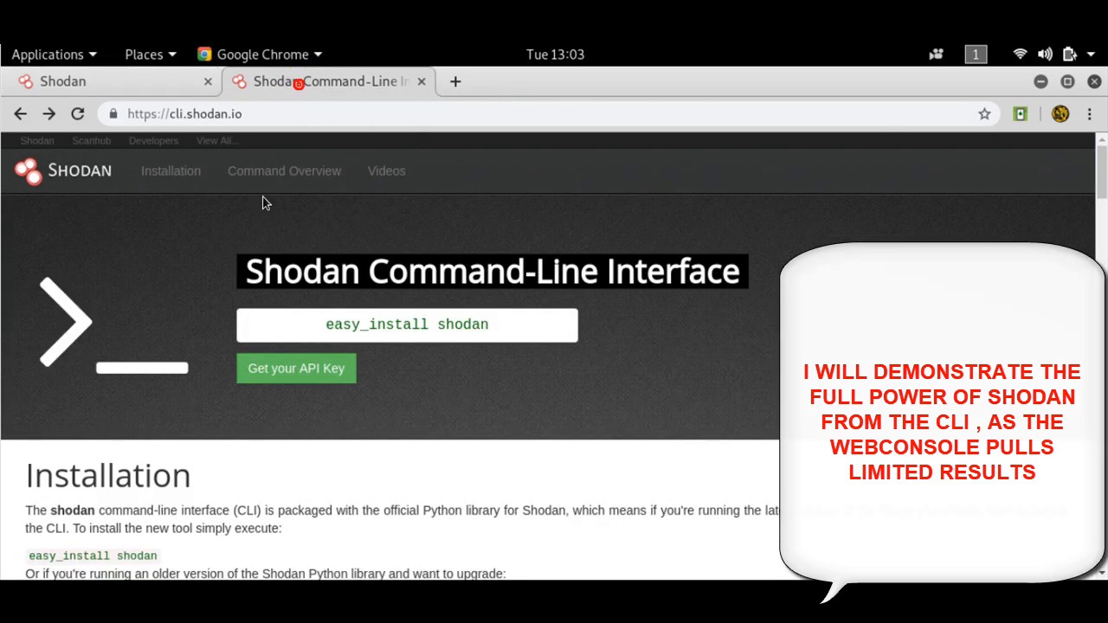
scroll(down, 3)
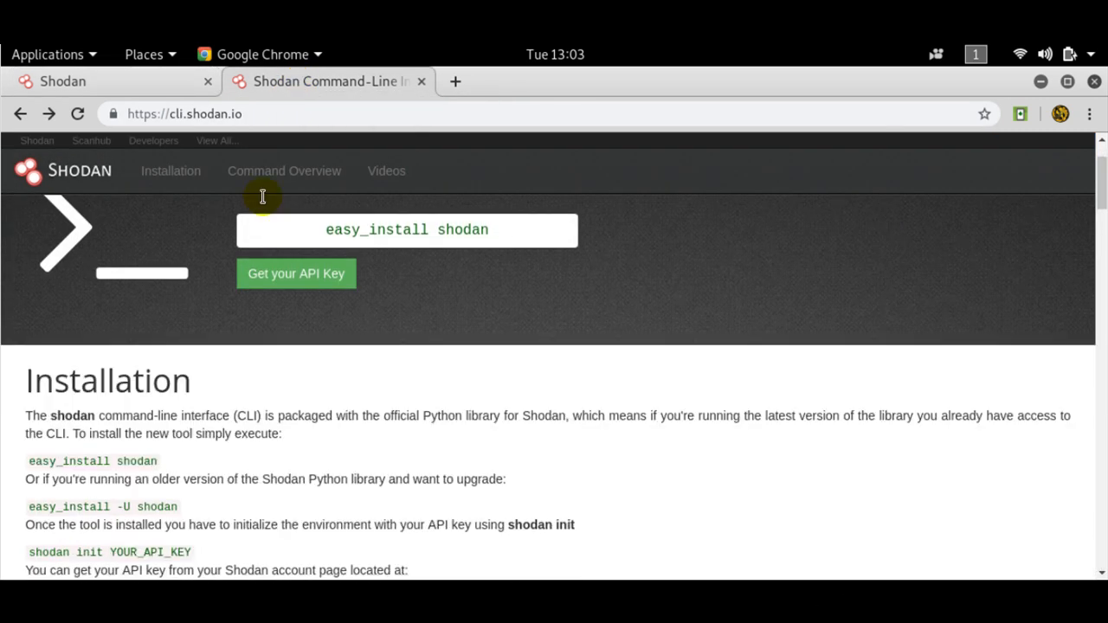
scroll(down, 3)
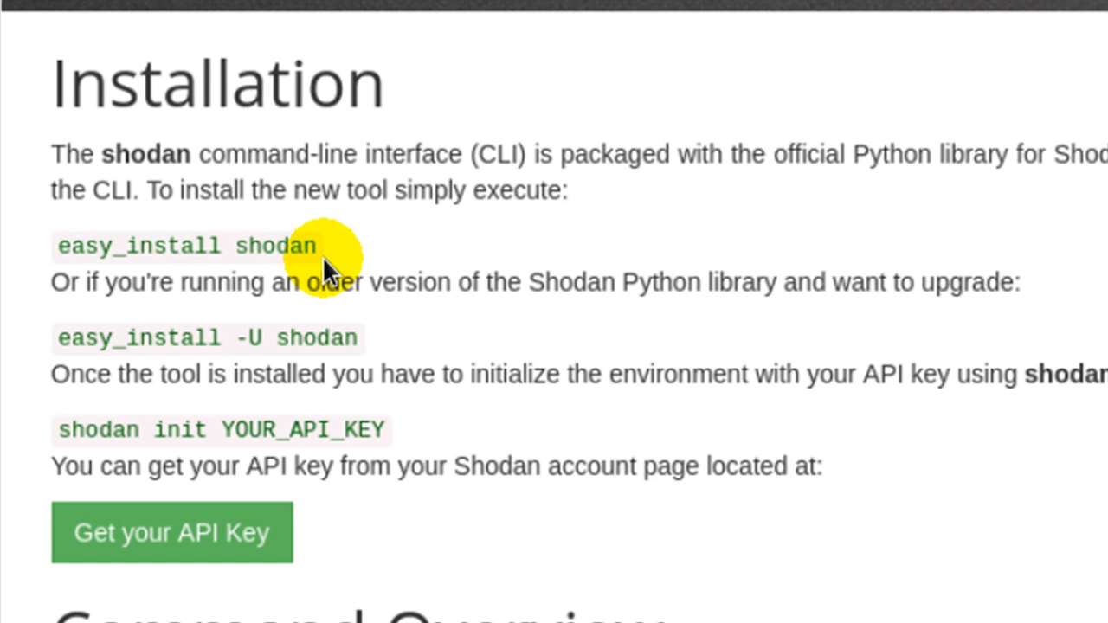
mouse_move(140, 341)
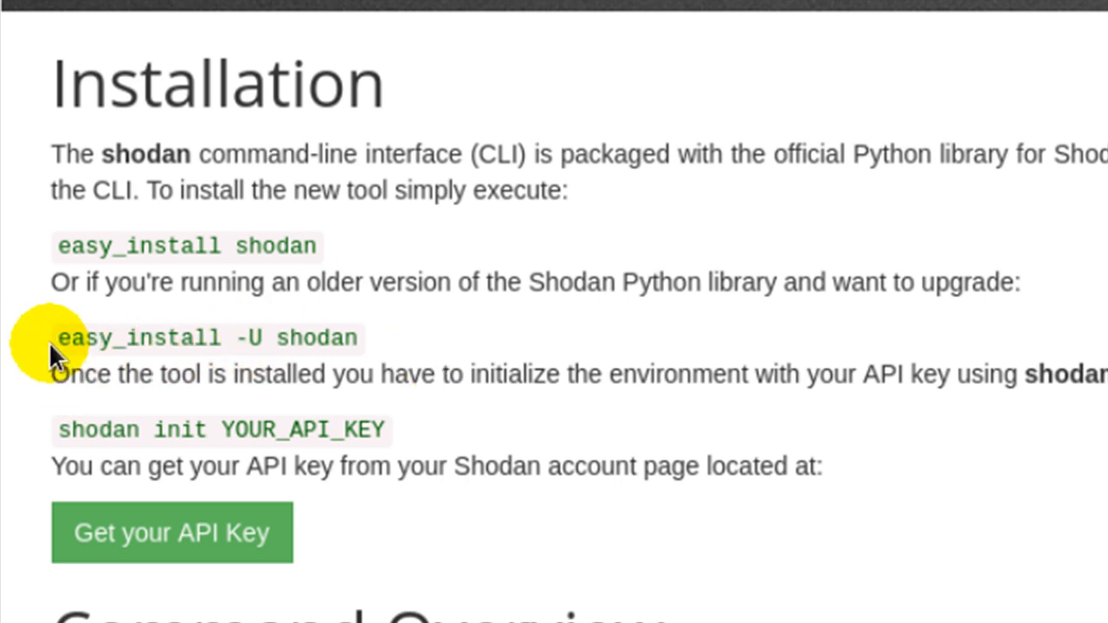
mouse_move(470, 374)
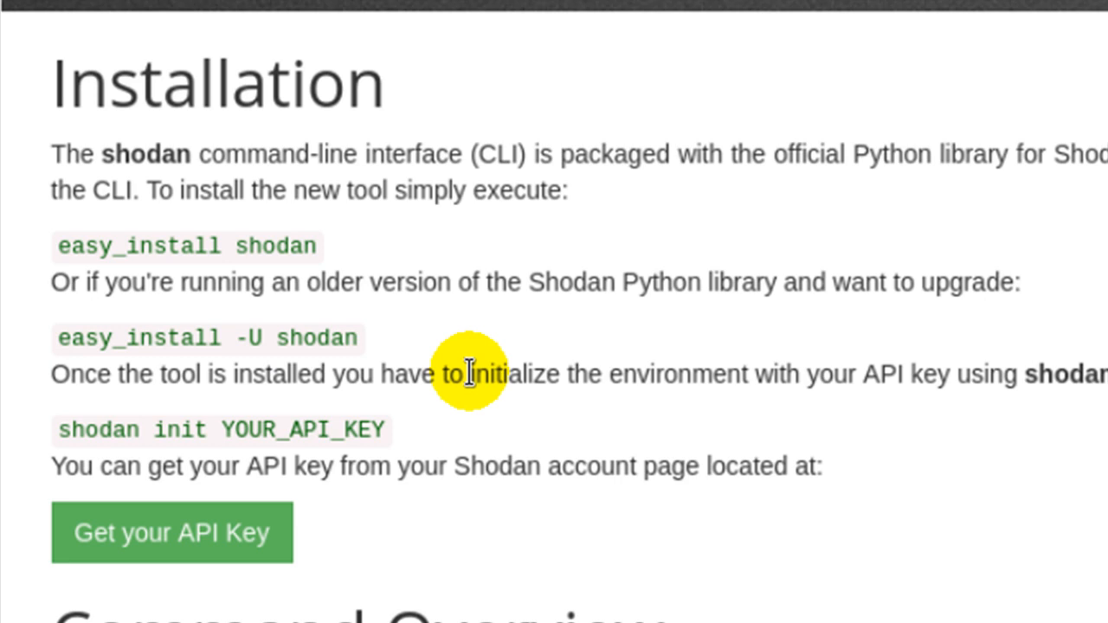
mouse_move(17, 472)
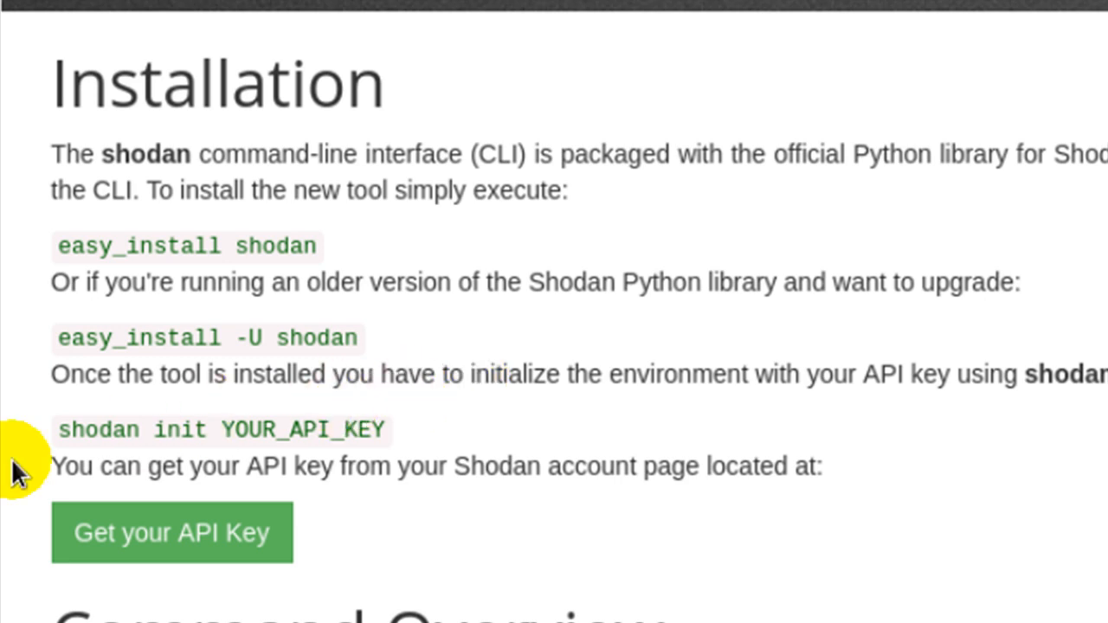
mouse_move(109, 437)
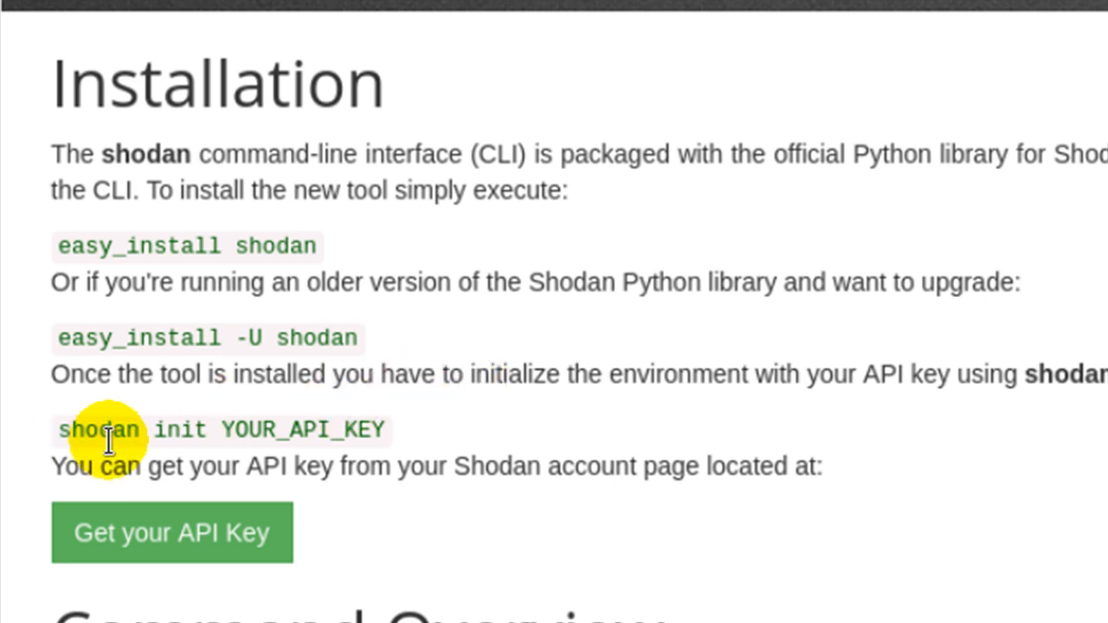
mouse_move(182, 437)
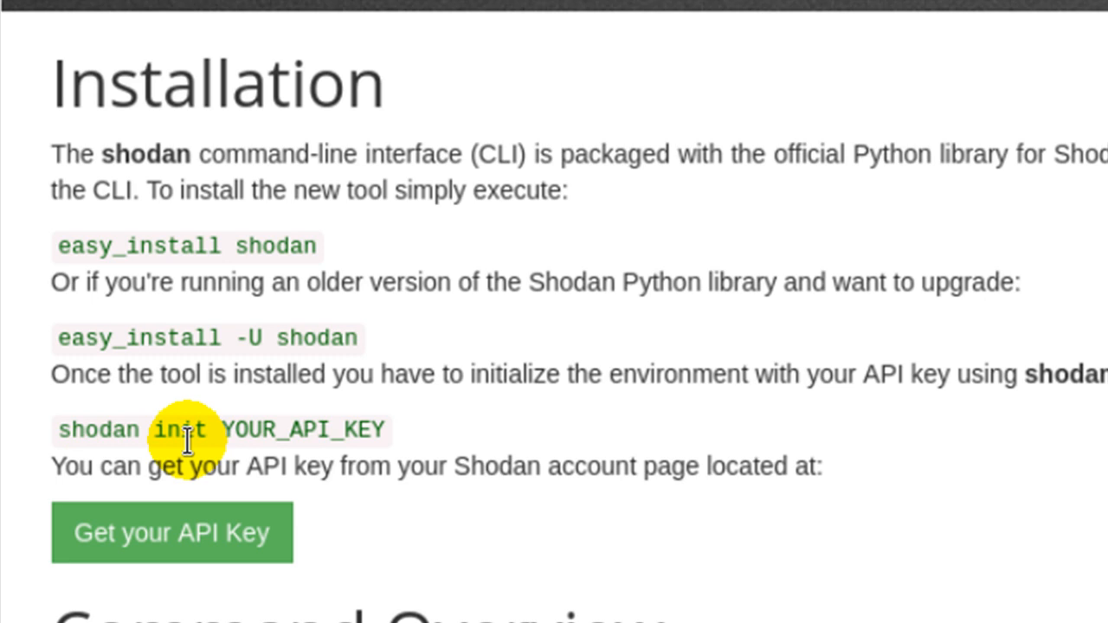
mouse_move(281, 441)
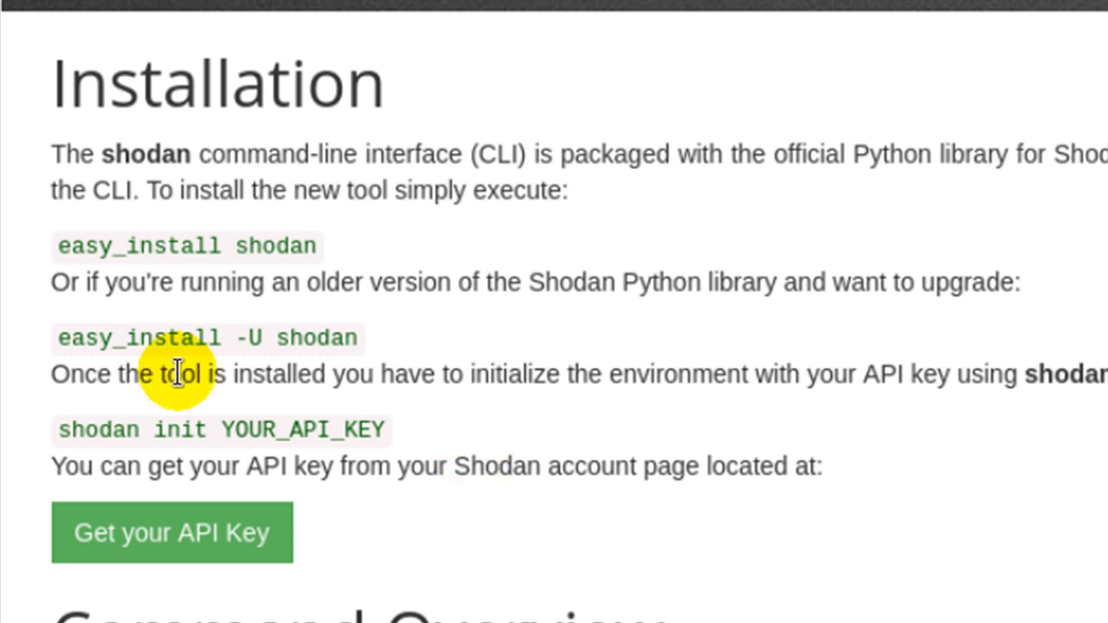
mouse_move(53, 245)
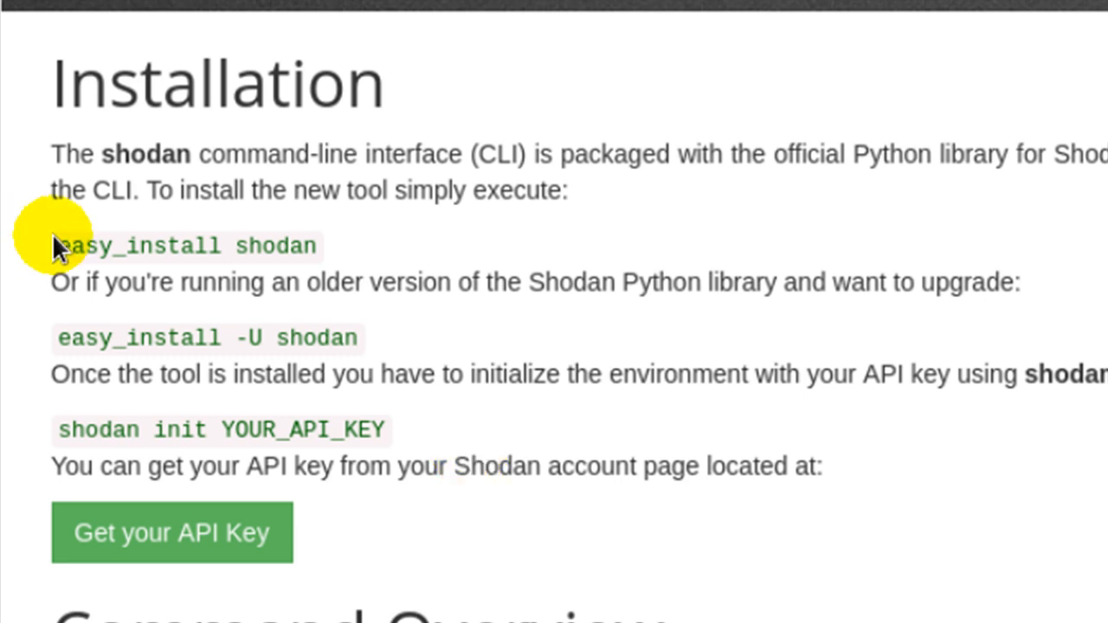
mouse_move(223, 277)
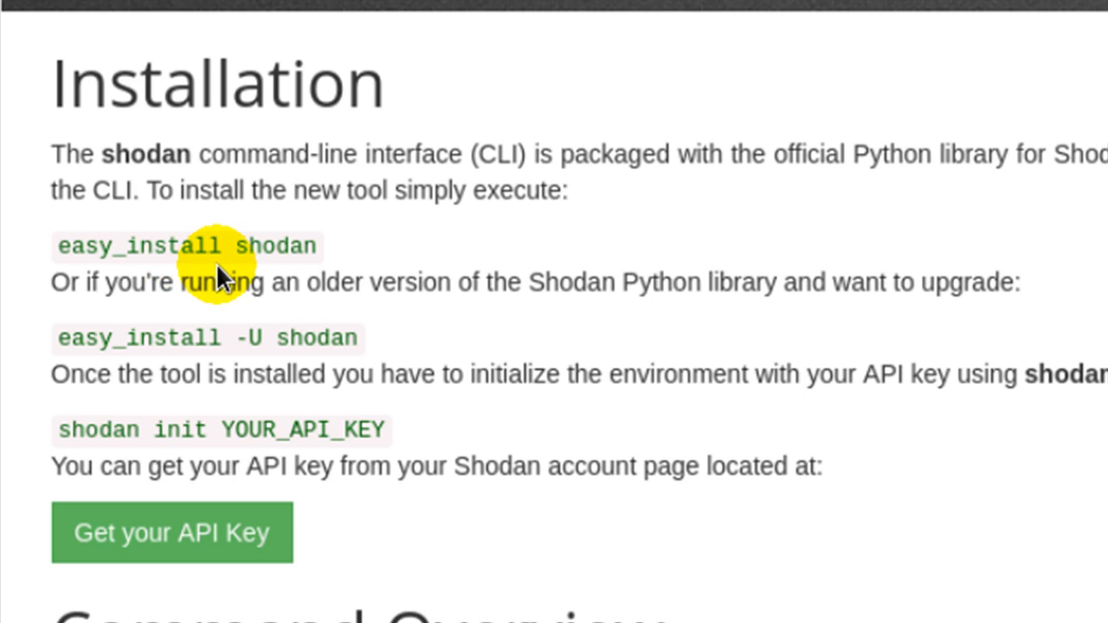
mouse_move(251, 277)
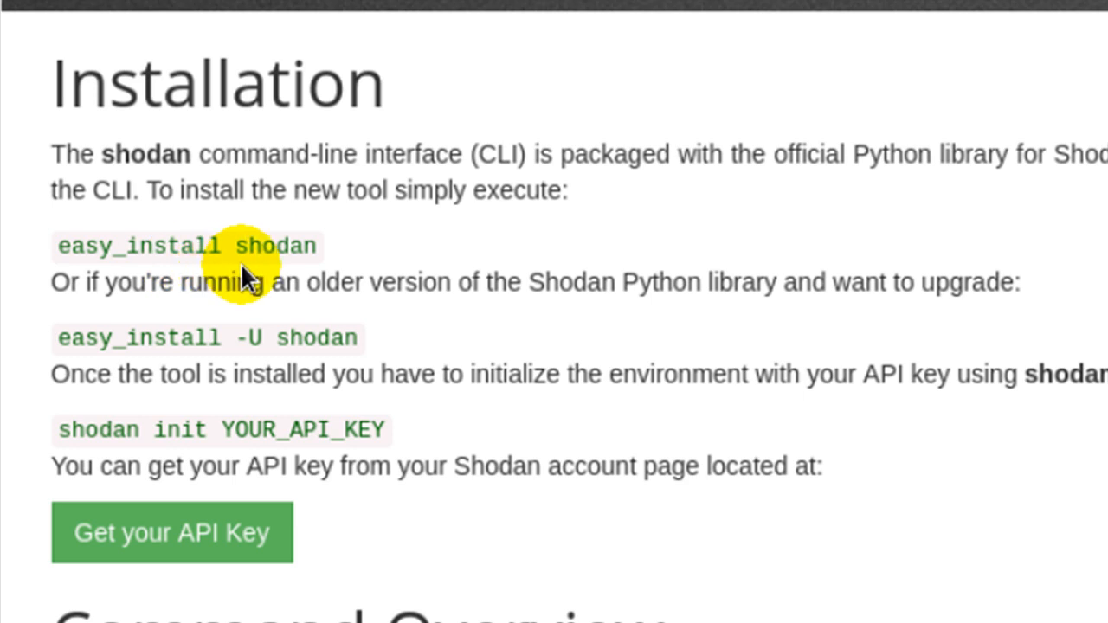
mouse_move(580, 329)
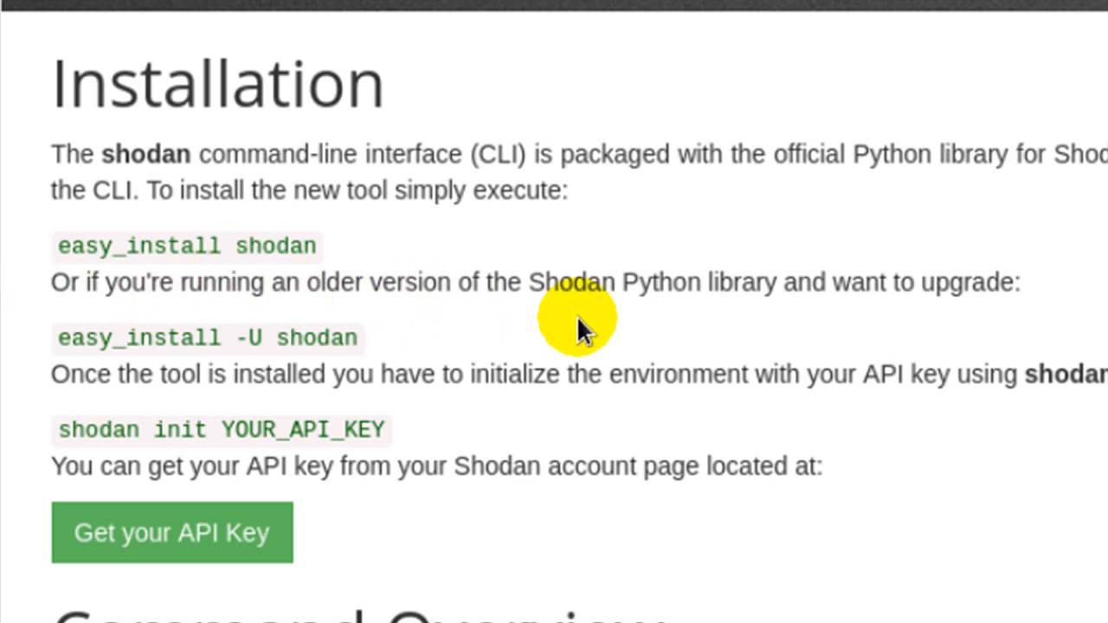
mouse_move(966, 324)
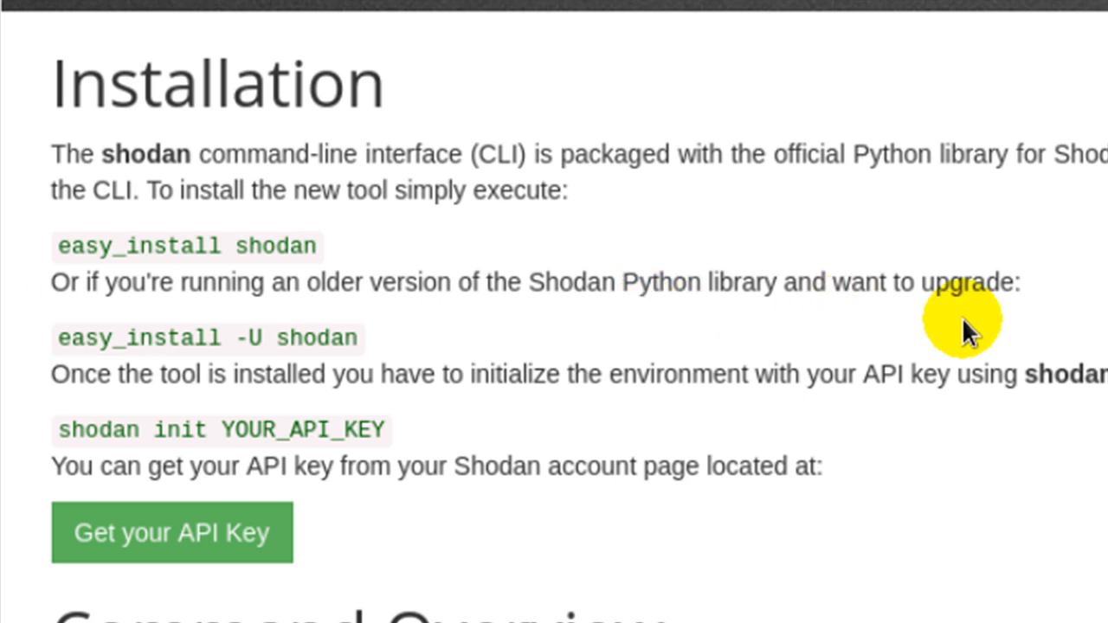
mouse_move(536, 364)
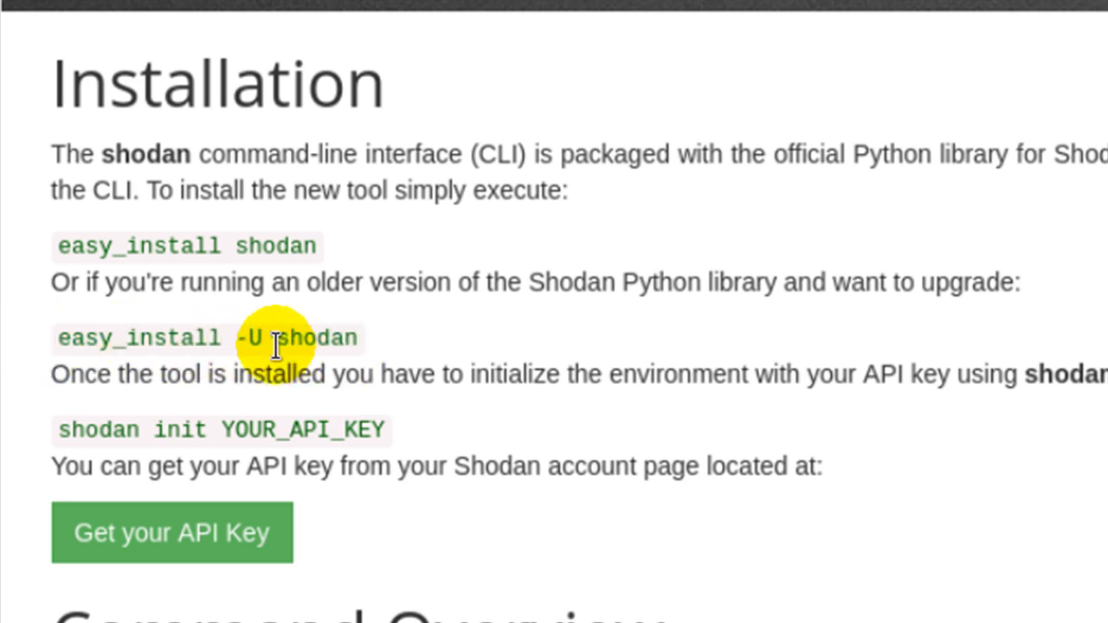
mouse_move(597, 355)
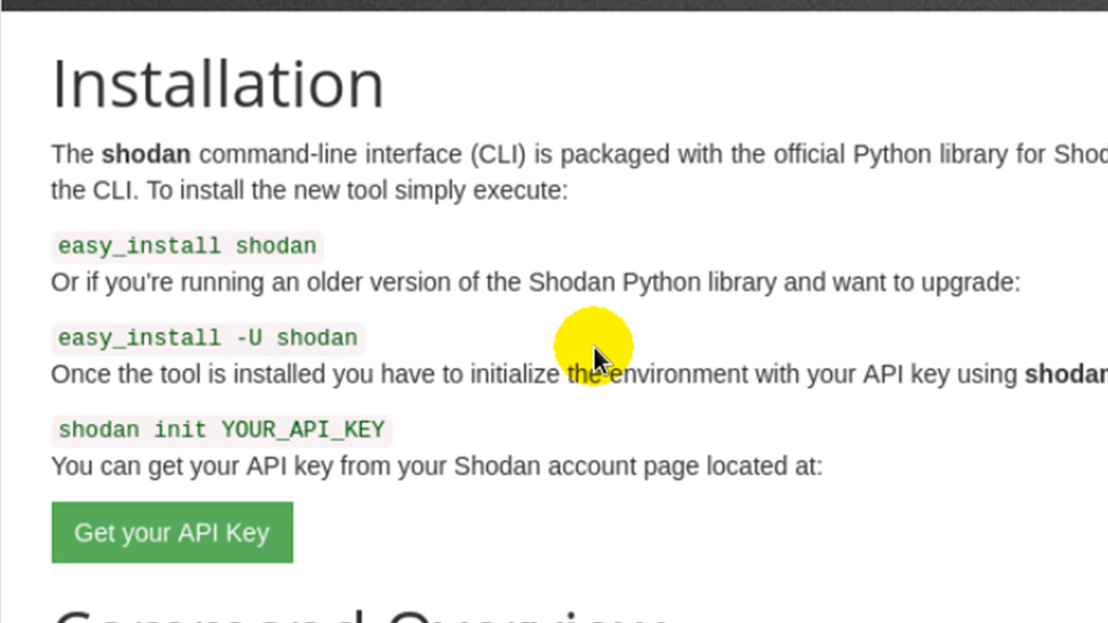
mouse_move(420, 355)
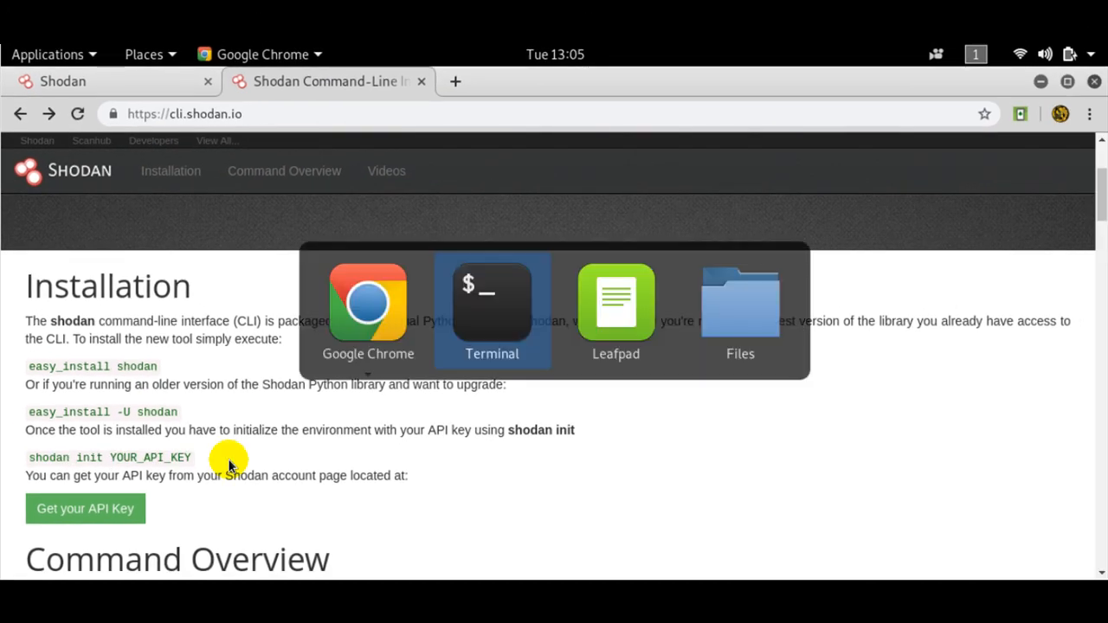
Bring the root@nautilus:~ terminal forward and clear the partially typed shodan commands
click(491, 303)
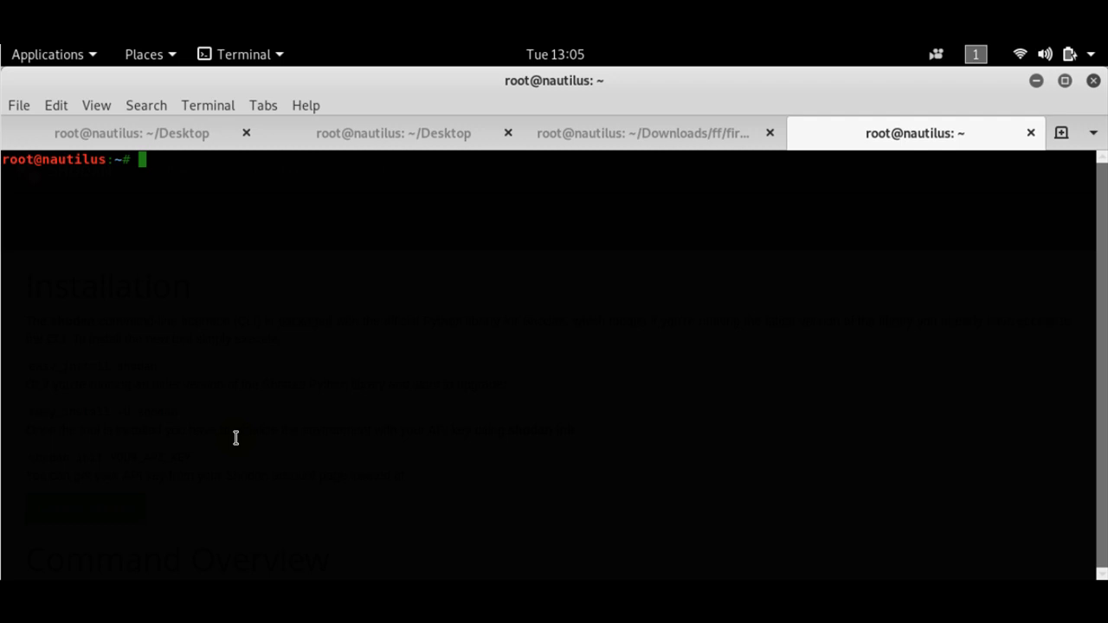
text(shod)
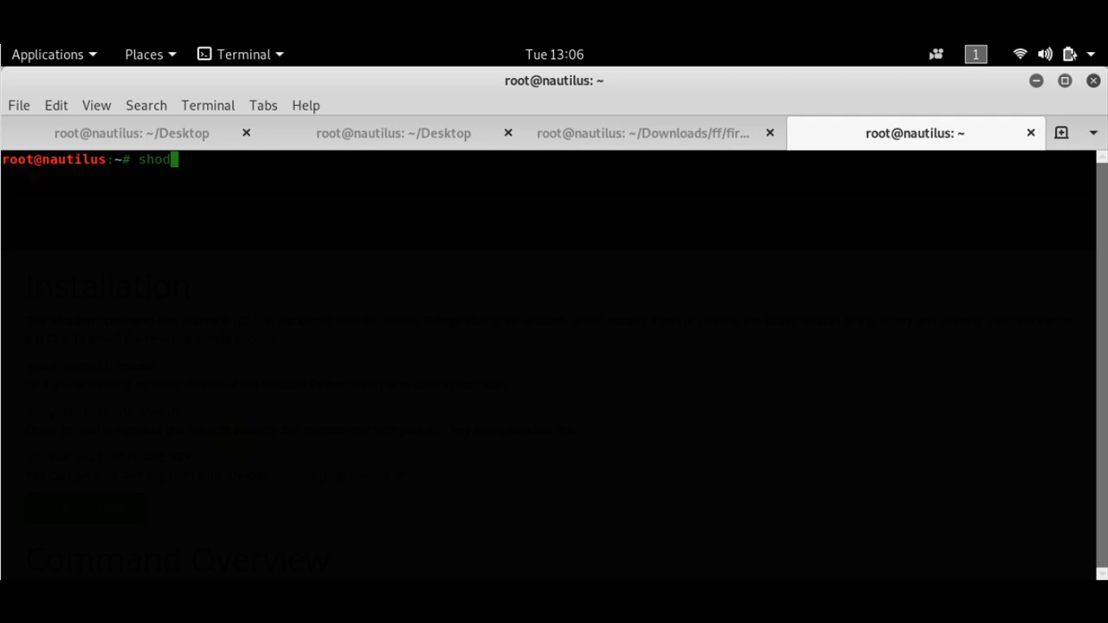
text(an myi)
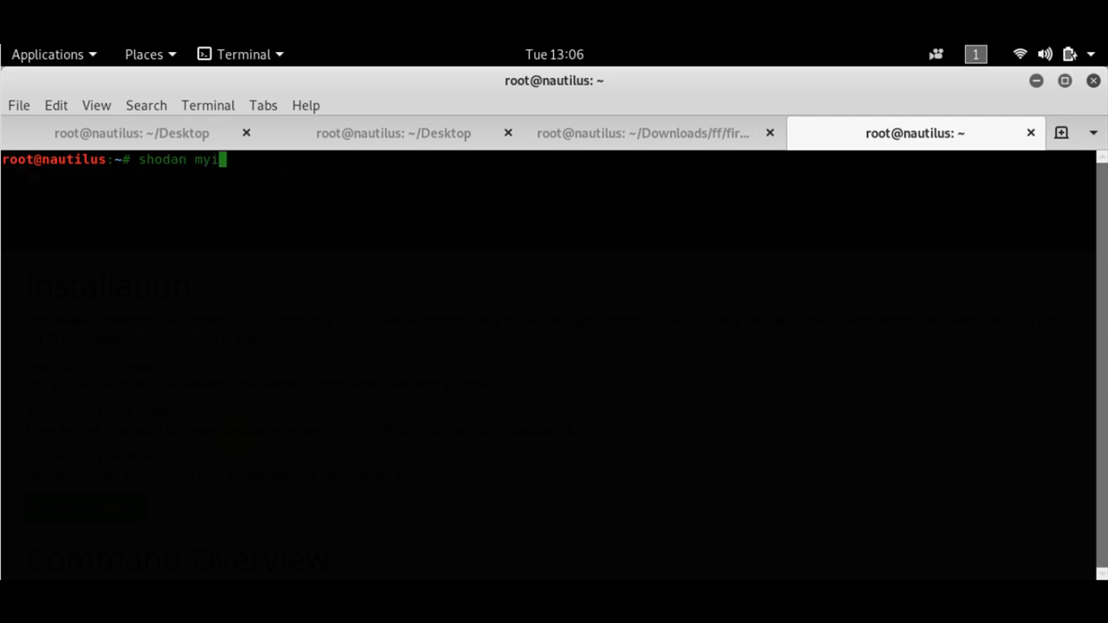
text(p)
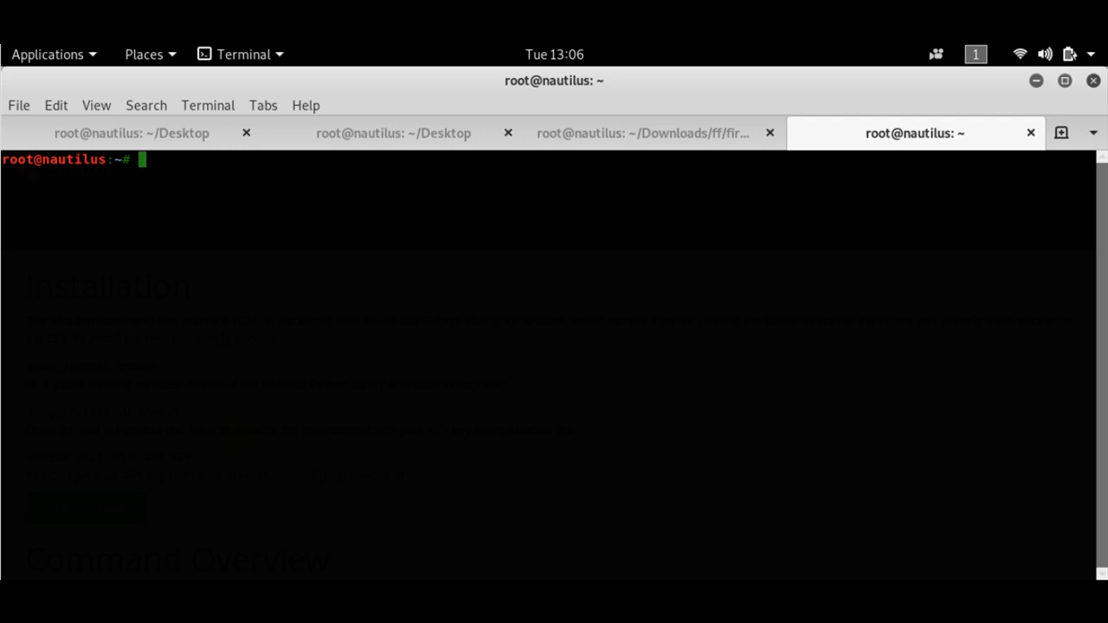
text(shodan search windows smb)
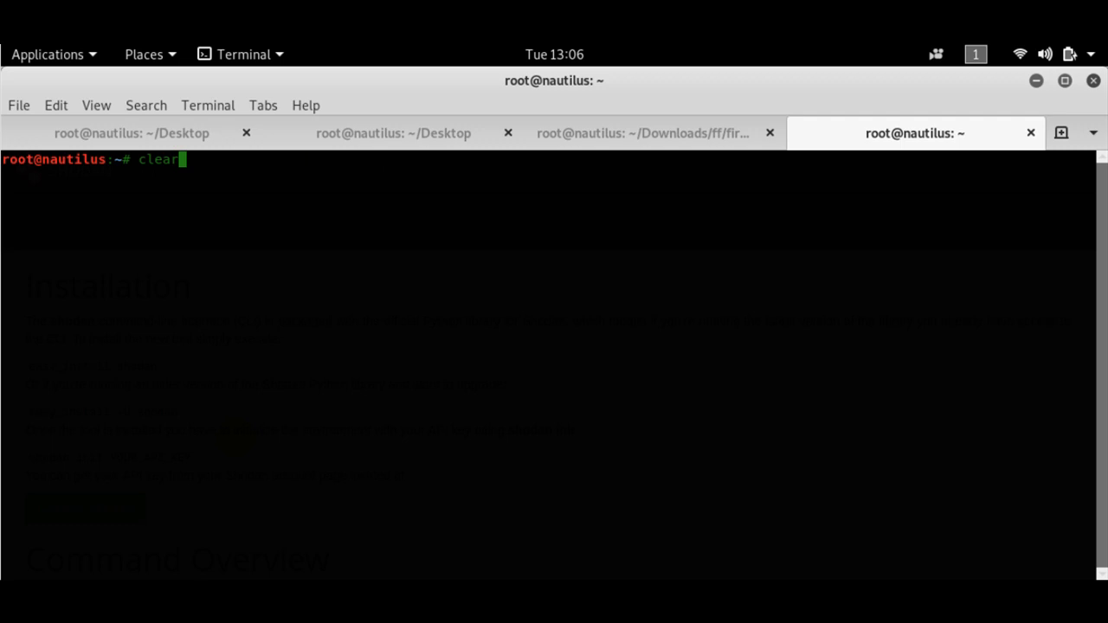
Run 'shodan count apache' and select its 25007617 result count
text(shodan count apache)
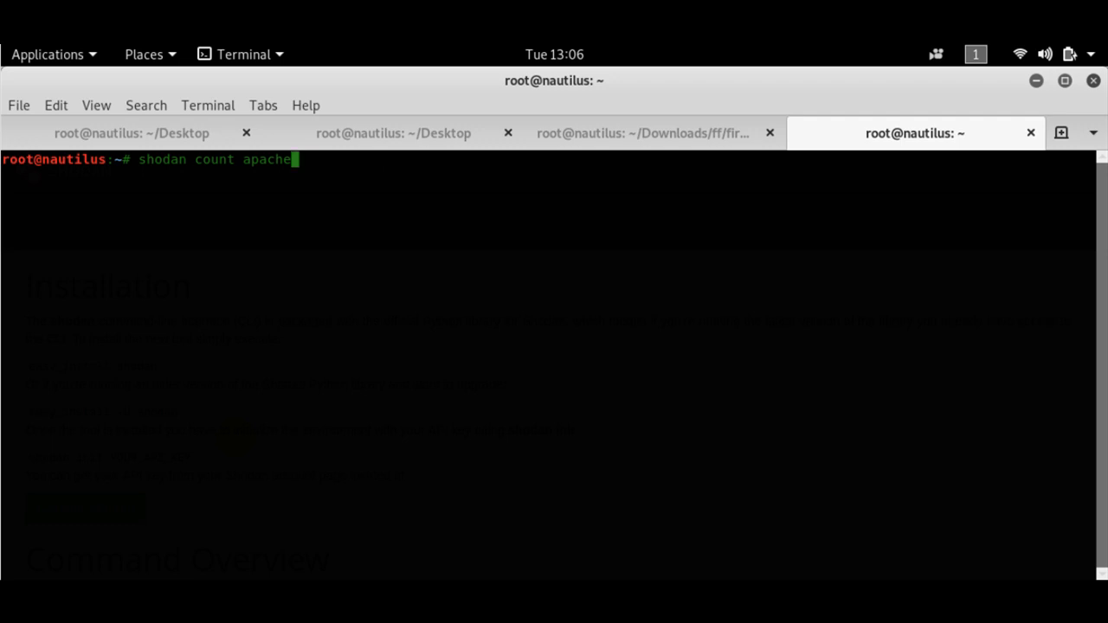
mouse_move(234, 439)
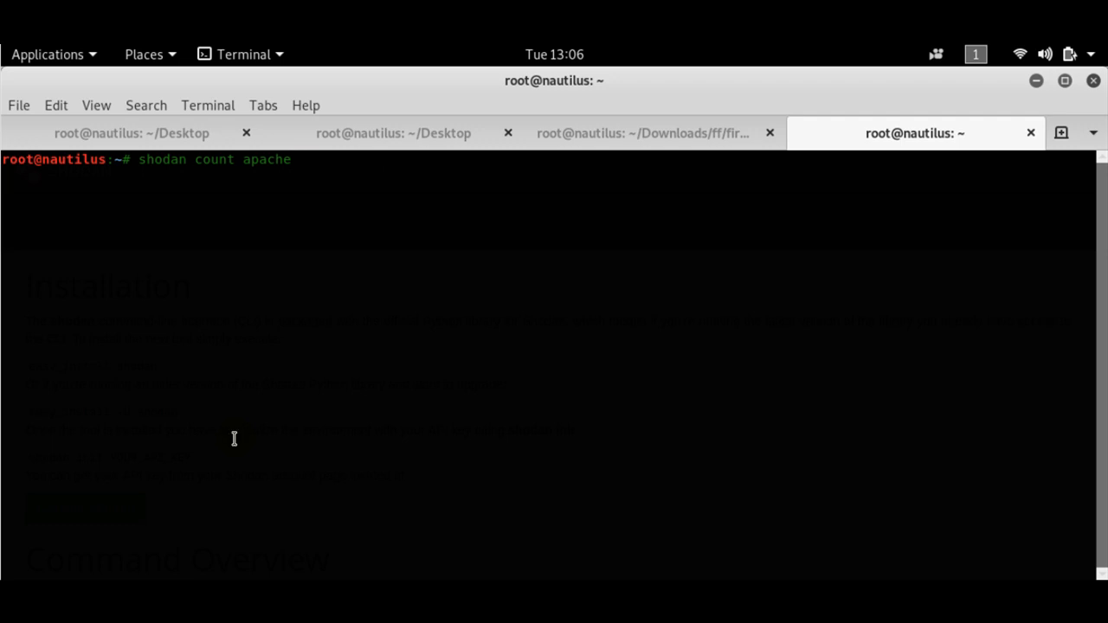
key(Return)
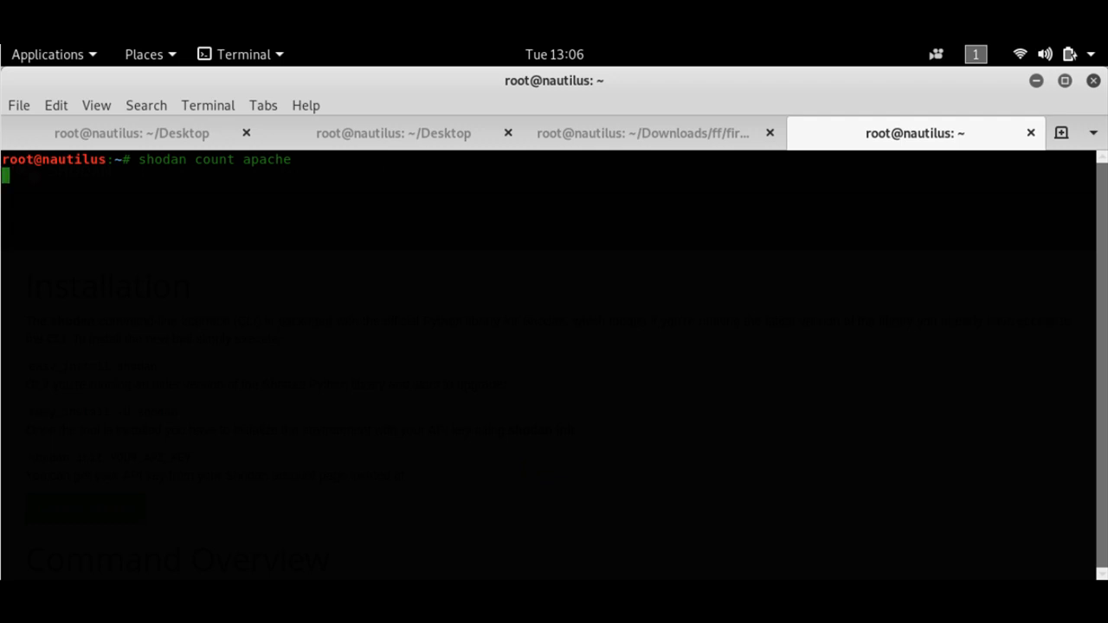
key(Return)
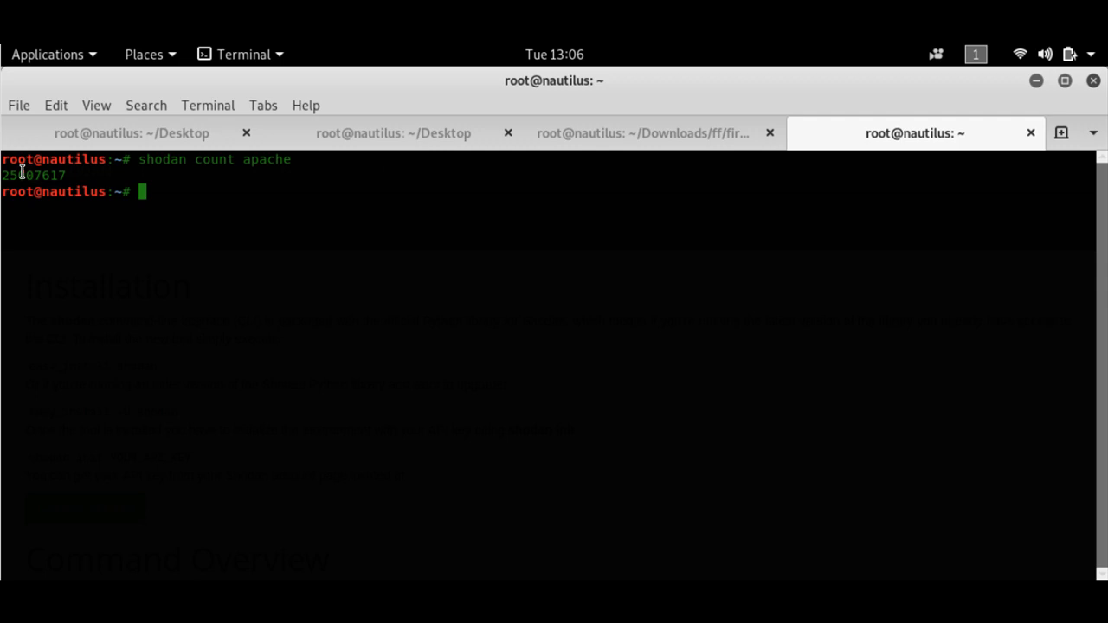
double_click(33, 175)
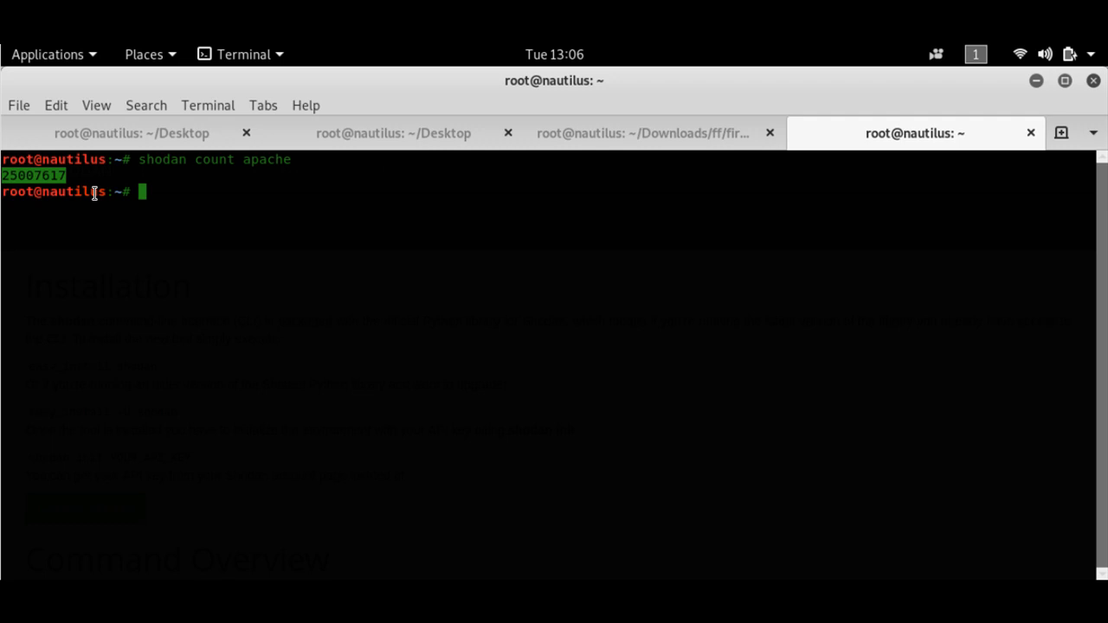
Clear the screen and run 'shodan count nginx', returning 18372973
text(shodan search port 25)
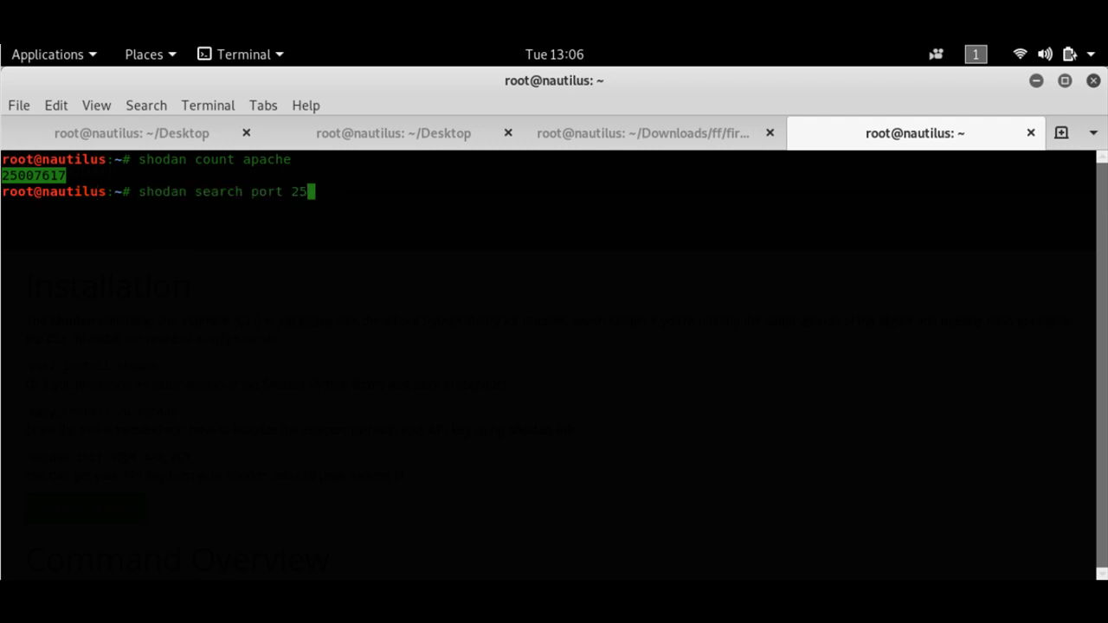
text(shodan parse --fields ip_str,port,org --separator , --limit 50, apache2)
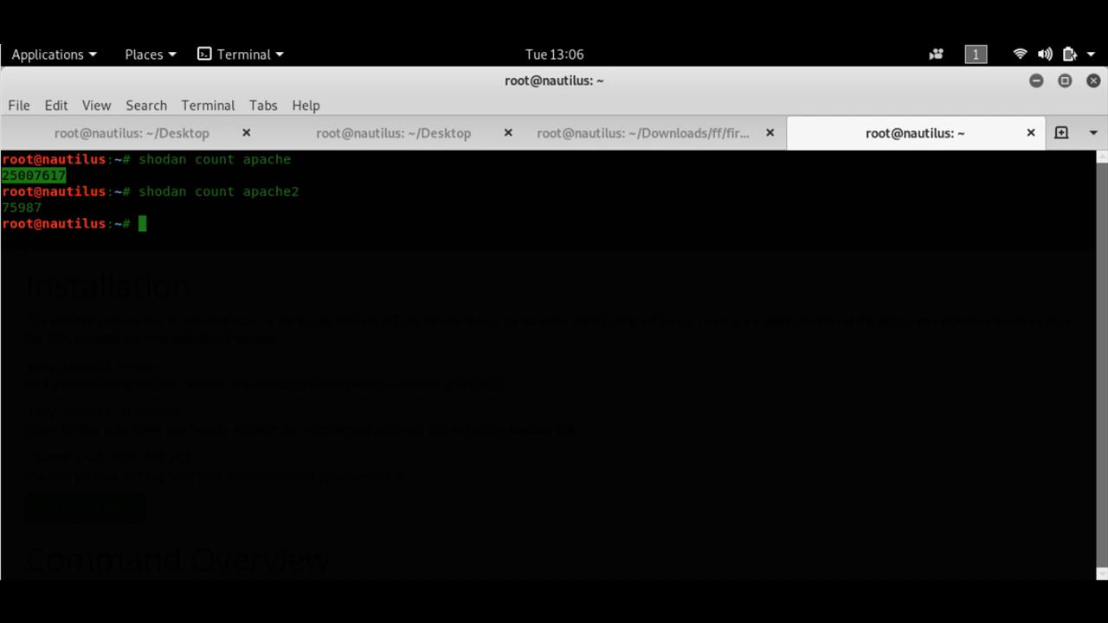
text(clear)
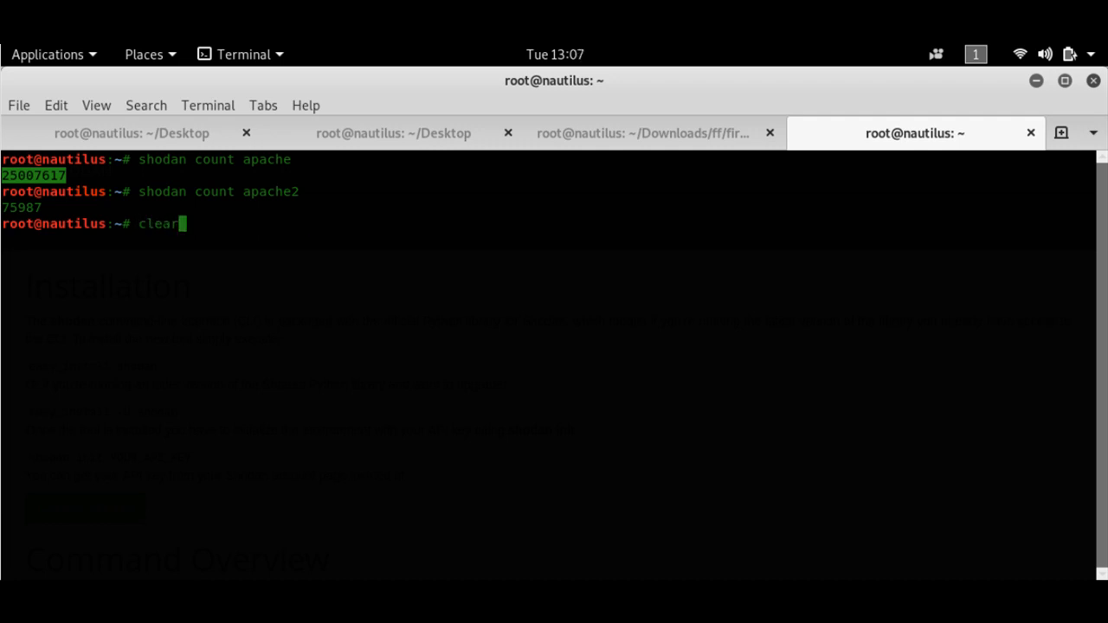
text(shodan search windows port 25)
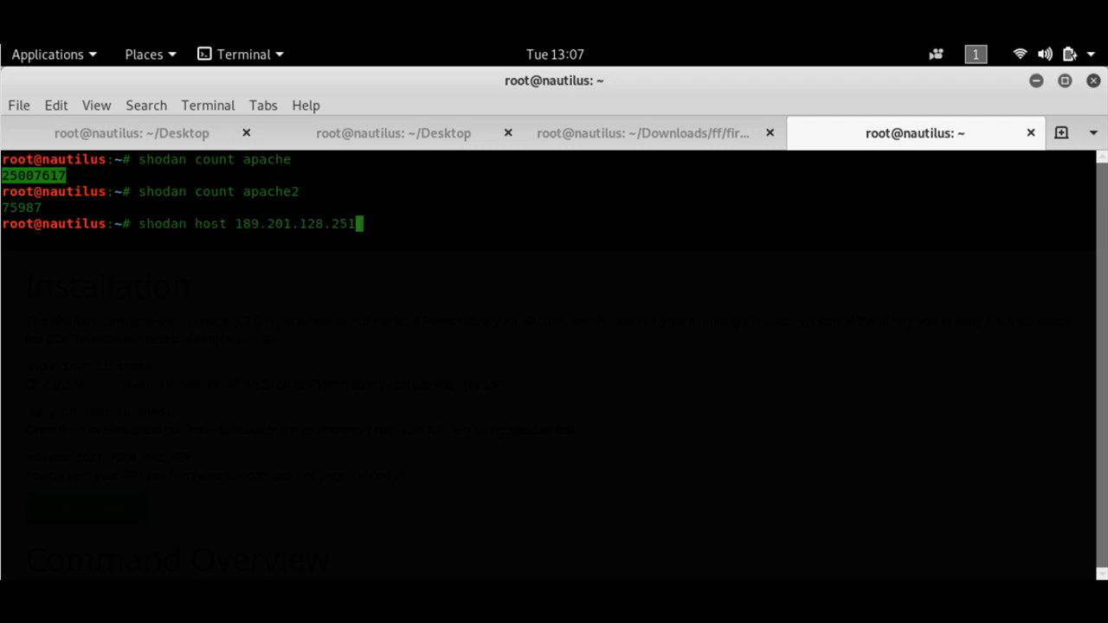
text(shodan count nginx)
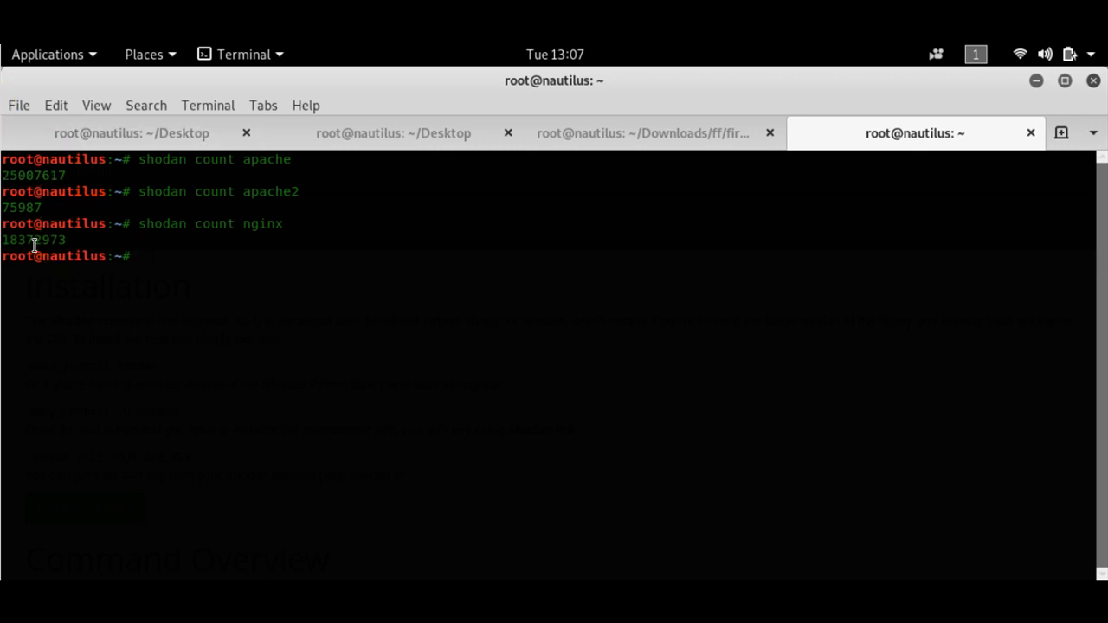
Run 'shodan download apac.dwl apache2', saving 100 results to apac.dwl.json.gz
double_click(32, 240)
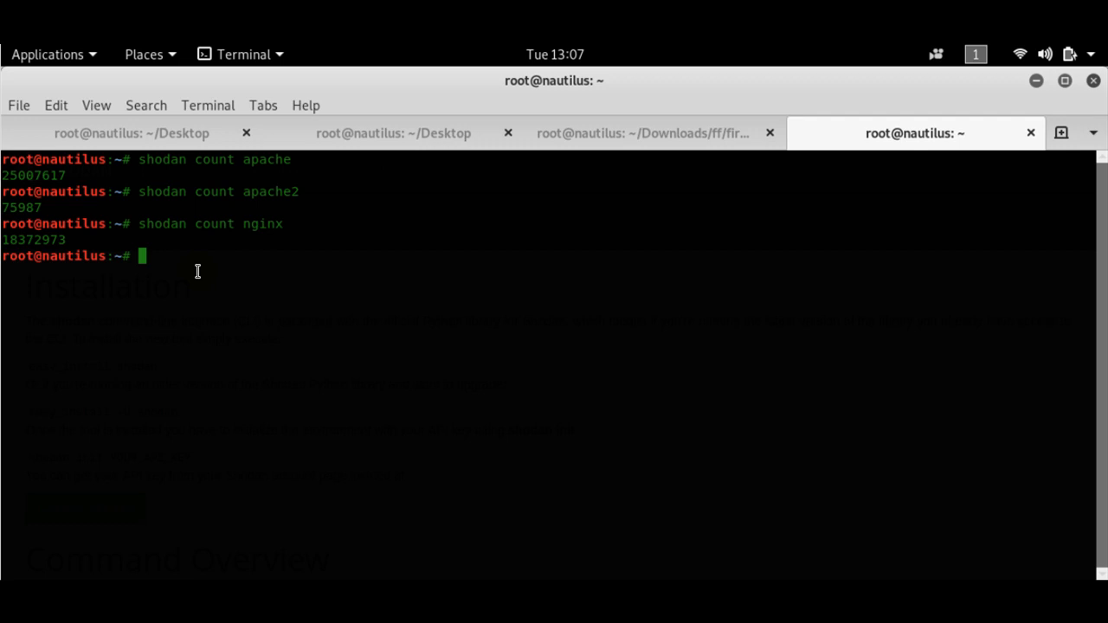
text(shodan count nginx)
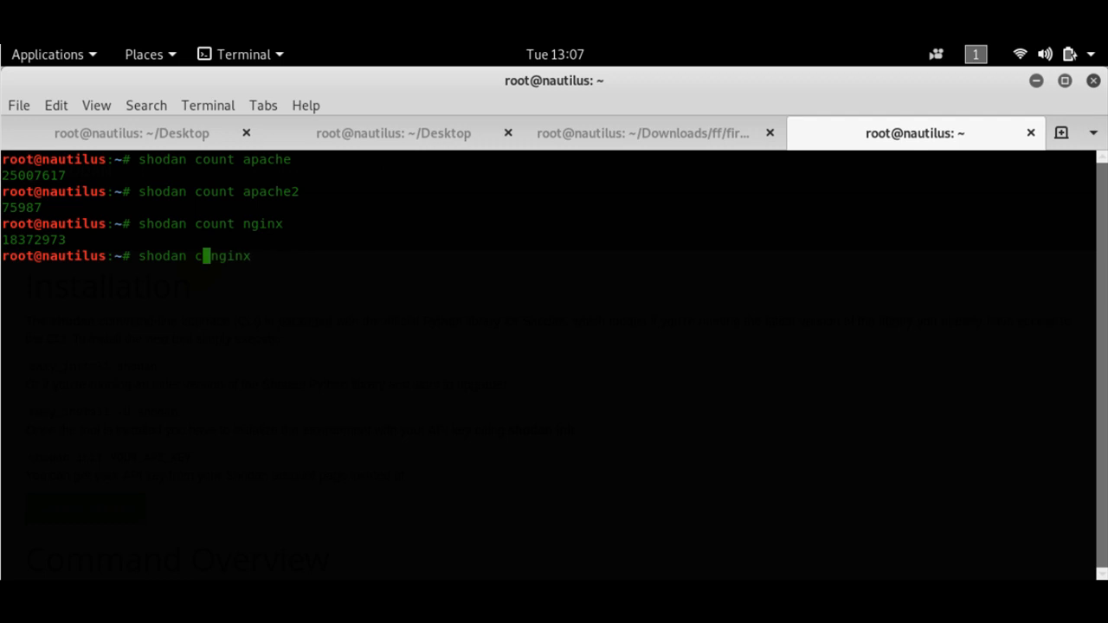
text(o)
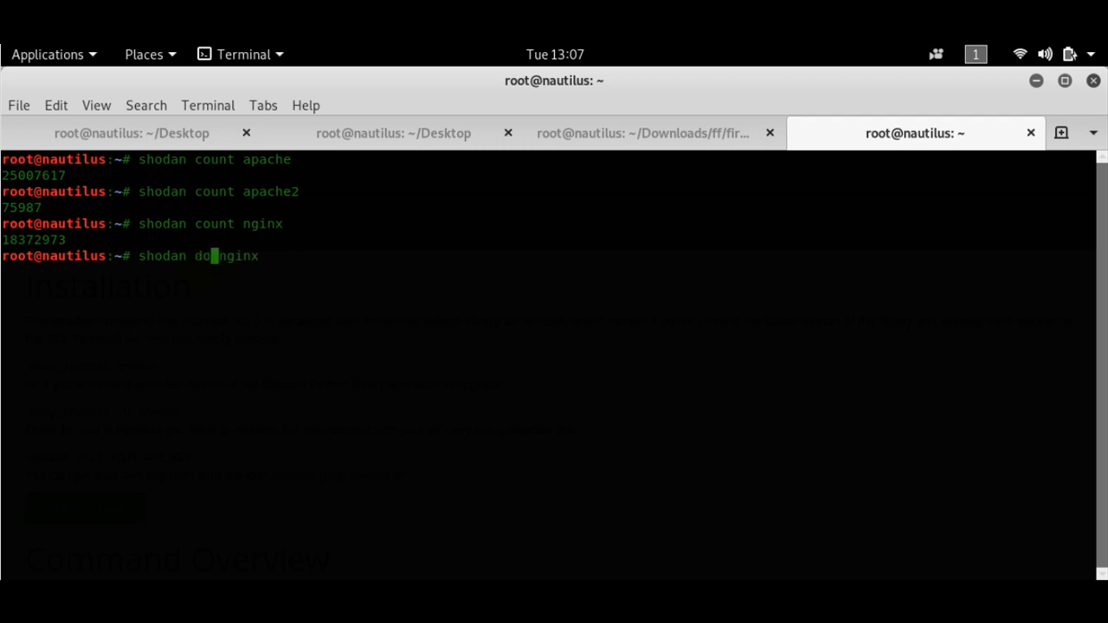
text(wnload)
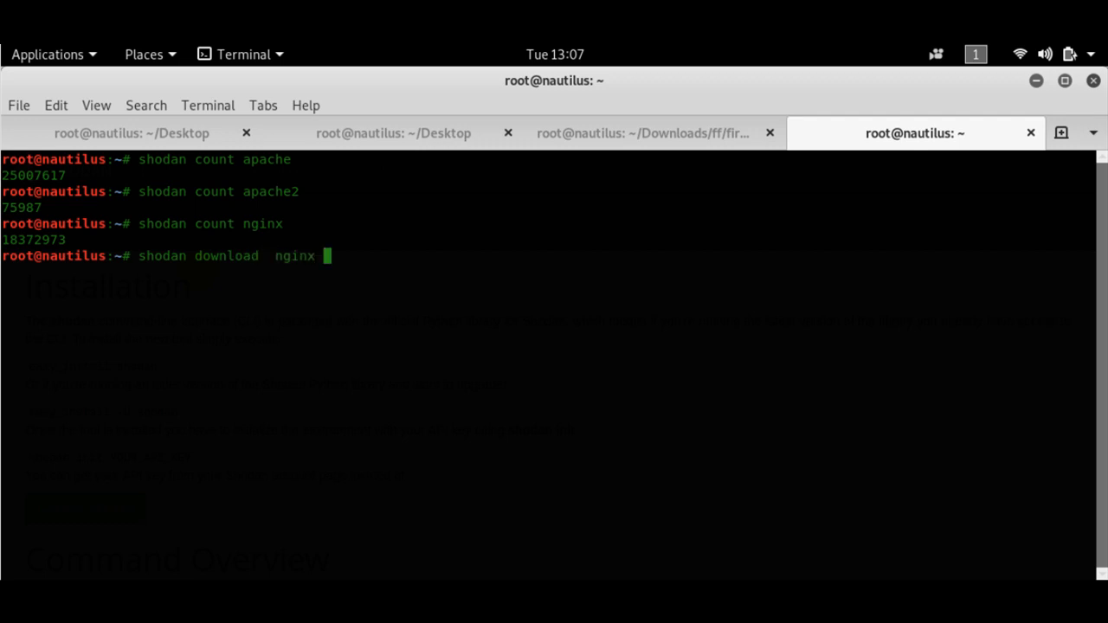
text(ng)
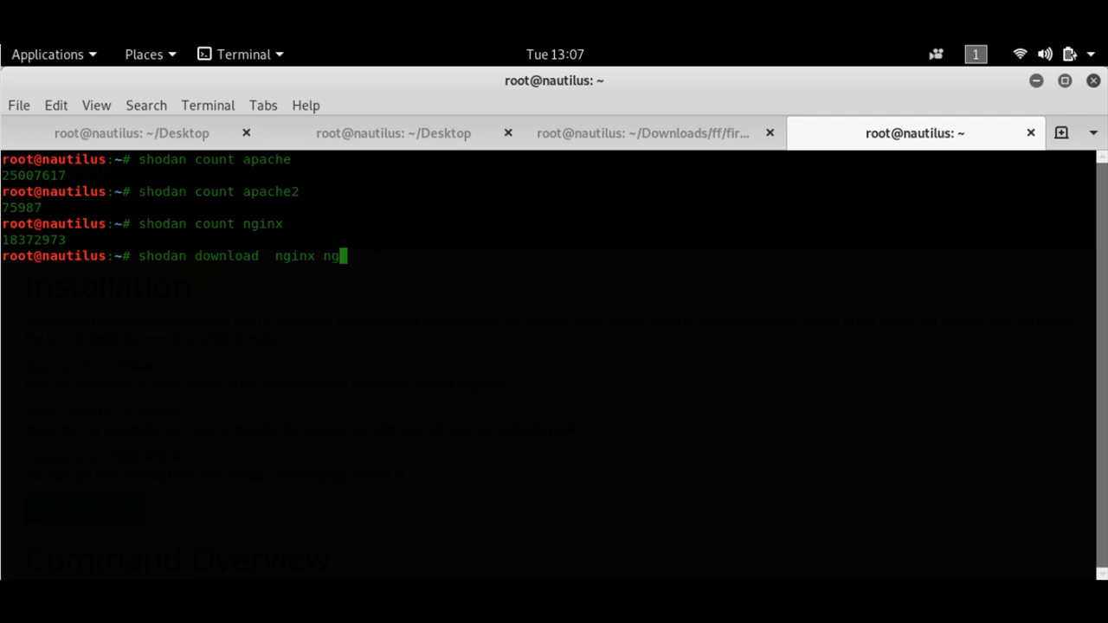
text(inx)
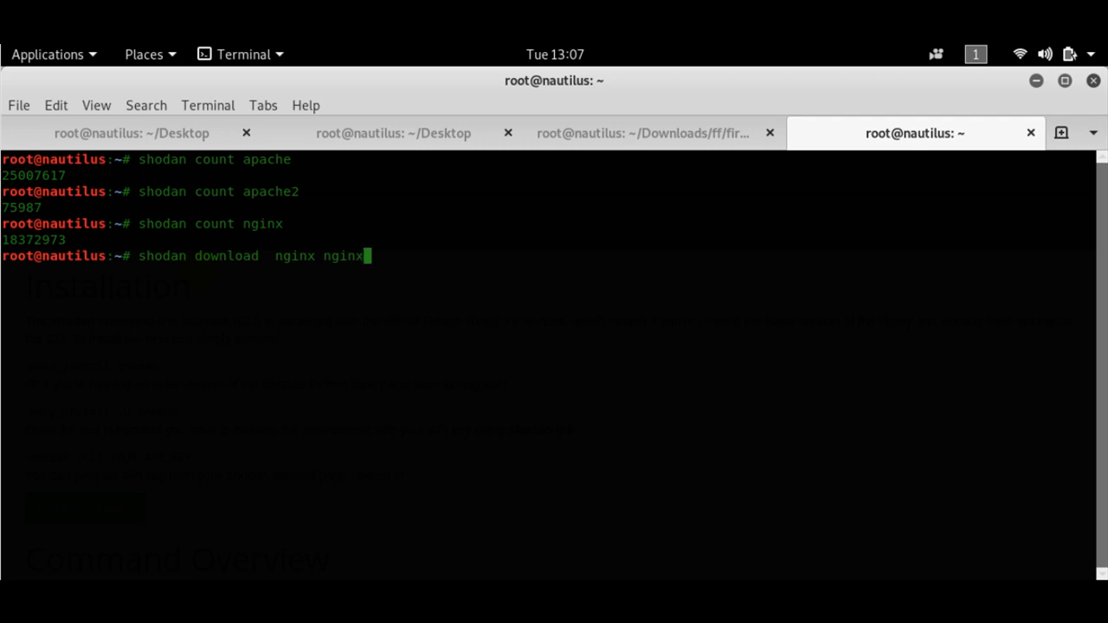
text(.g)
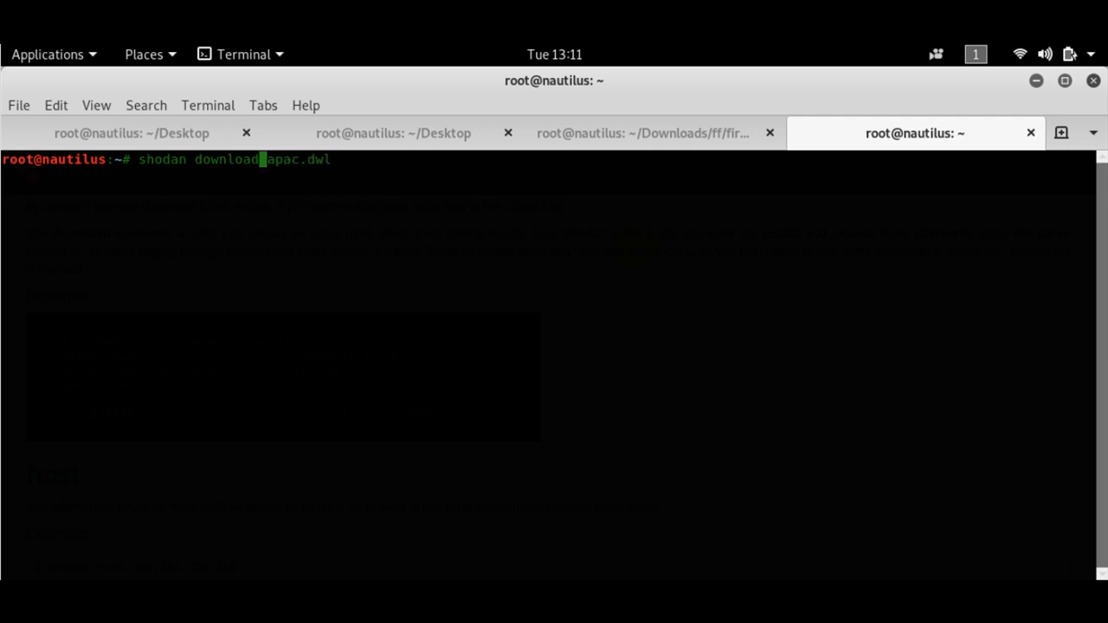
text(apa)
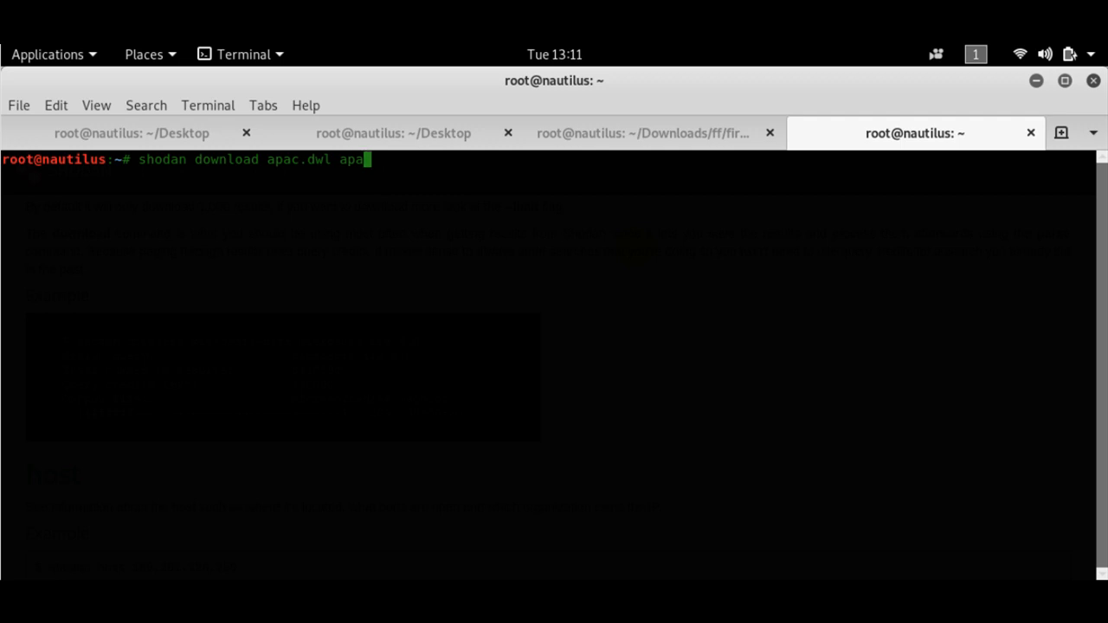
text(che2)
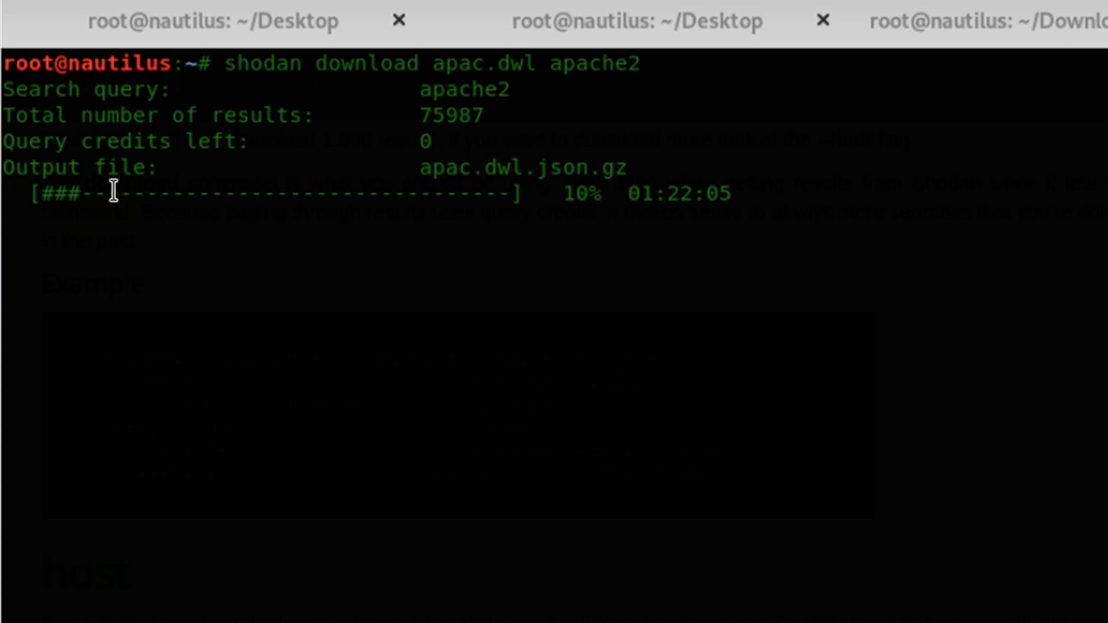
drag(108, 193, 342, 193)
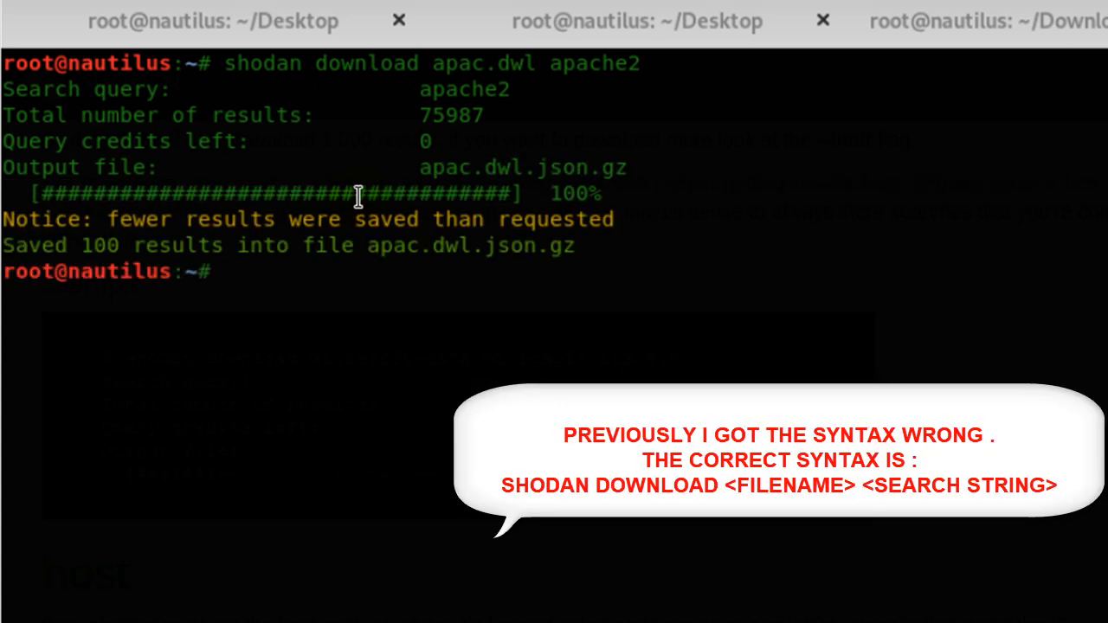
mouse_move(389, 251)
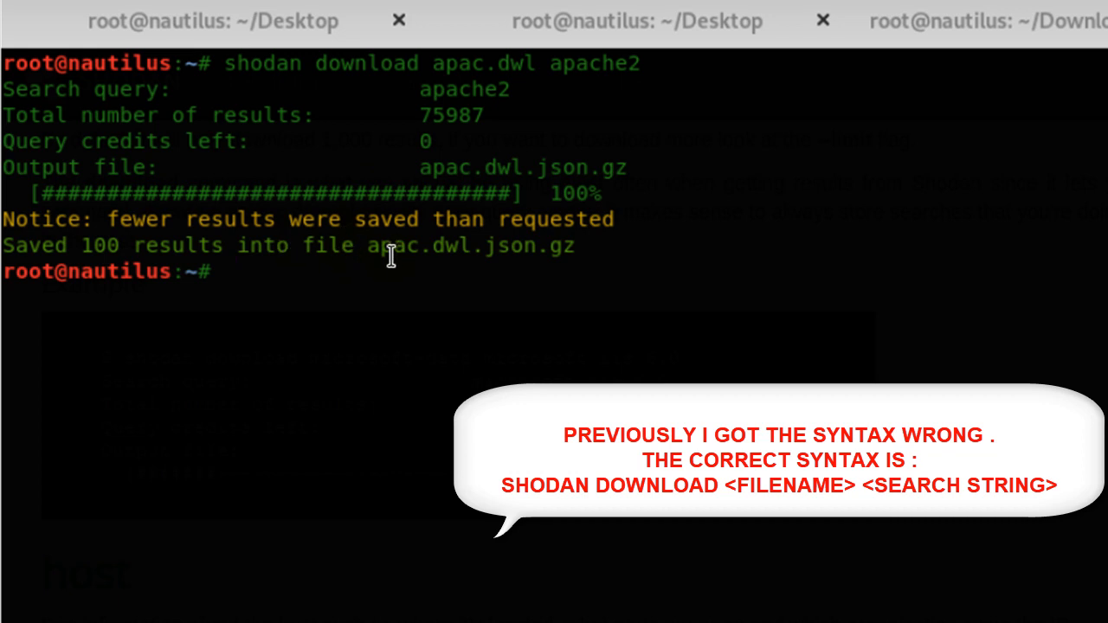
Find apac.dwl.json.gz with 'ls | grep' and identify it as gzip data using 'file'
text(ls)
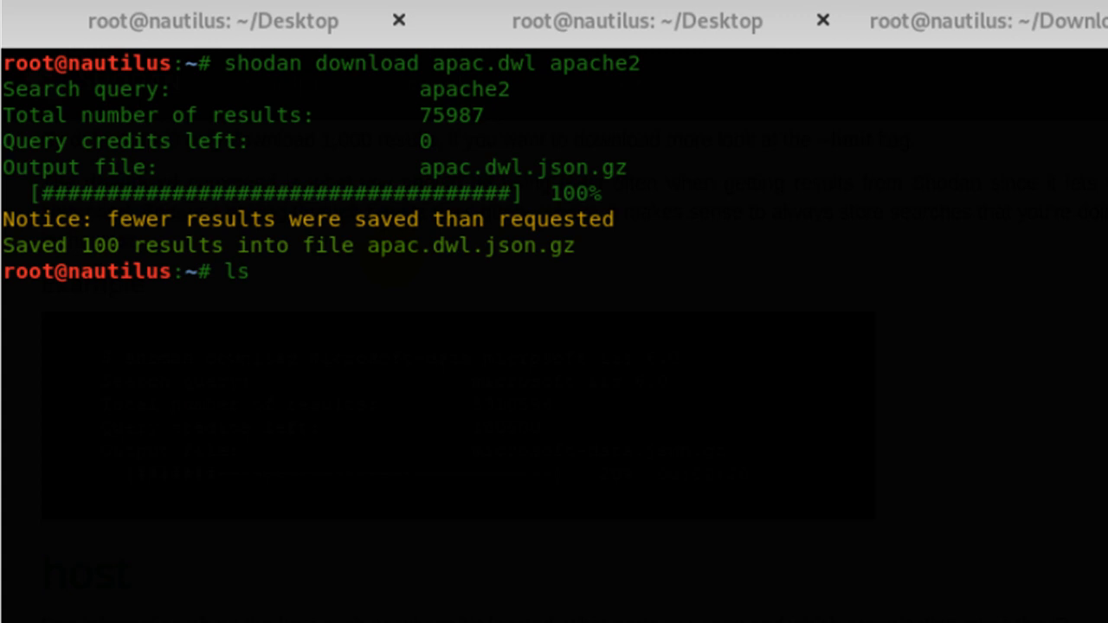
text(| g)
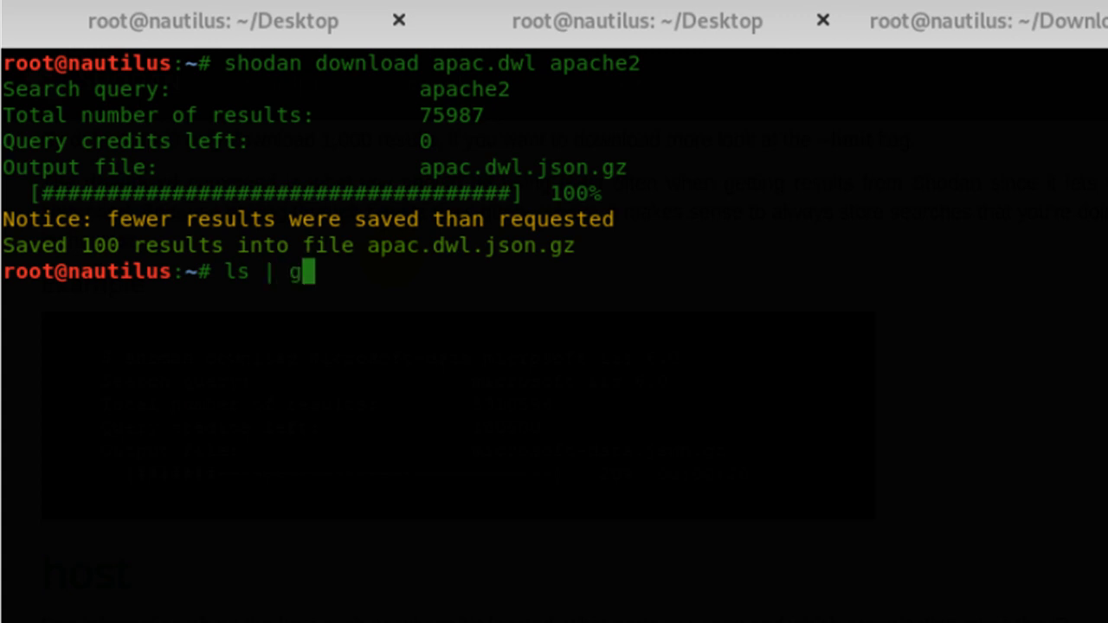
text(rep)
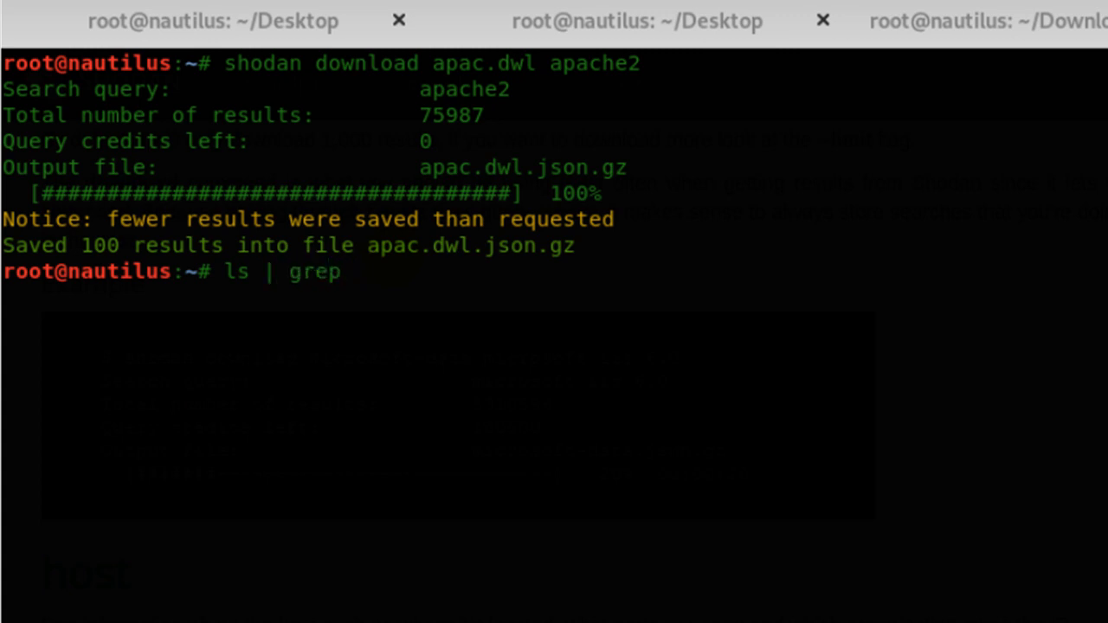
text(*.gz)
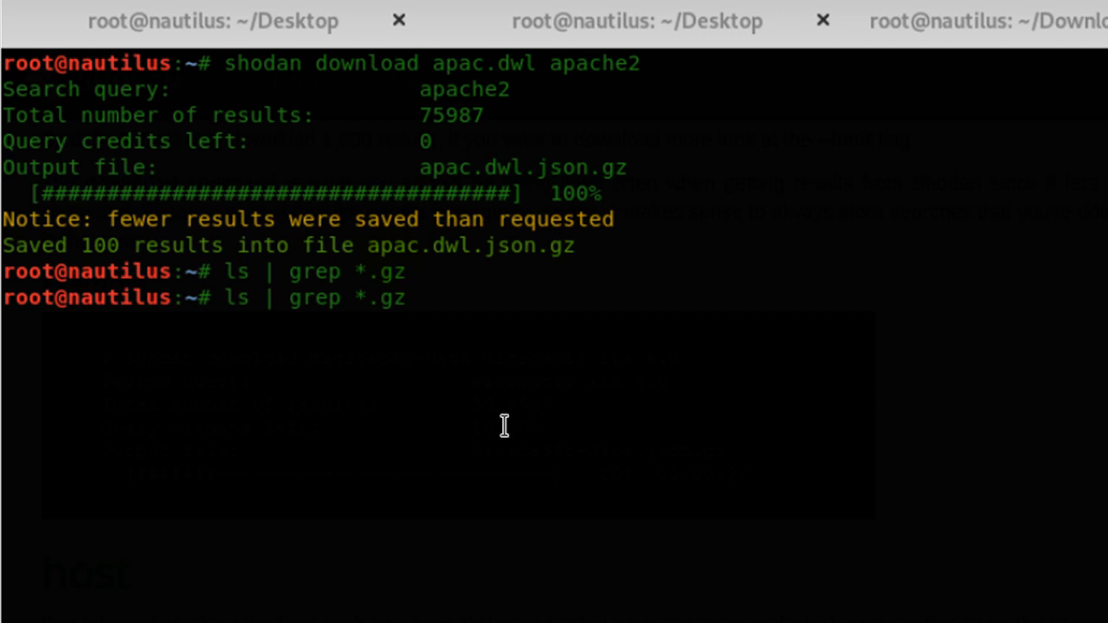
double_click(523, 167)
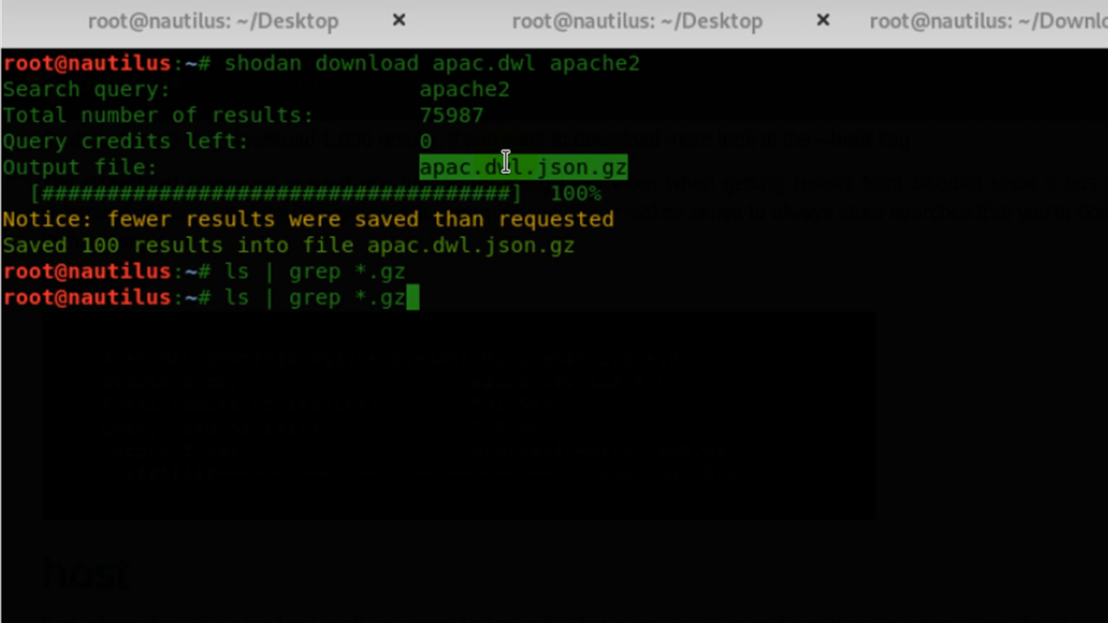
key(BackSpace)
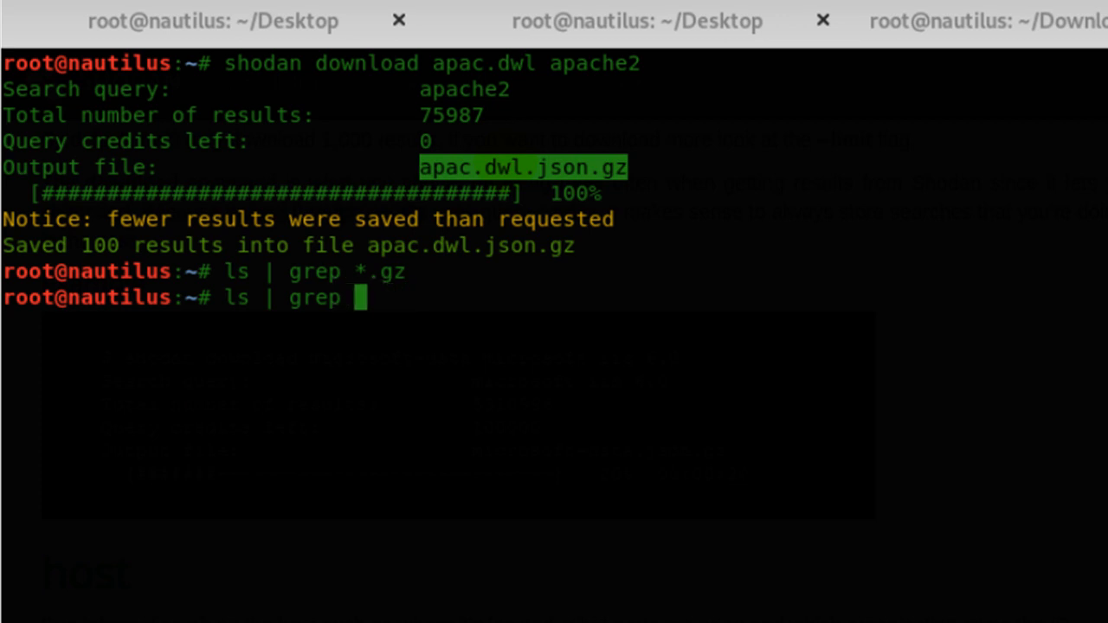
text(apac.dwl.json.gz)
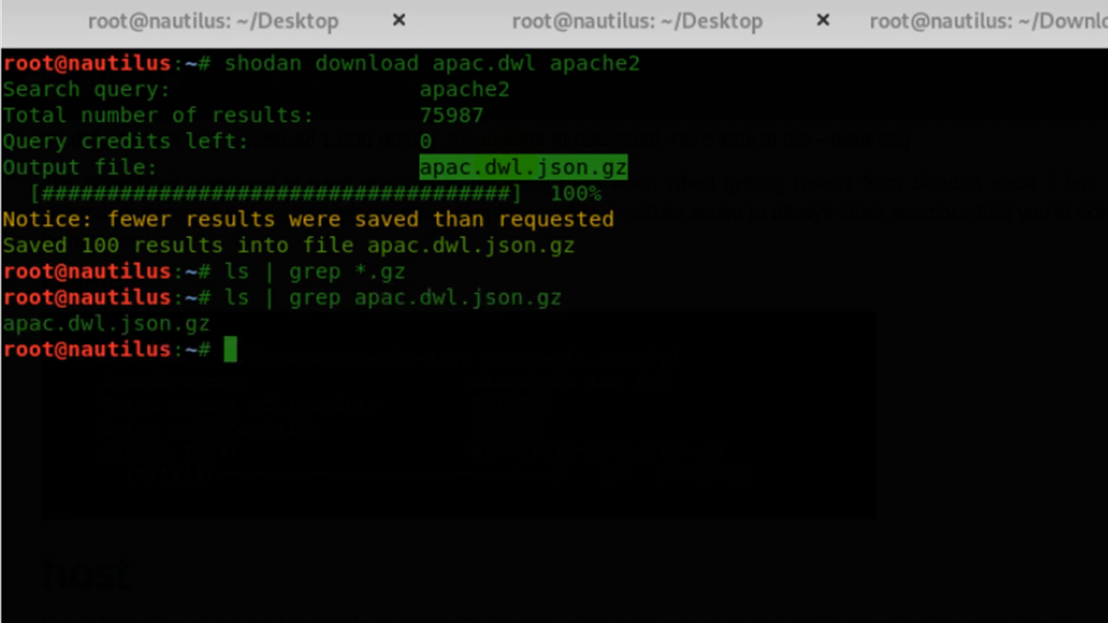
text(file)
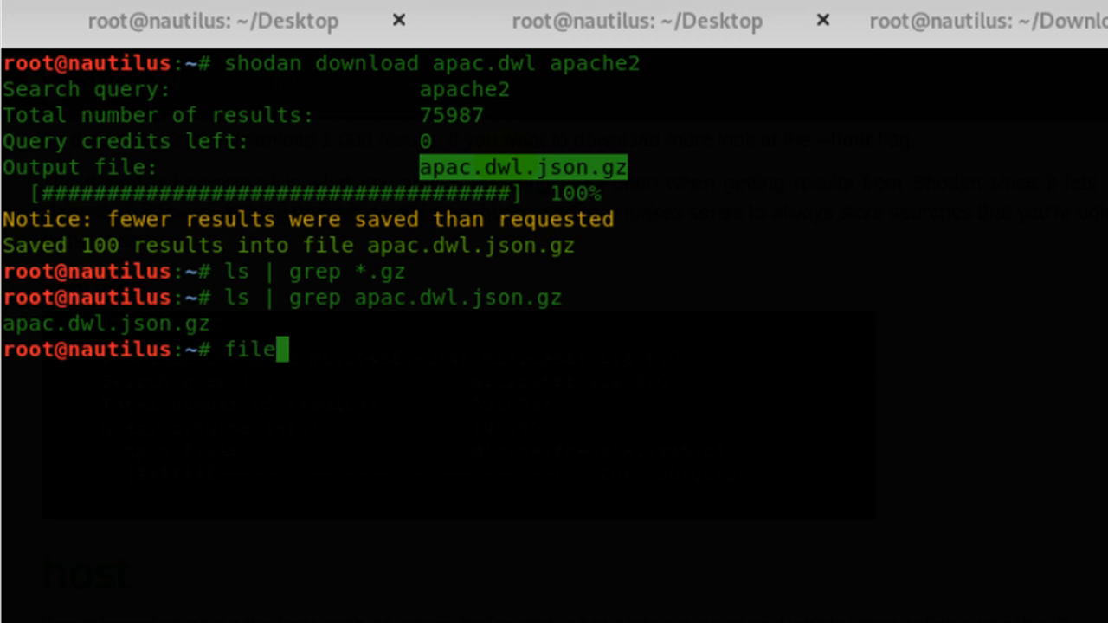
text(apac.dwl.json.gz)
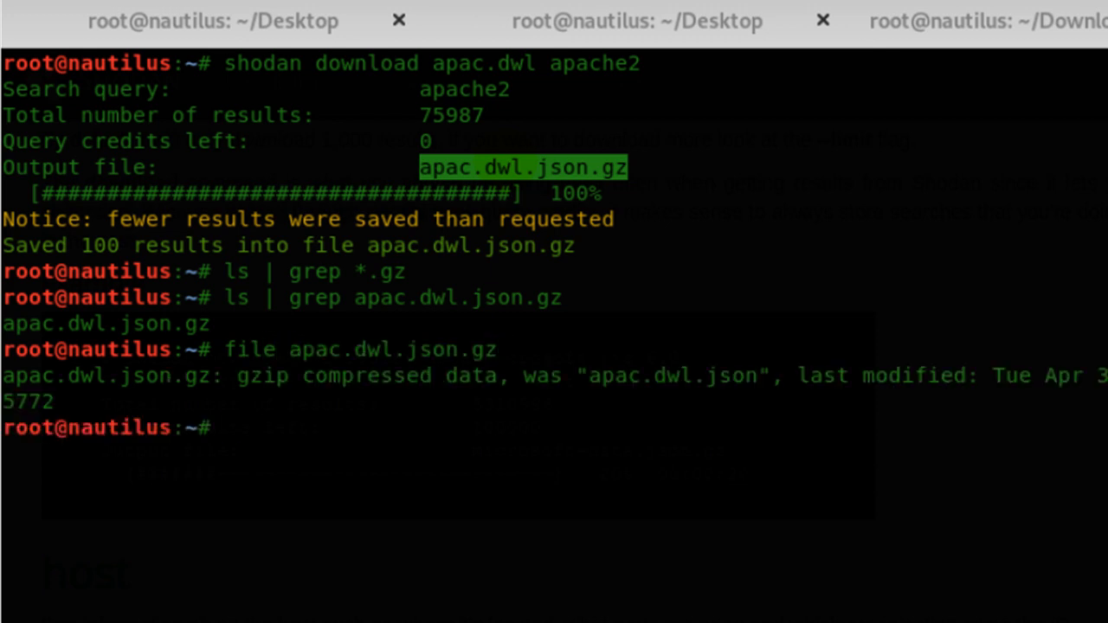
mouse_move(627, 149)
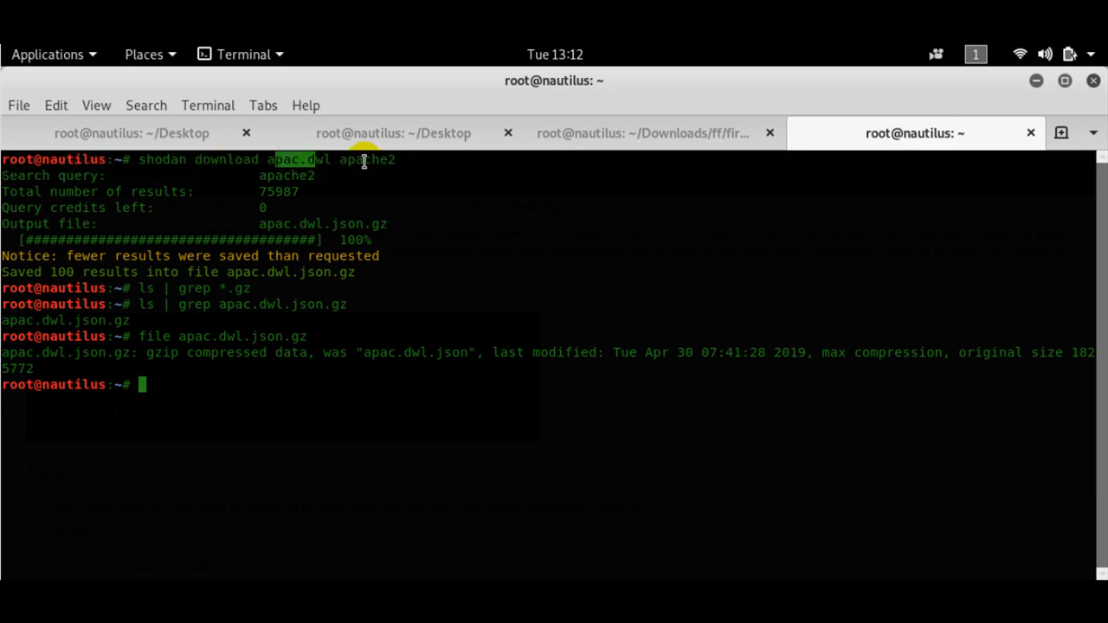
Browse command history, then type 'shodan host 189.201.128.251' without running it
double_click(366, 159)
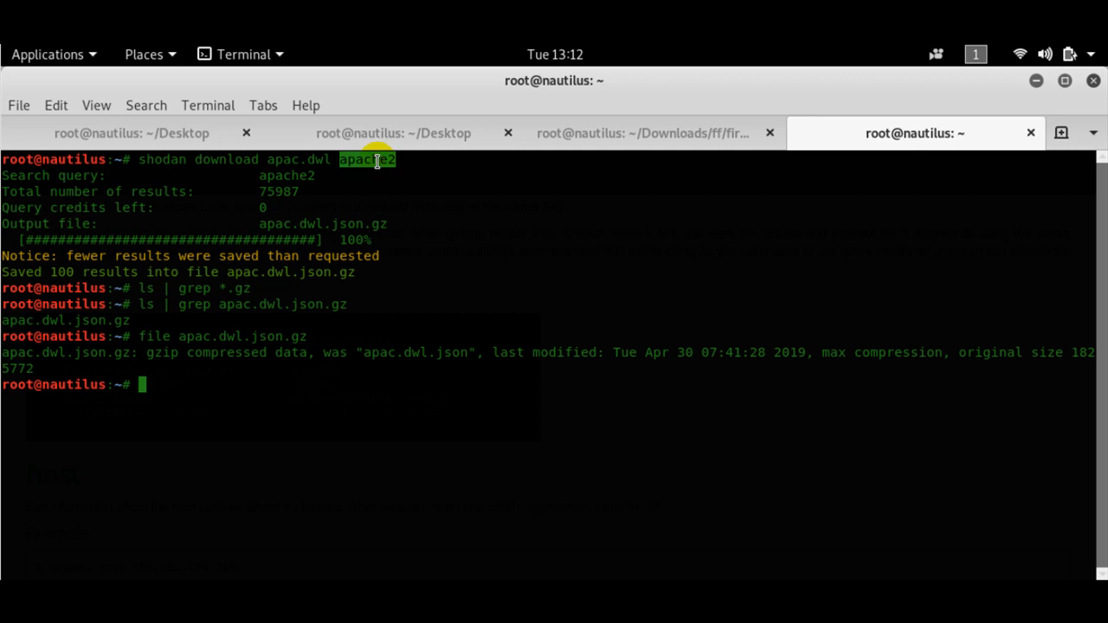
text(file apac.dwl.json.gz)
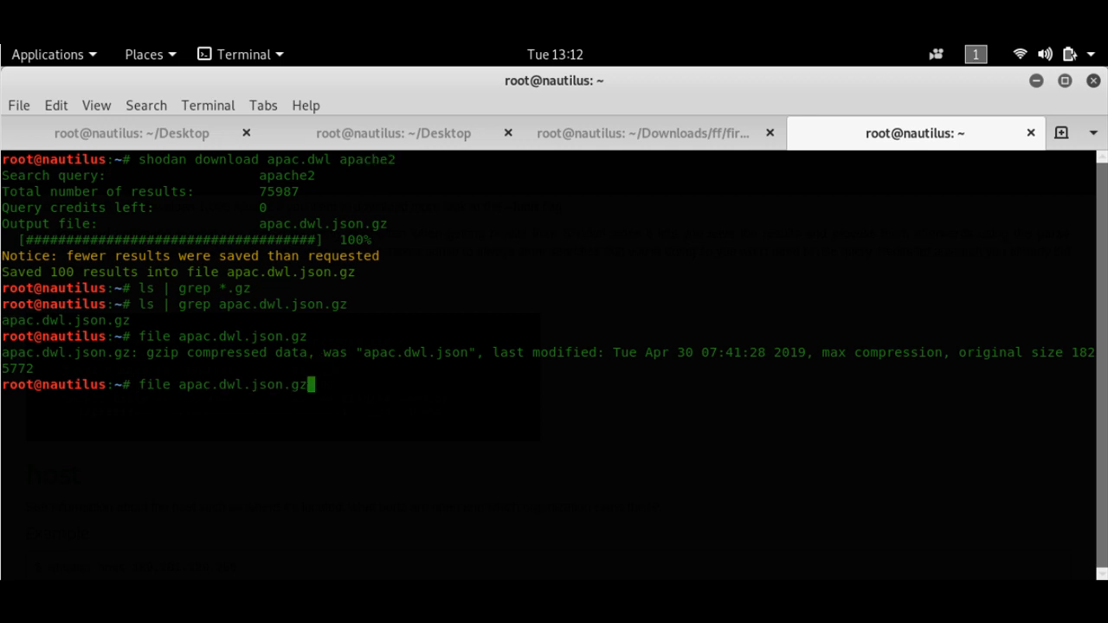
text(shodan count nginx)
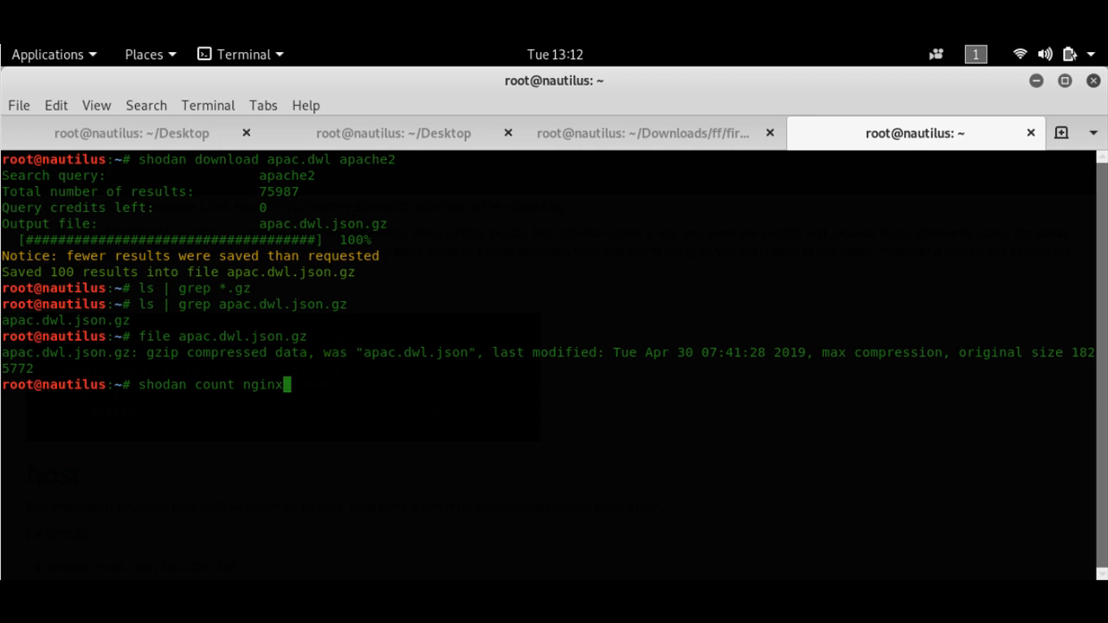
text(clear)
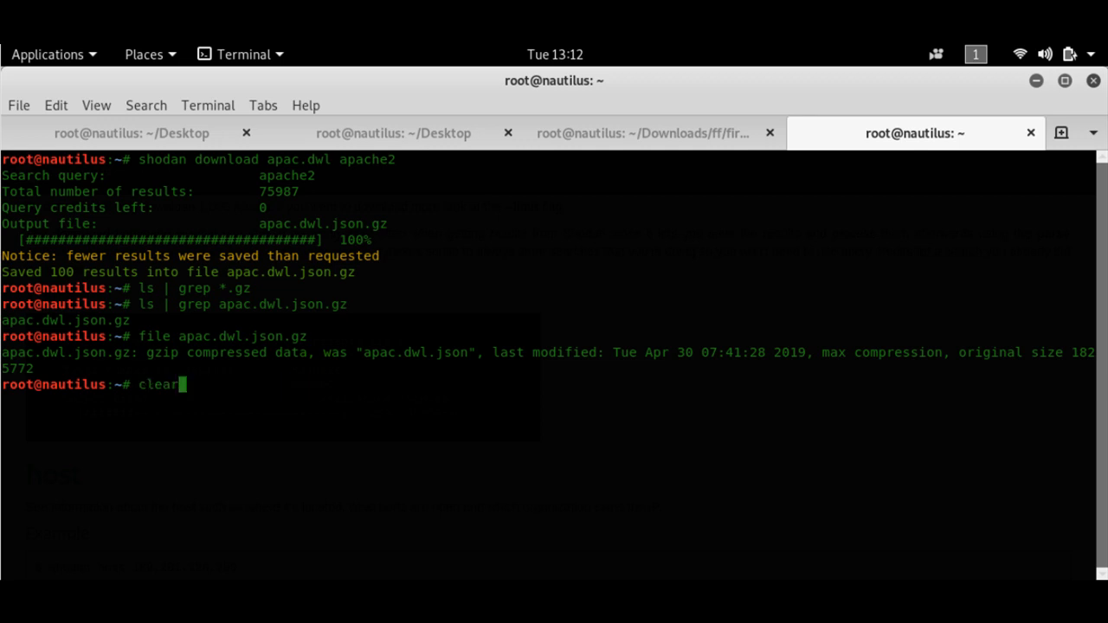
text(shodan search --fields ip_str,port,org --separator , memcached)
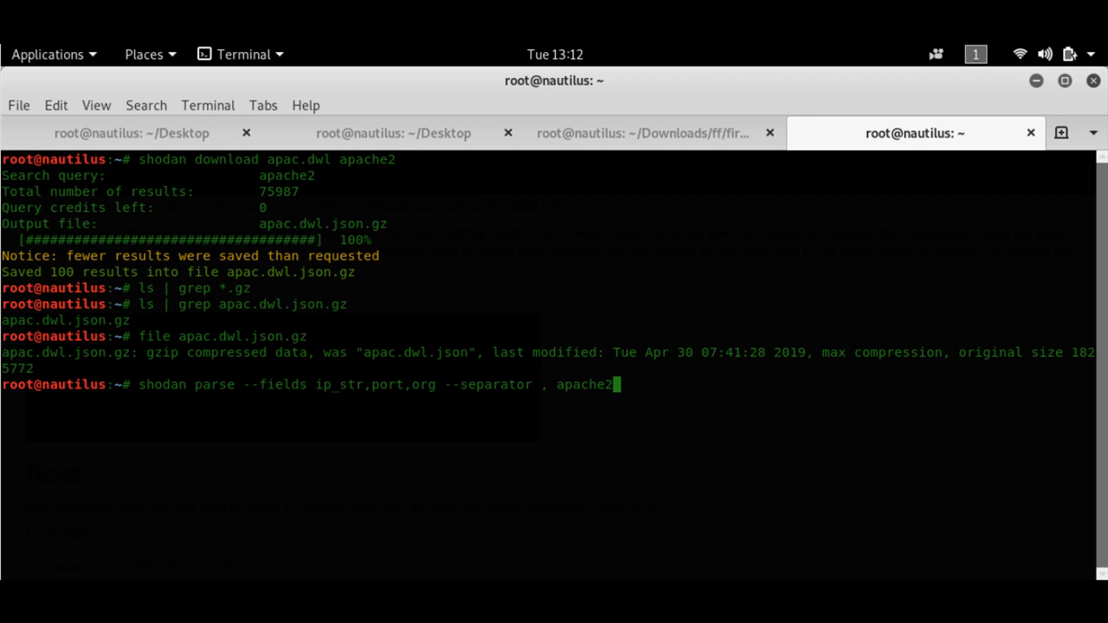
text(clear)
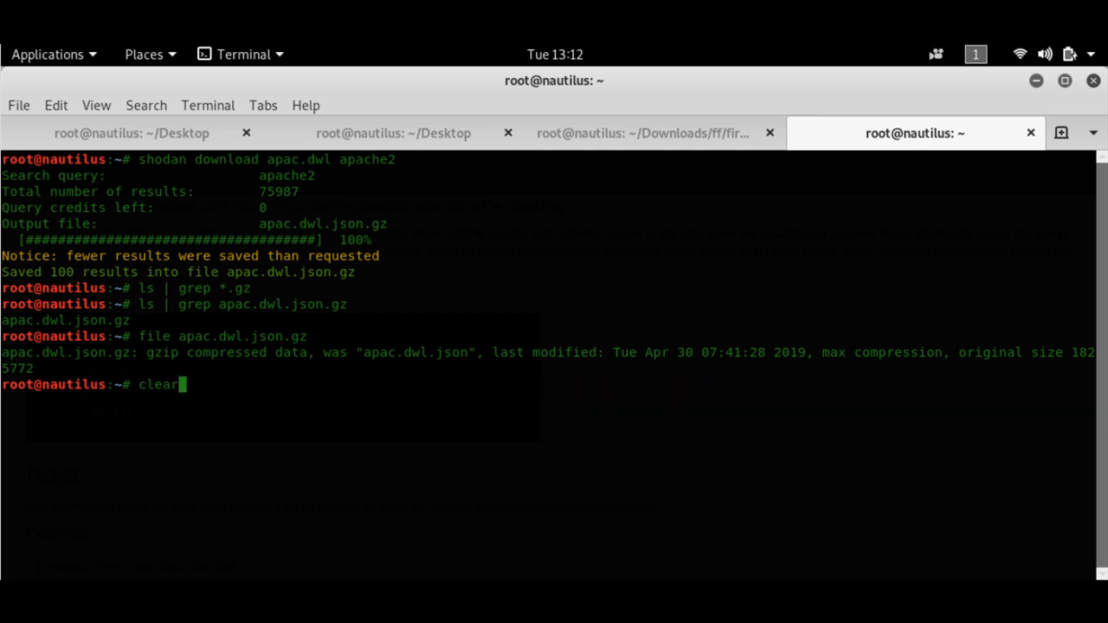
text(shodan host 189.201.128.251)
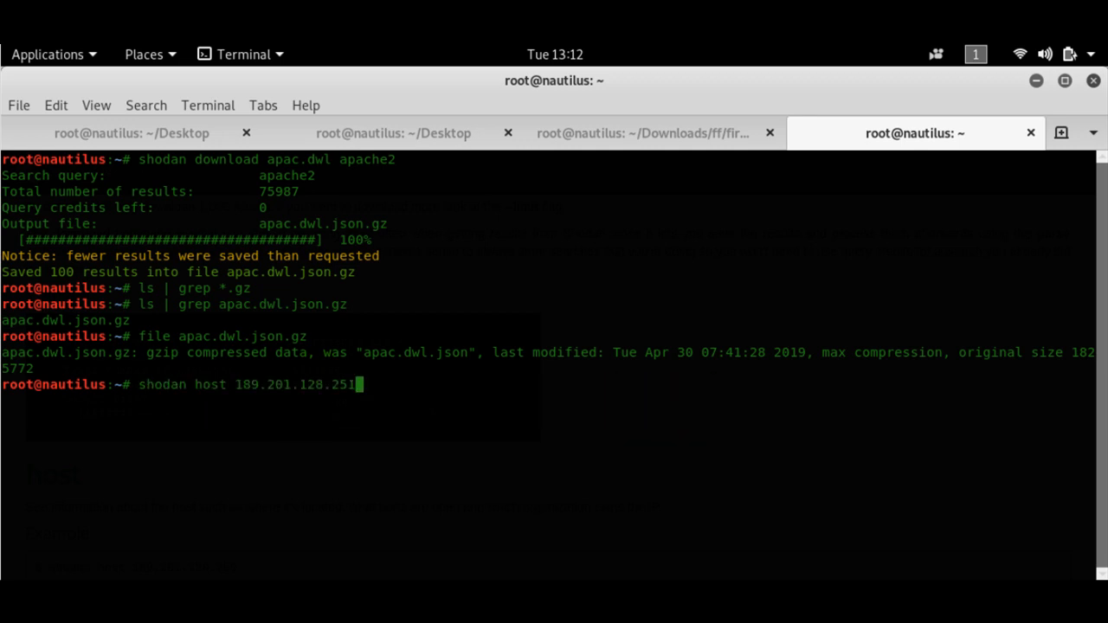
Look up host 189.201.128.250, highlight its Heartbleed vulnerability, then clear the screen
text(shodan count nginx)
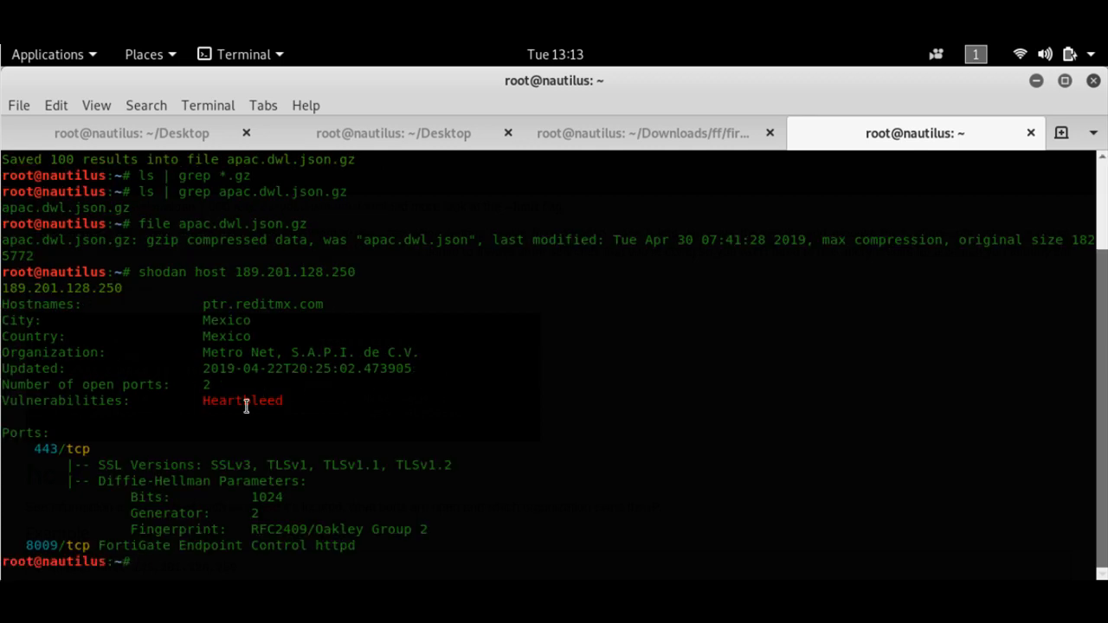
double_click(243, 400)
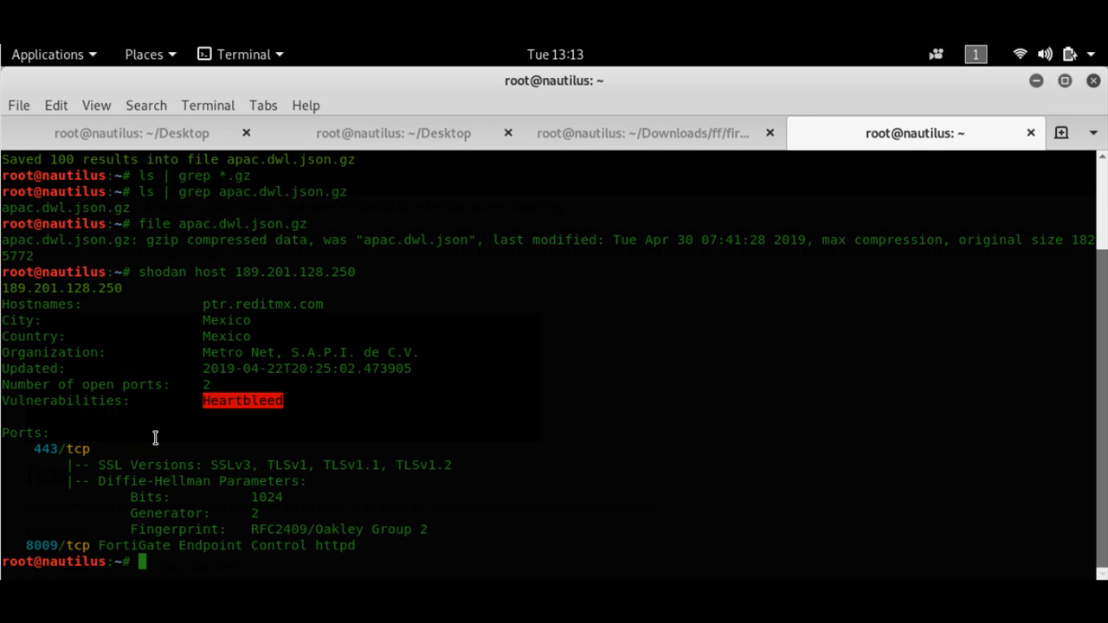
text(clear)
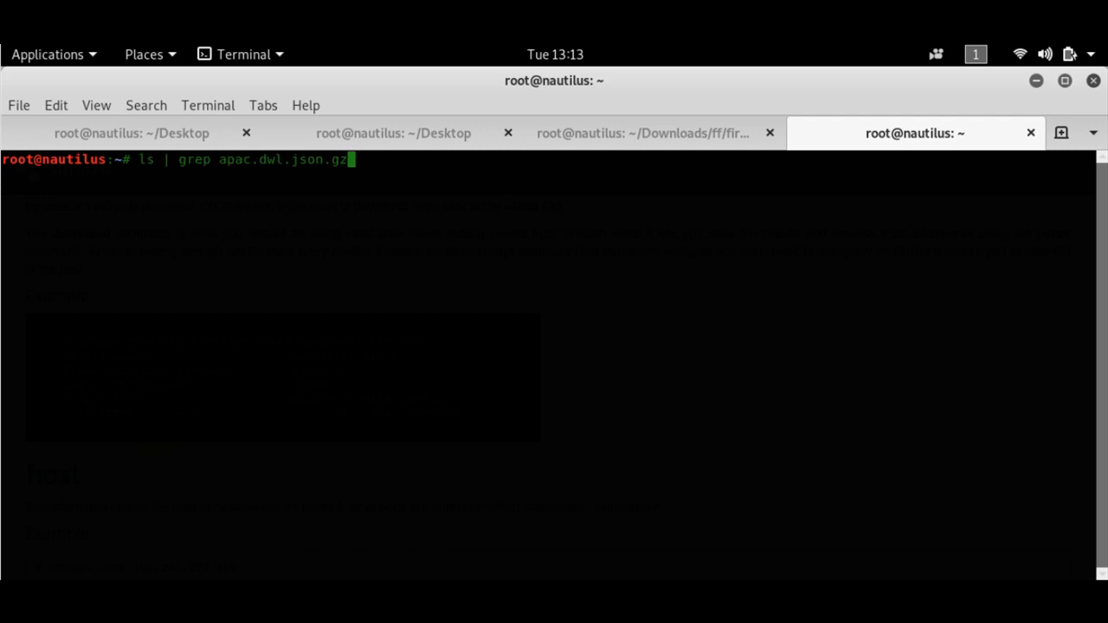
Type 'shodan search --fields ip_str,port,org --separator , apache2' and highlight the field list
text(file nginx.json.gz)
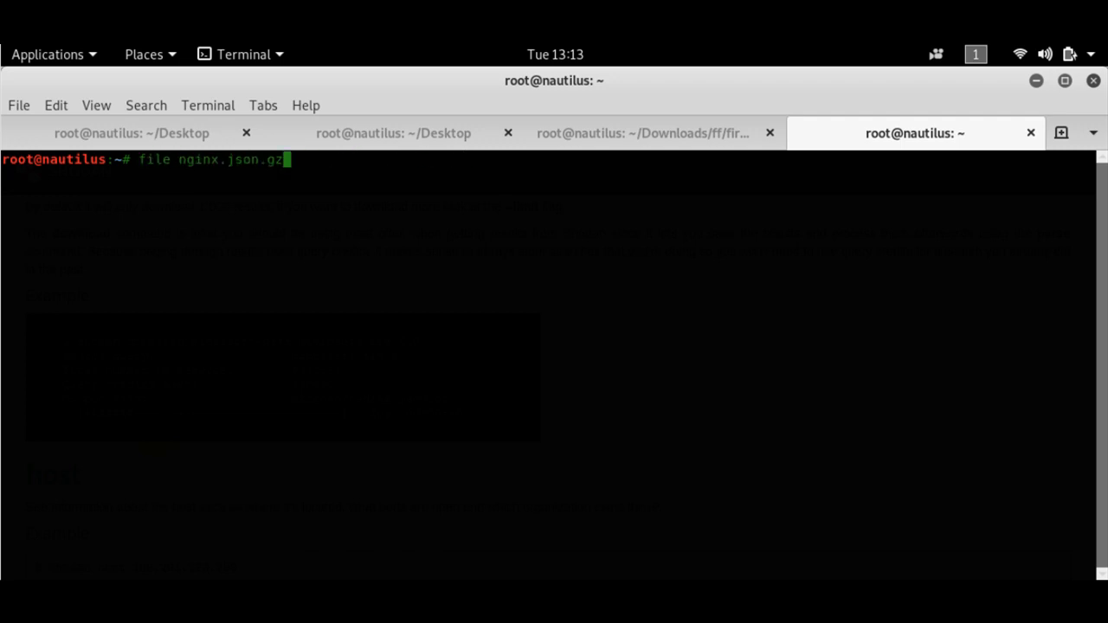
text(shodan search smtp)
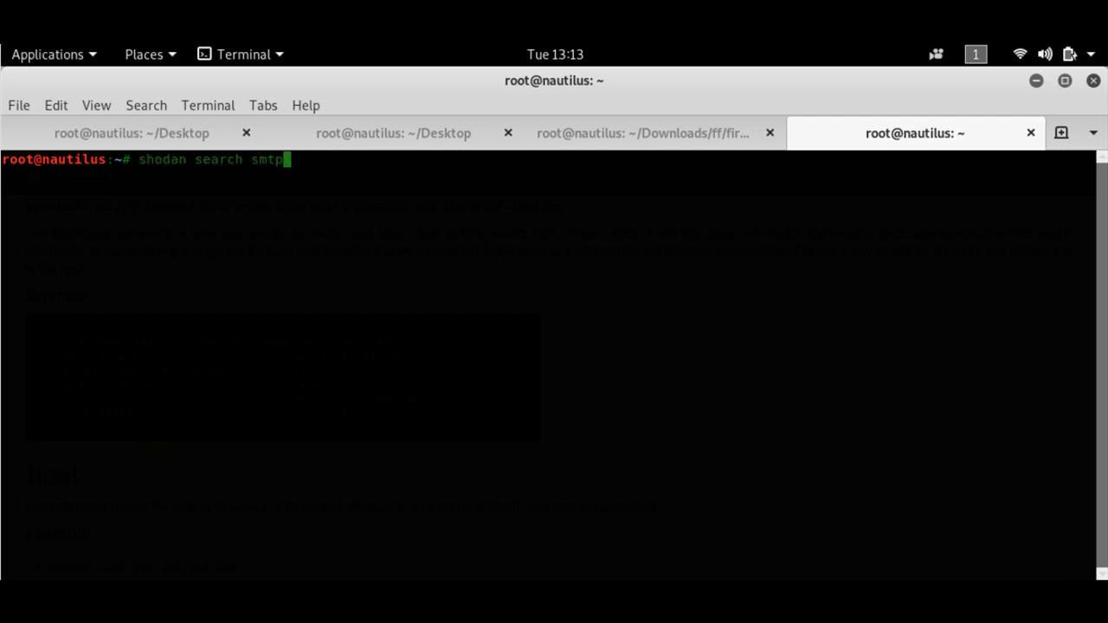
text(--fields ip_str,port,org --separator , apache2)
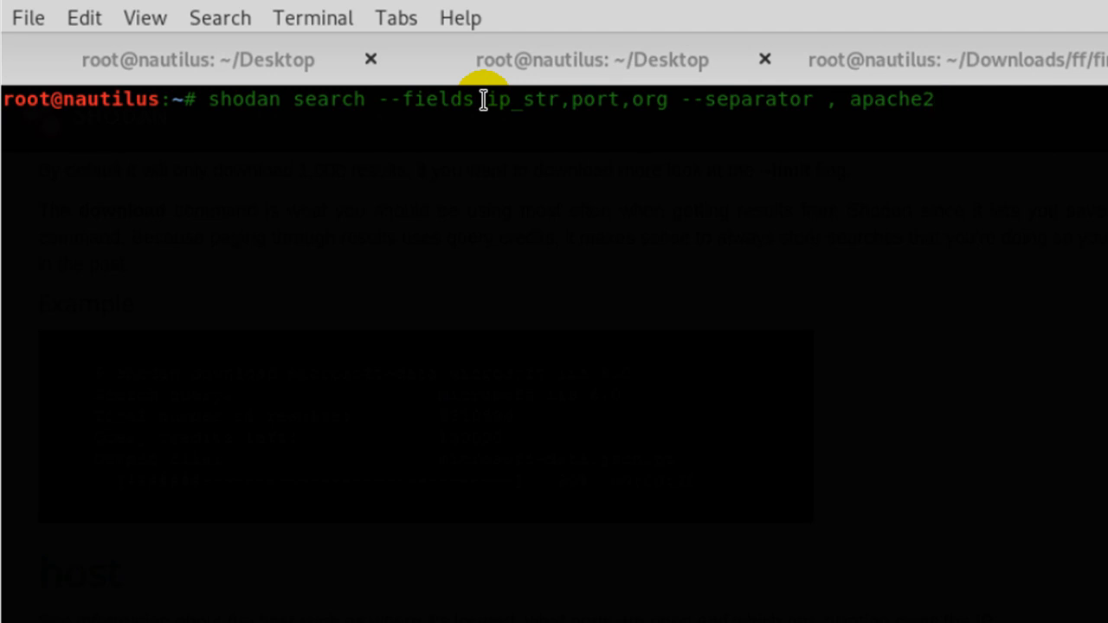
double_click(521, 99)
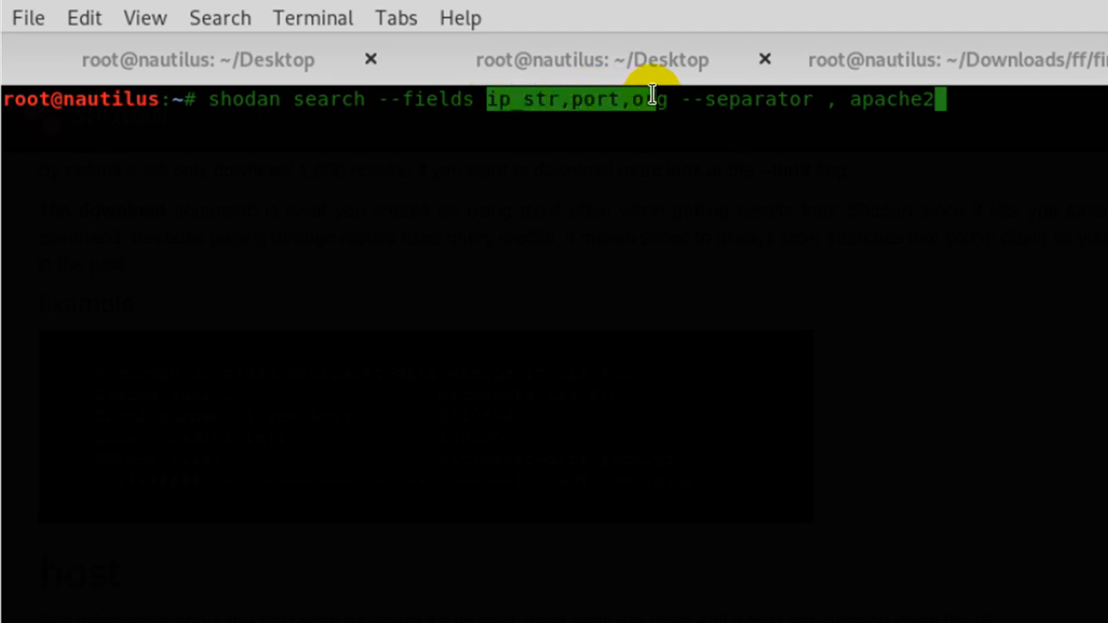
mouse_move(694, 133)
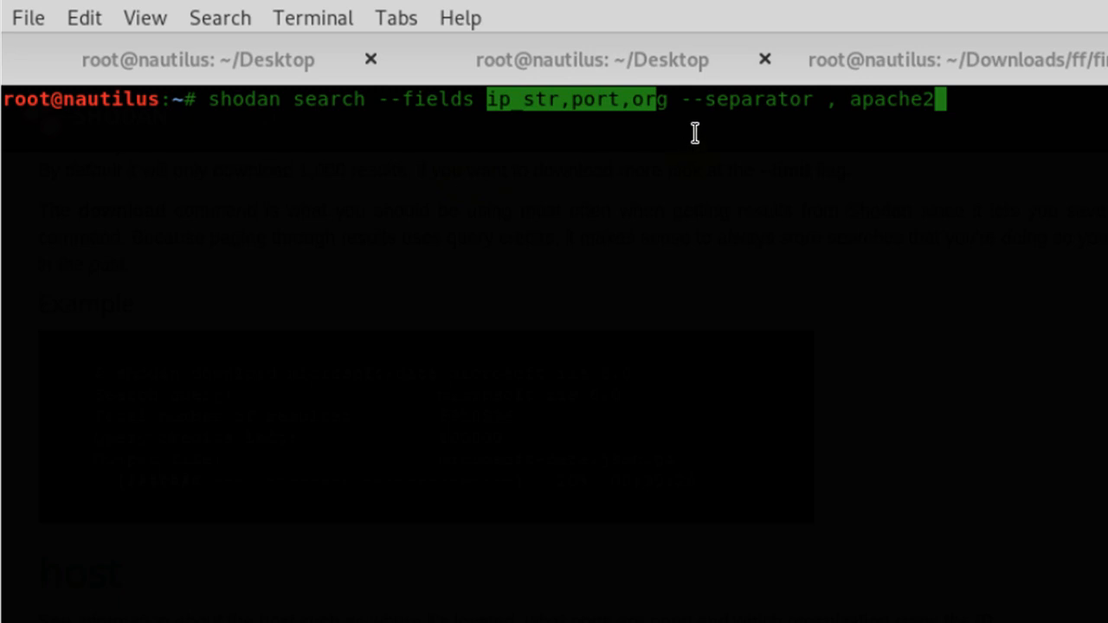
mouse_move(873, 110)
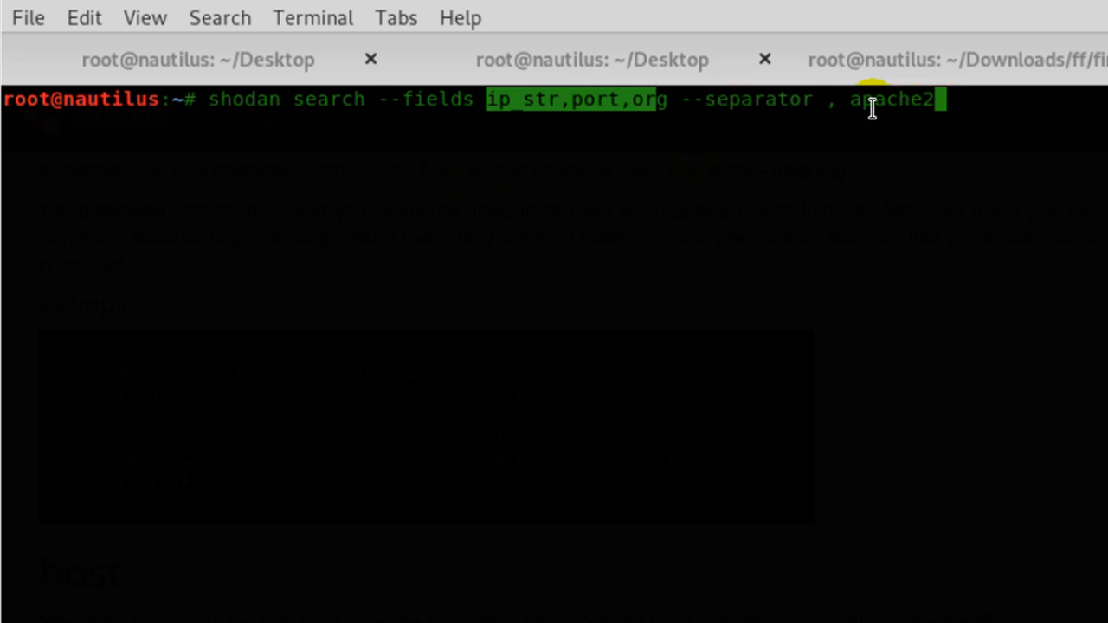
mouse_move(598, 209)
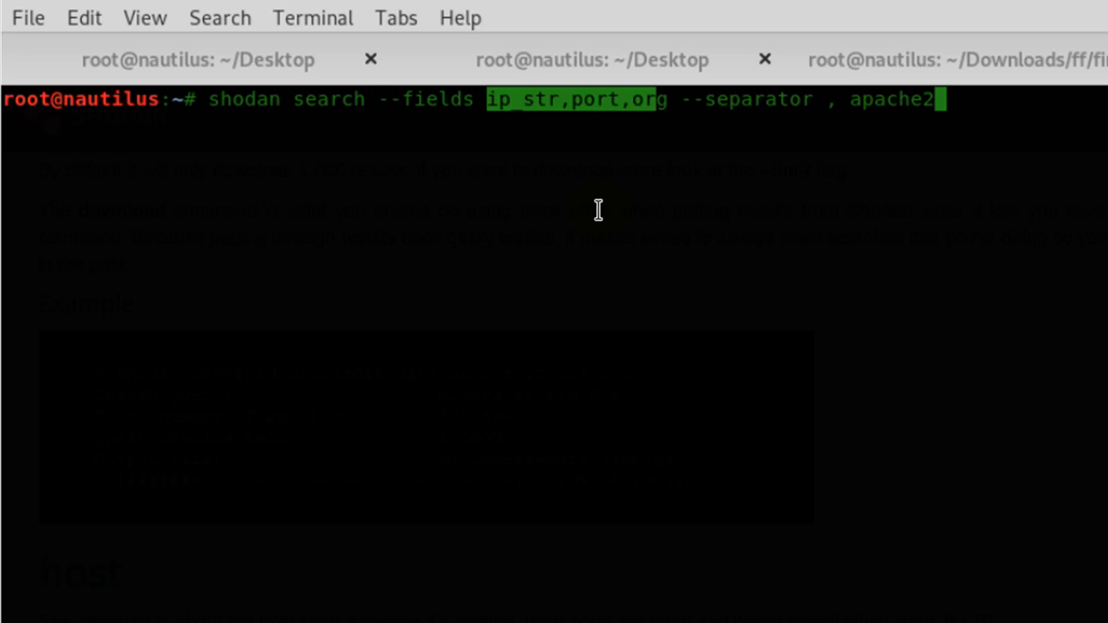
mouse_move(847, 122)
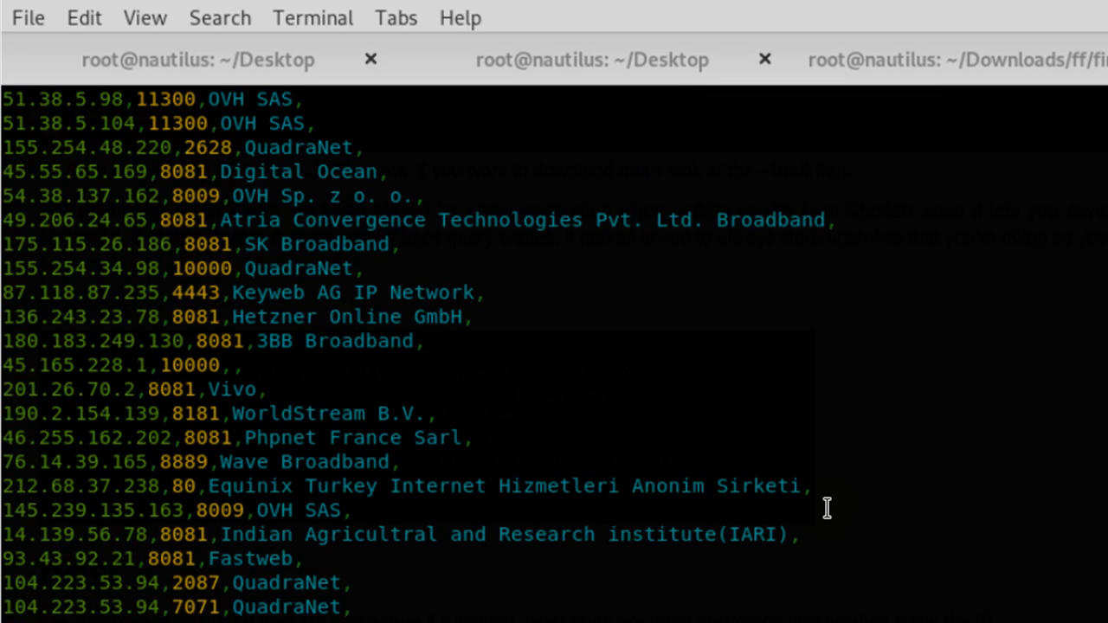
Scroll through the apache2 search's comma-separated IP, port and organisation rows
scroll(down, 3)
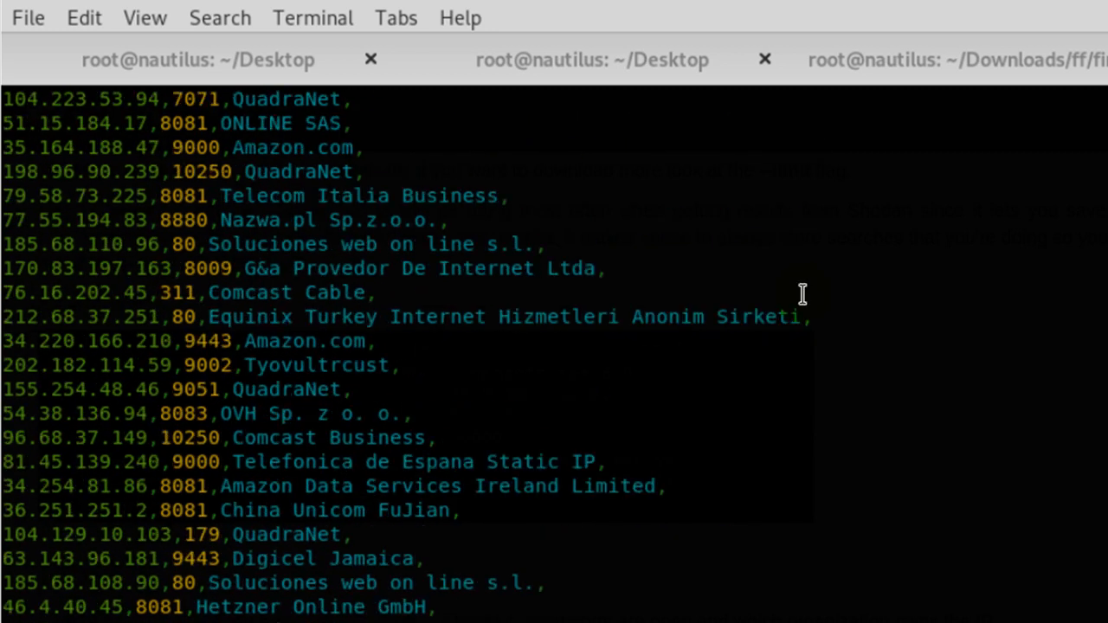
scroll(down, 3)
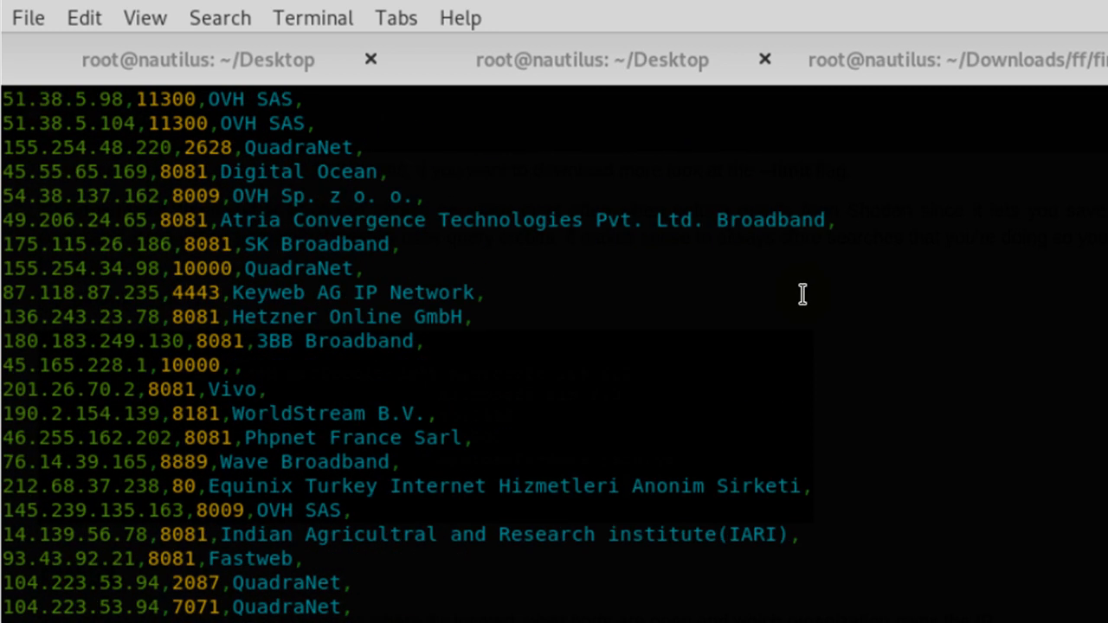
scroll(down, 3)
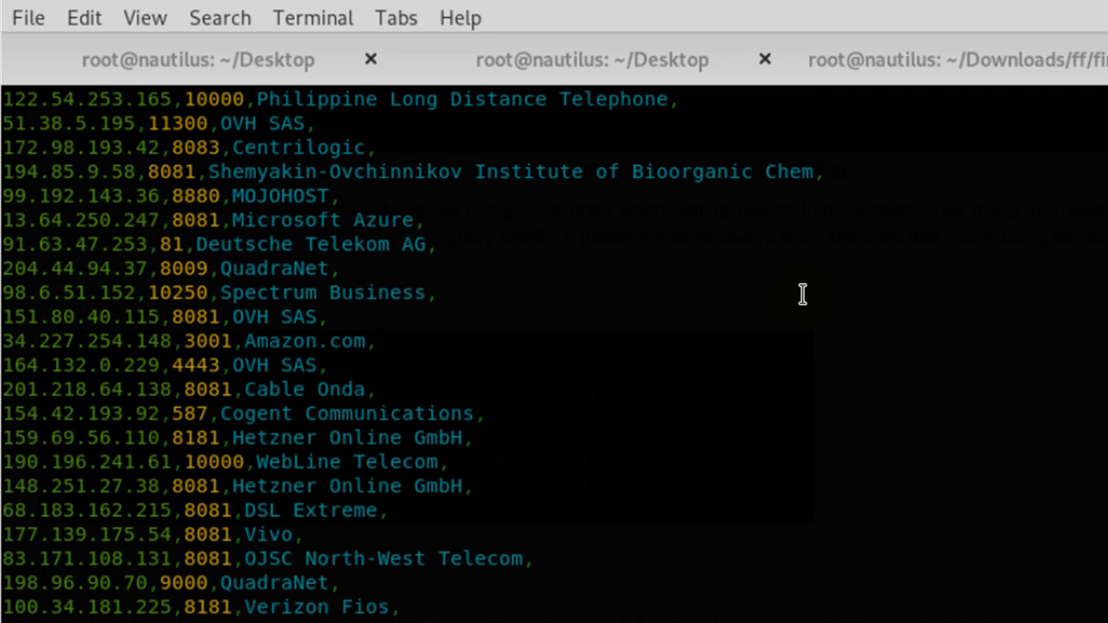
scroll(down, 3)
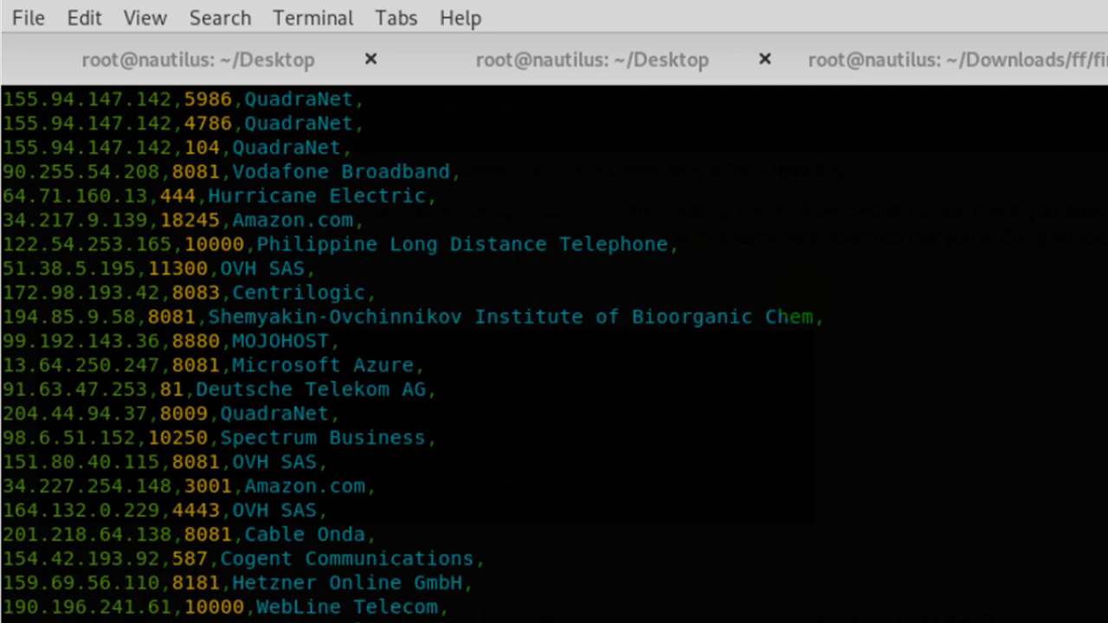
scroll(down, 3)
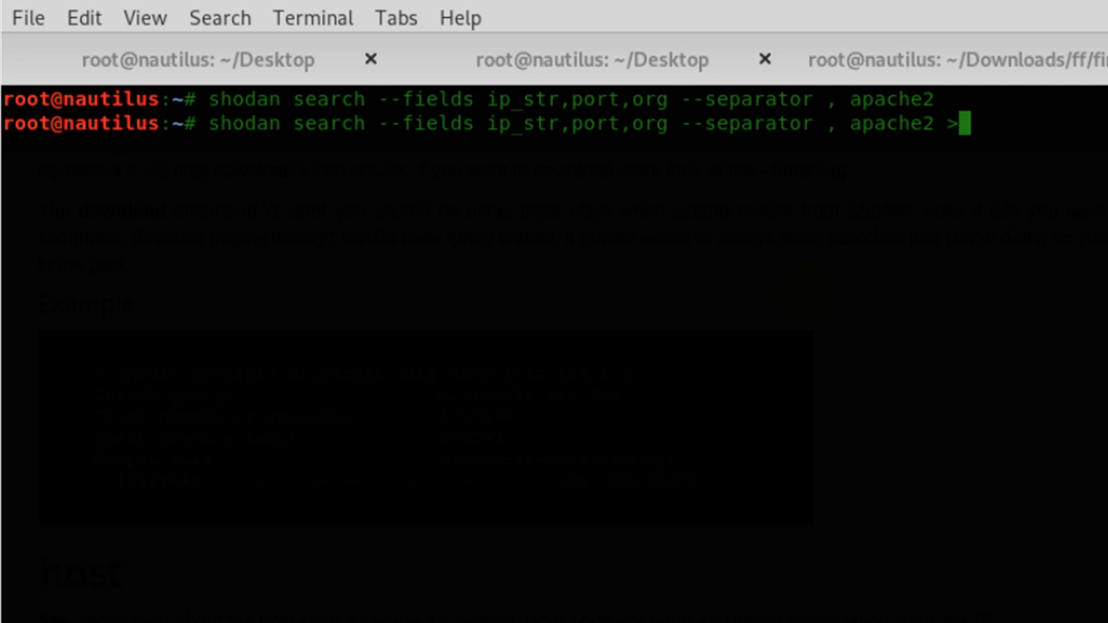
Redirect the apache2 search into apac2.csv and confirm it is ASCII text
text(apa)
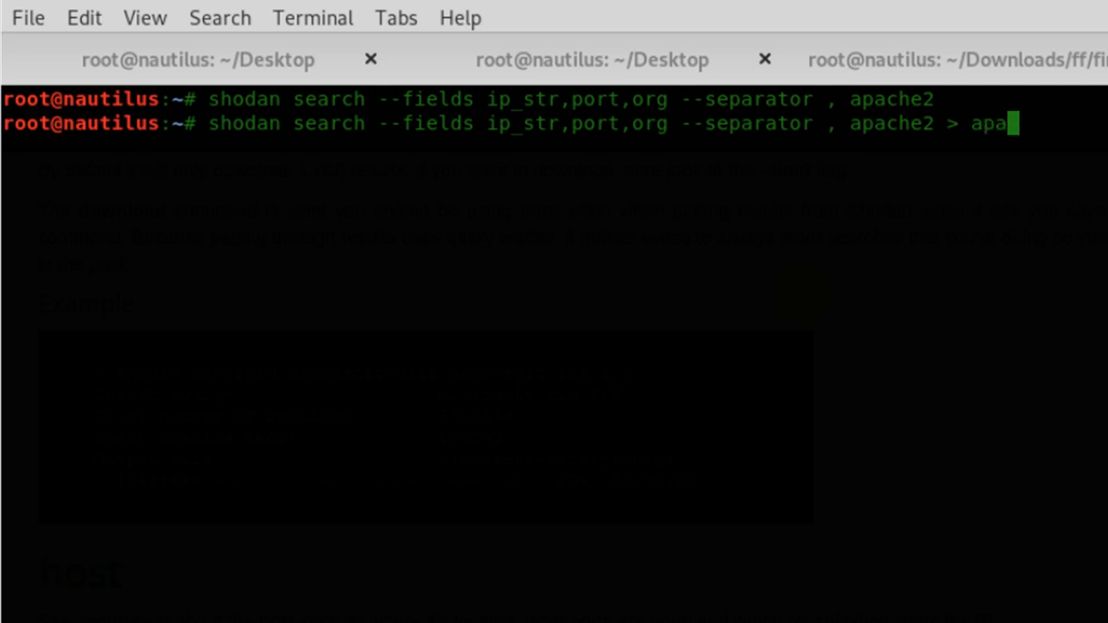
text(c2.)
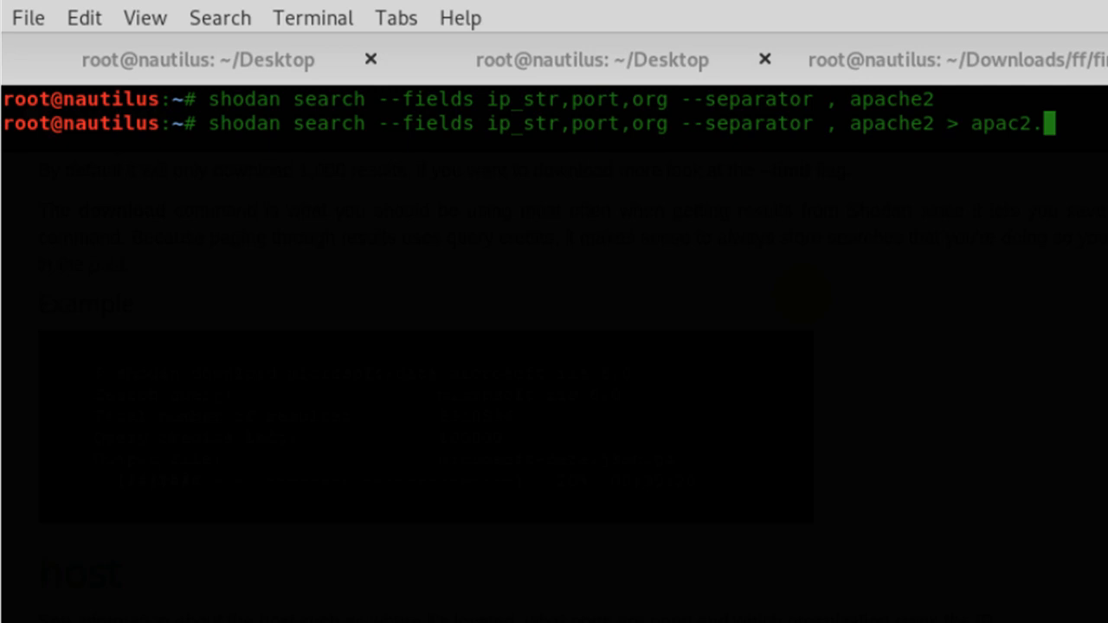
text(csv)
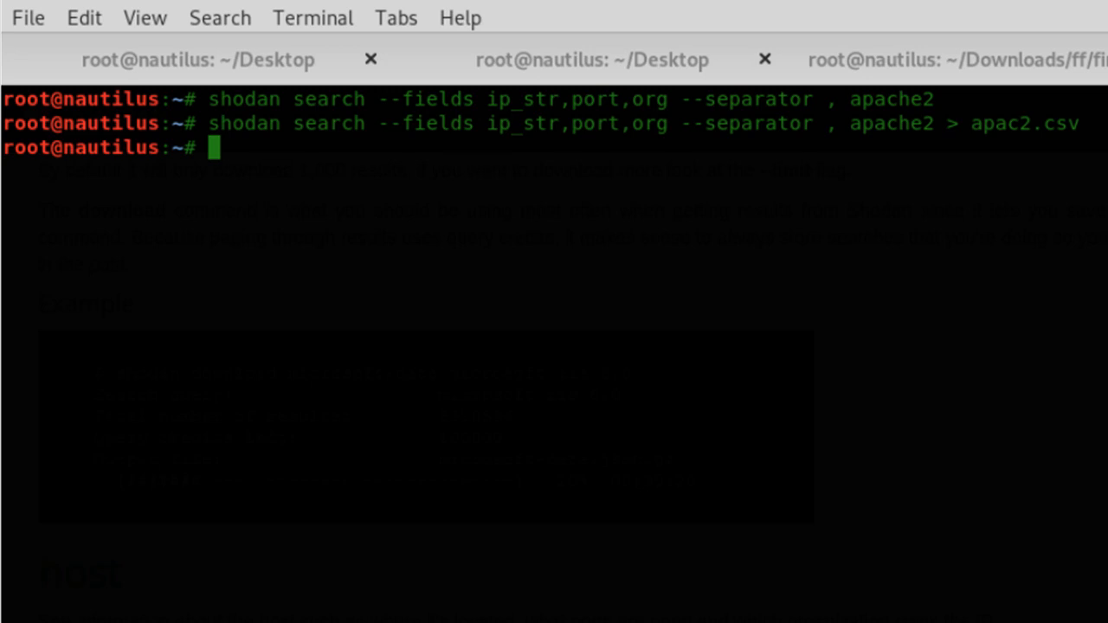
text(file)
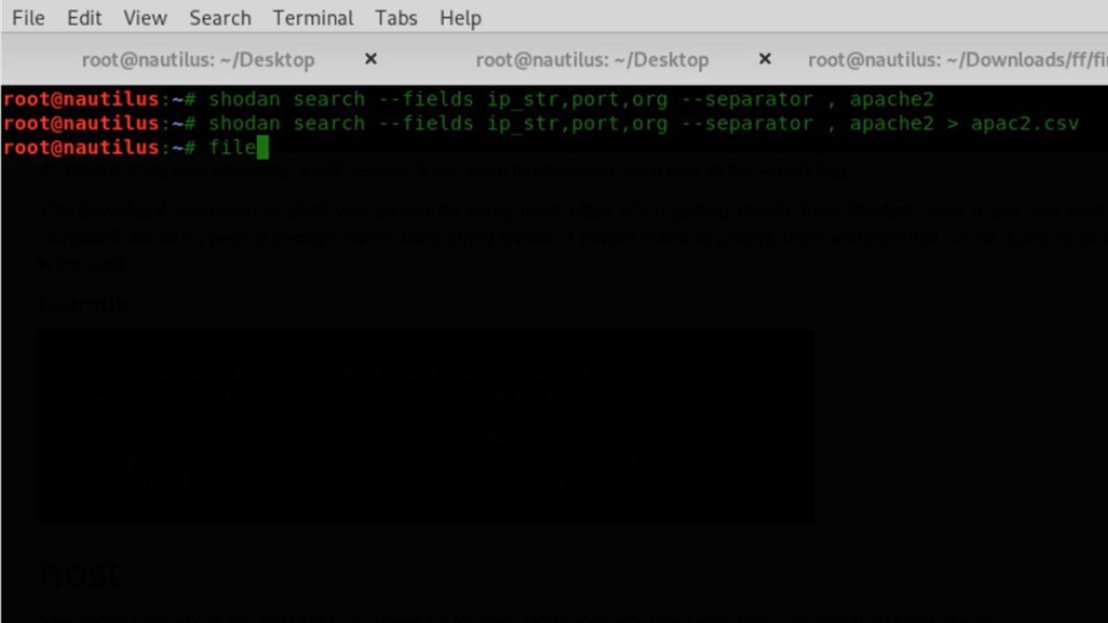
text(apa)
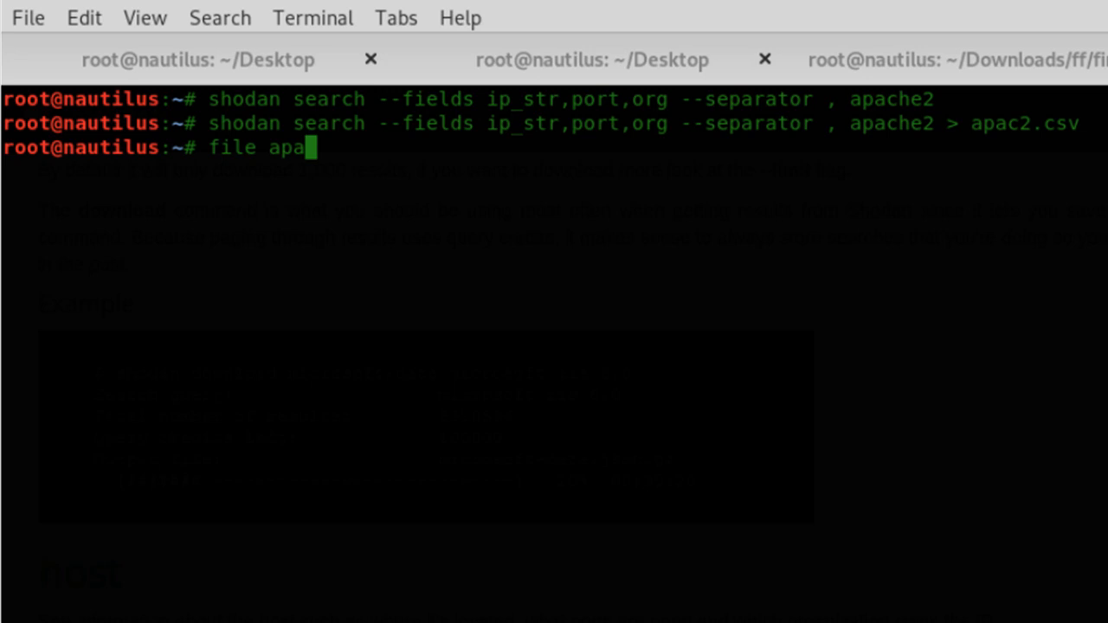
text(c2.csv)
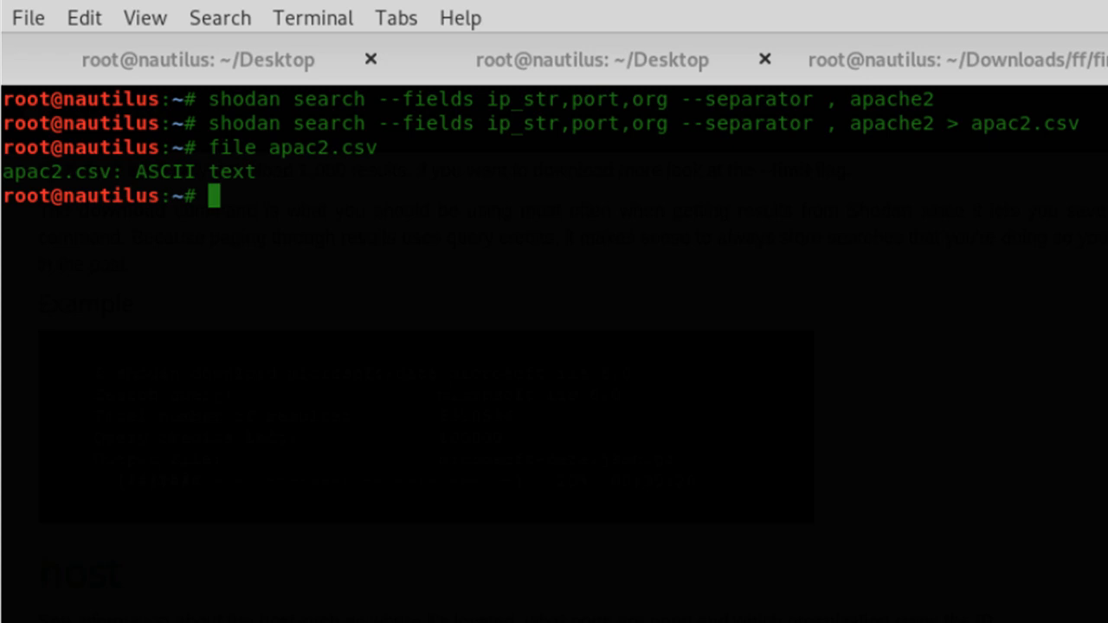
Print apac2.csv's comma-separated rows with cat and Tab completion, then type clear
text(cat)
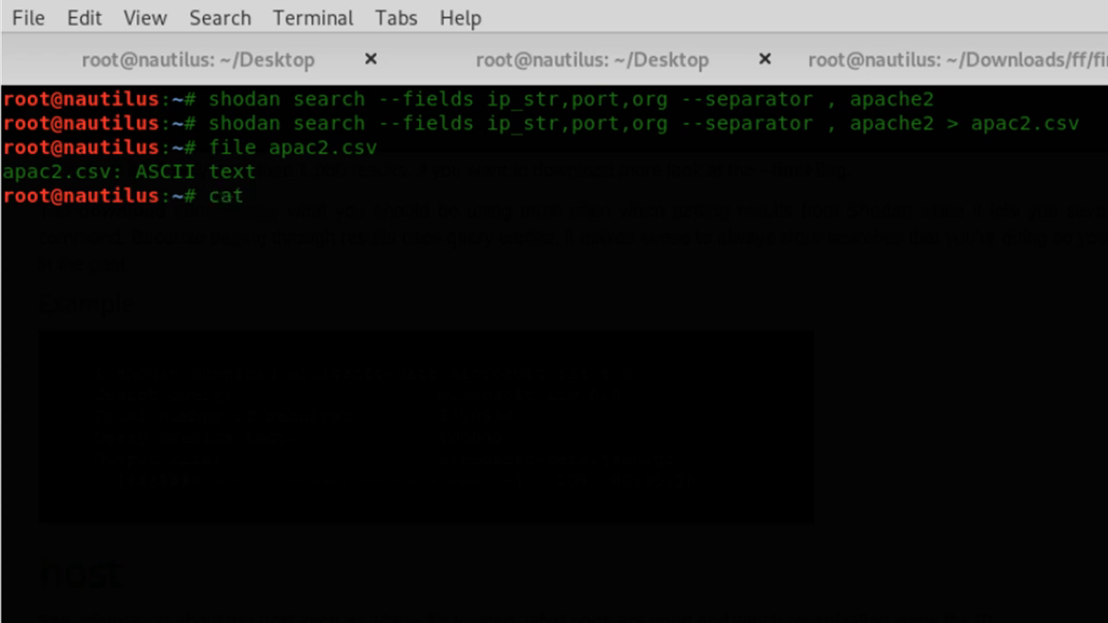
text(apac)
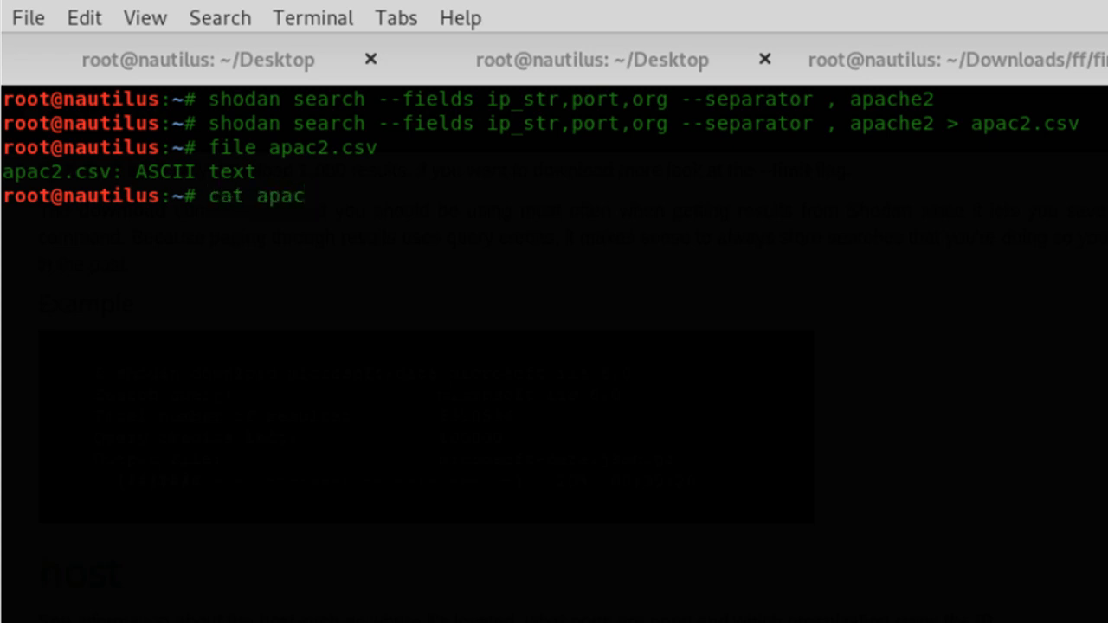
key(Tab)
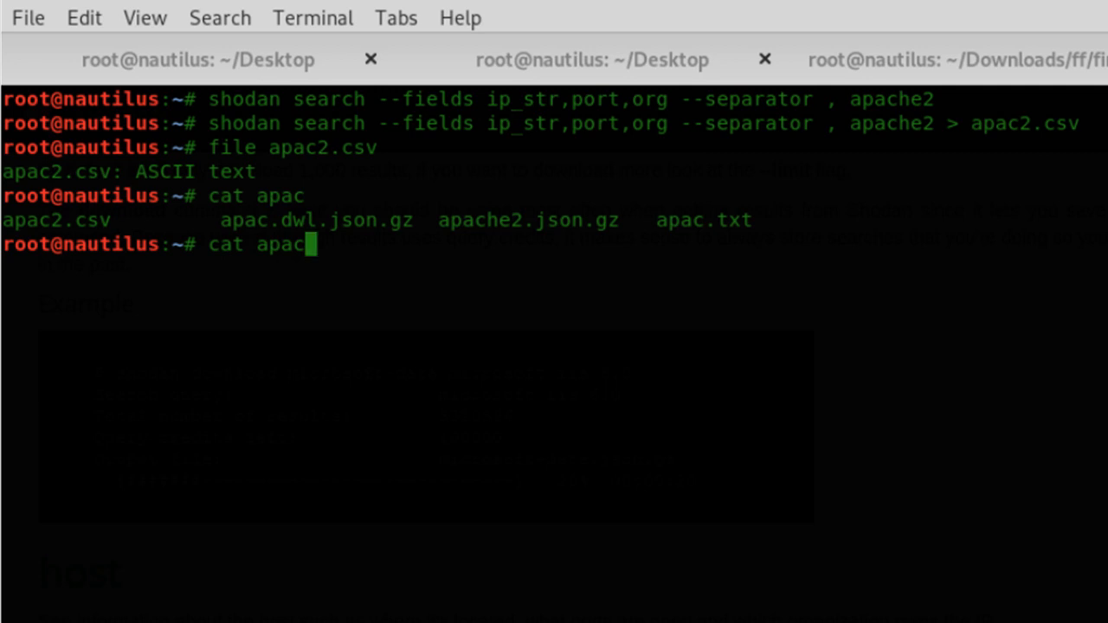
text(2.csv)
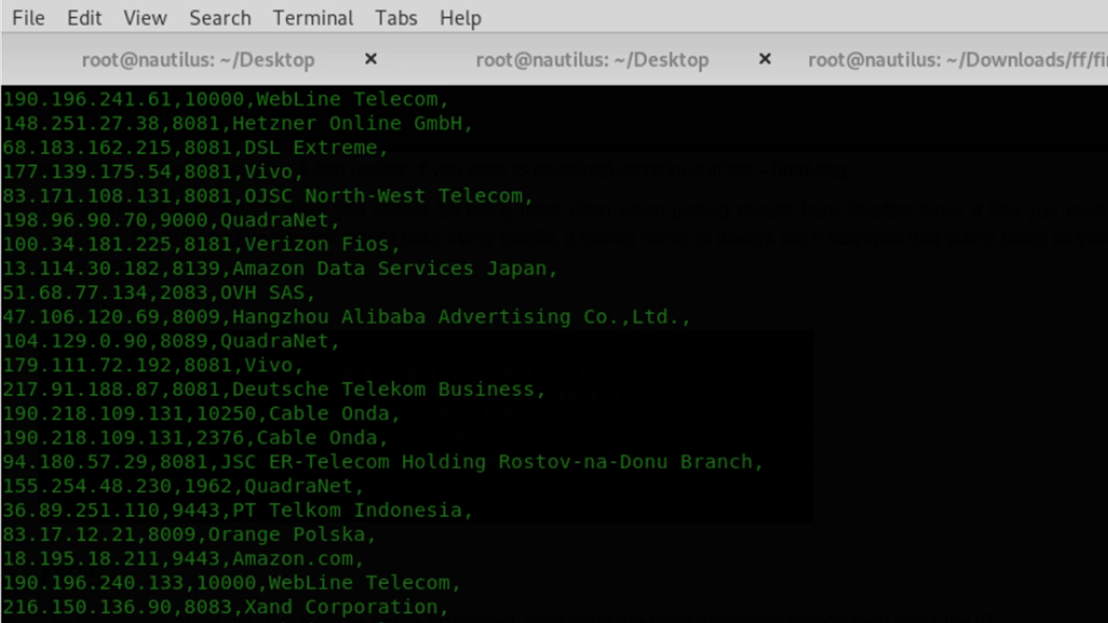
text(clear)
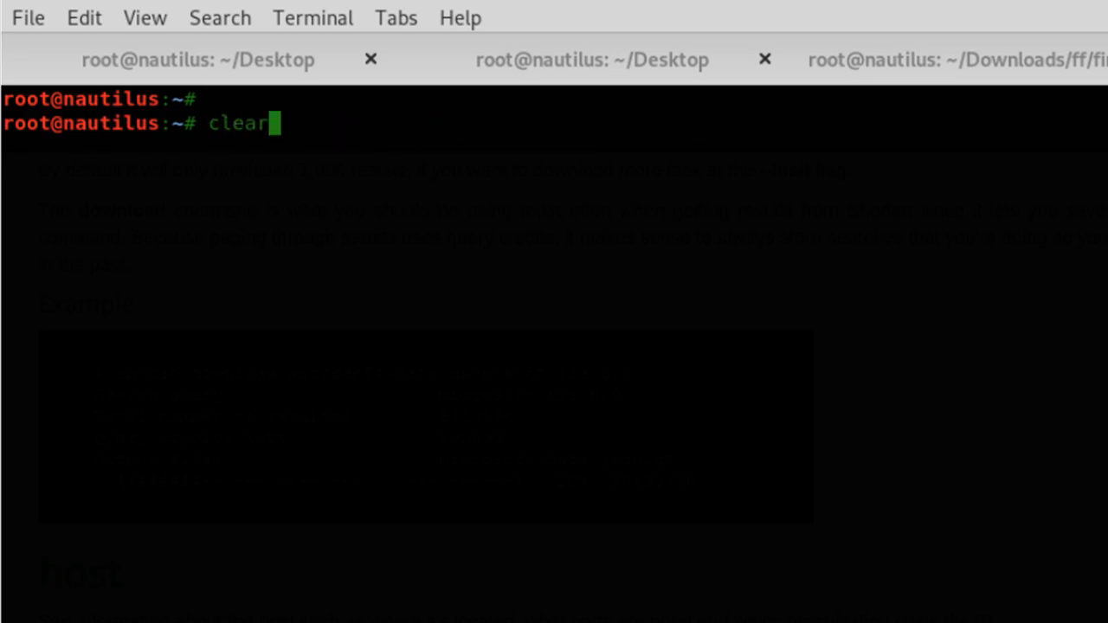
Cycle history past the cloudflare and port:23 searches back to the apache2 field search, editing toward memcached
text(shodan search cloudflare)
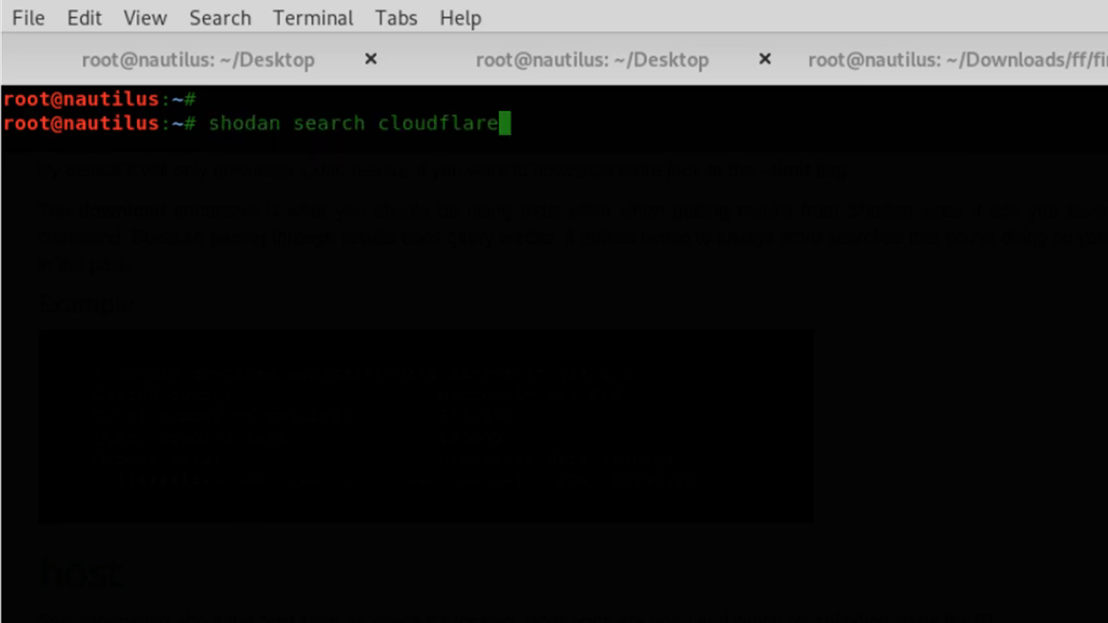
text(port:23)
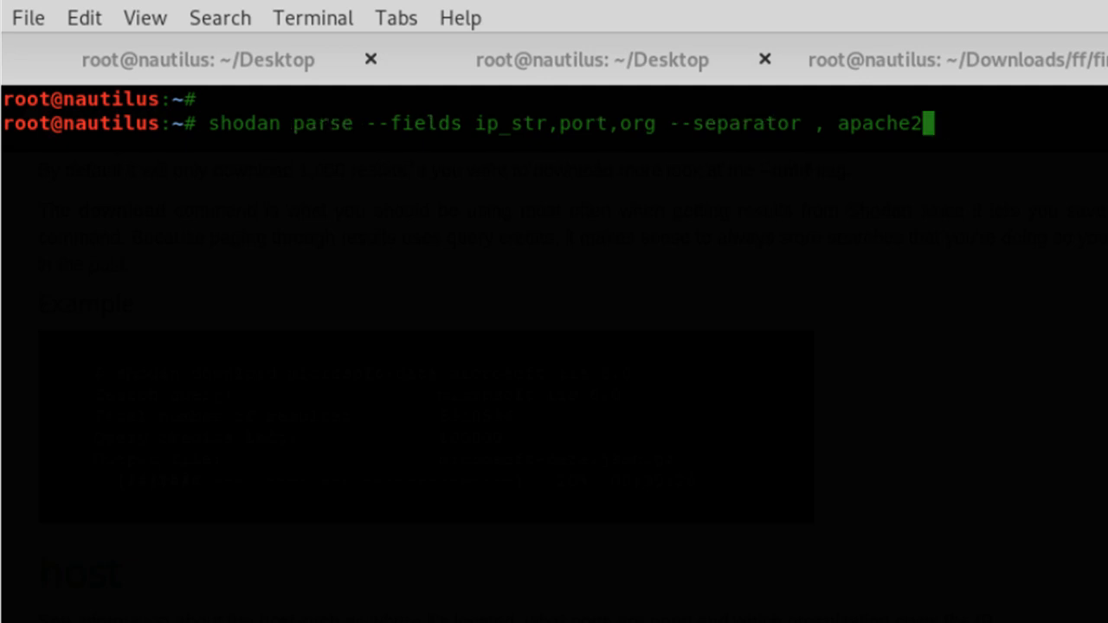
text(--limit 50)
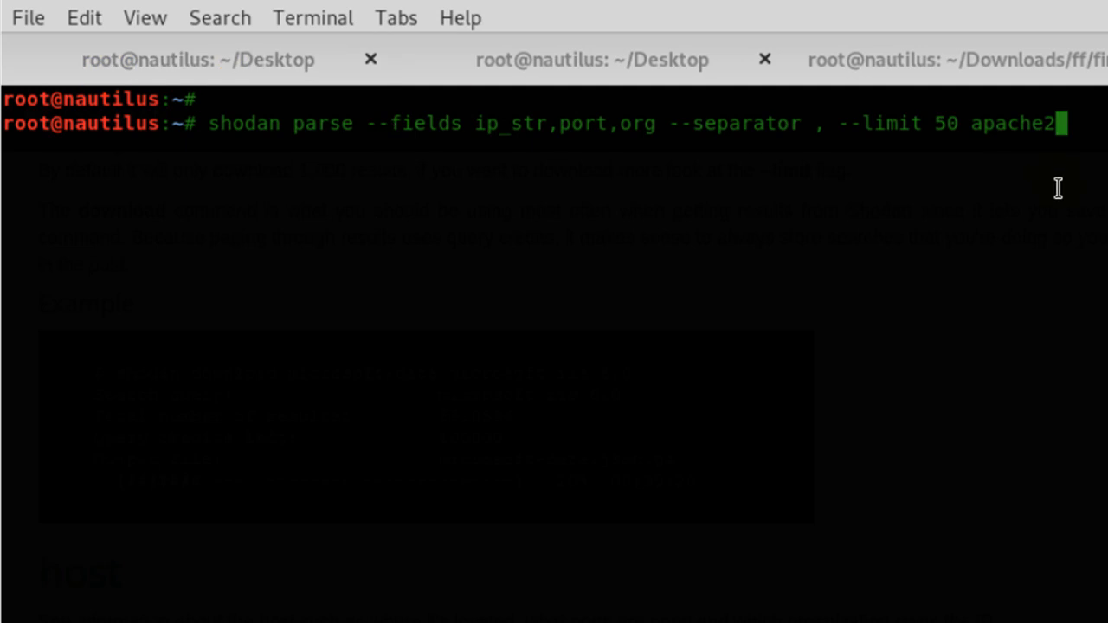
double_click(946, 123)
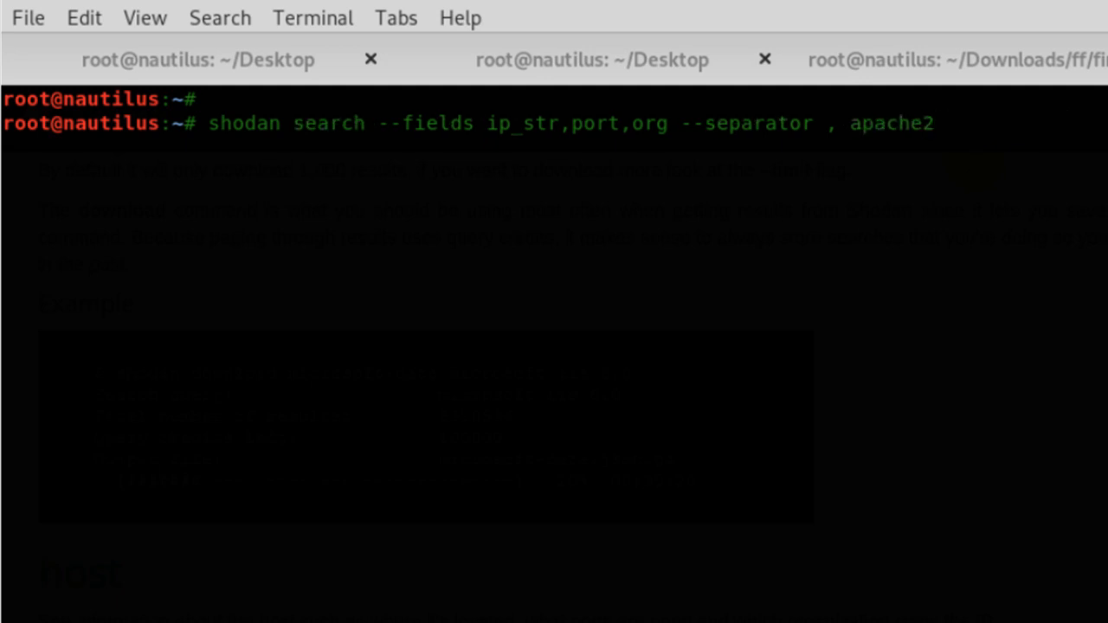
text(memcached)
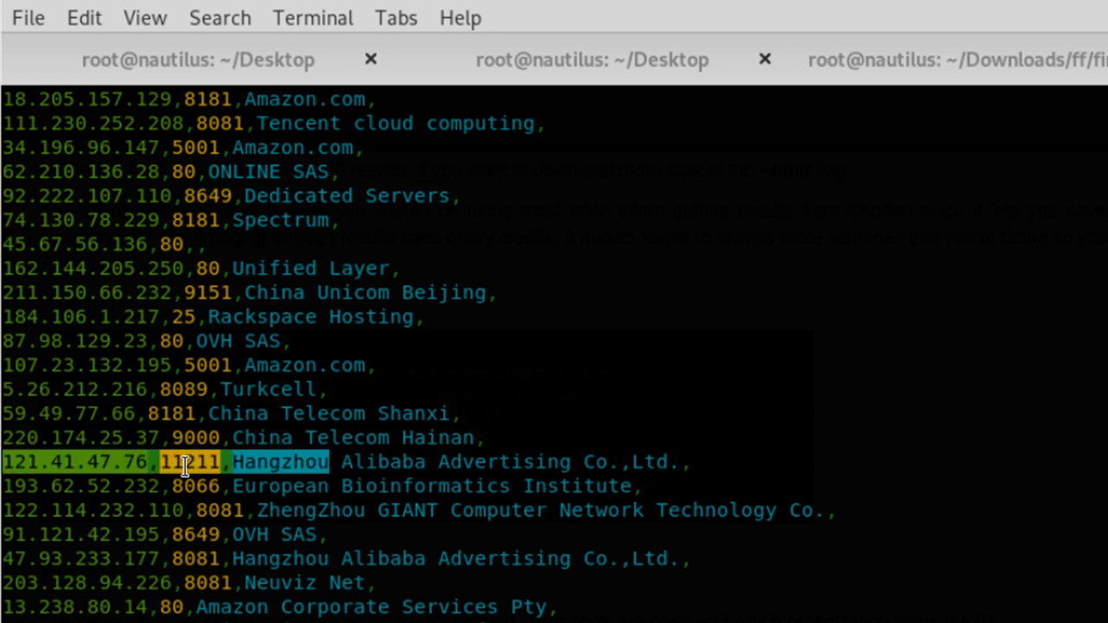
mouse_move(433, 479)
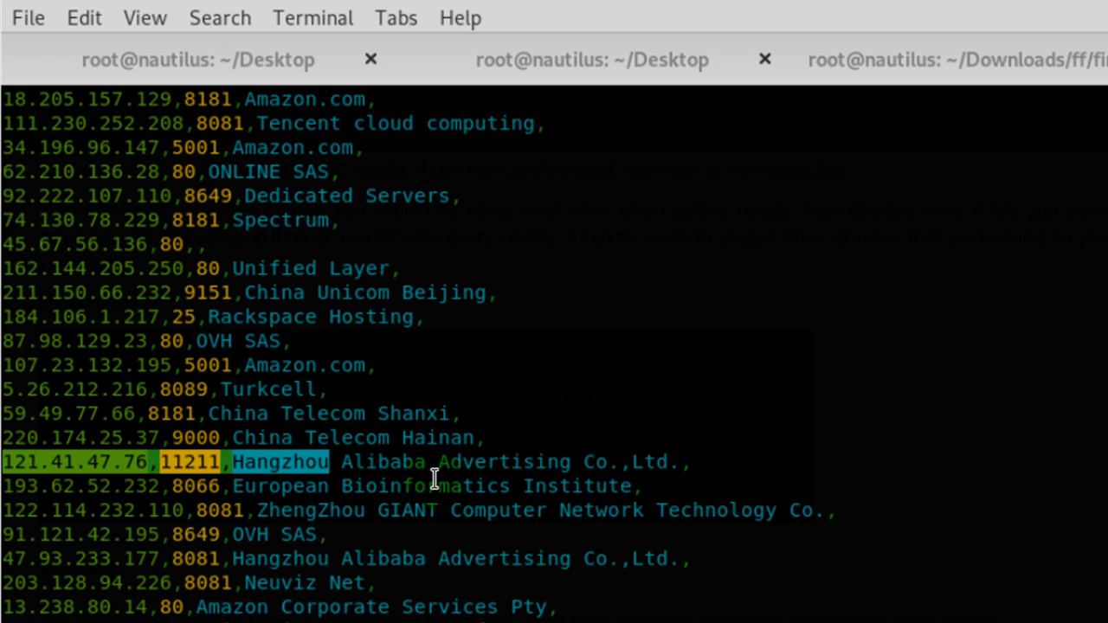
Scroll through the memcached results listing IP, port and organisation values
scroll(down, 3)
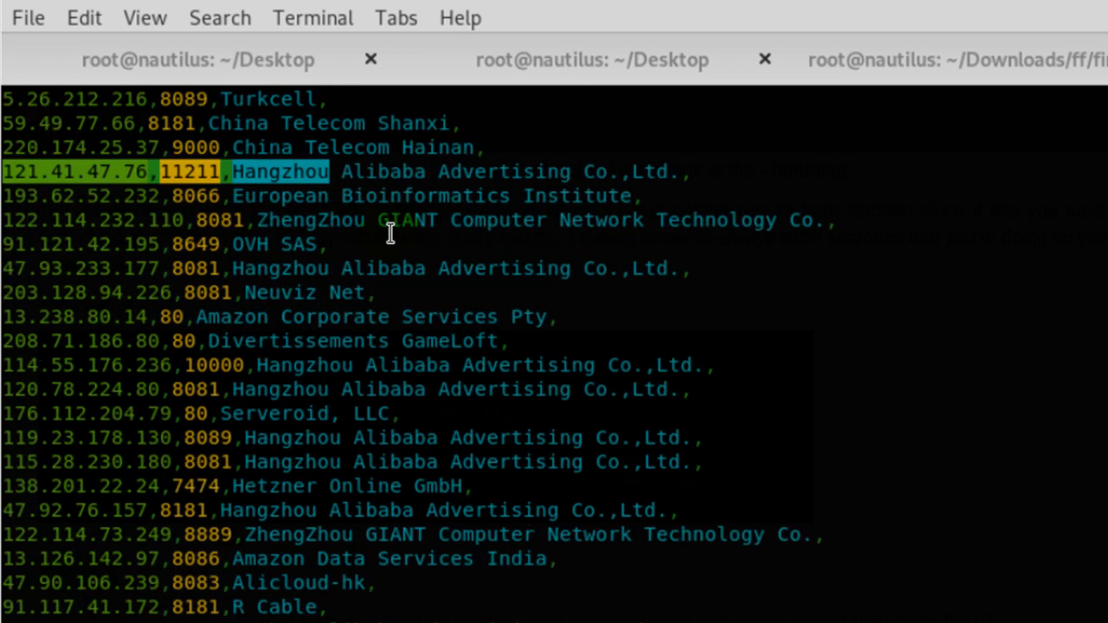
scroll(down, 3)
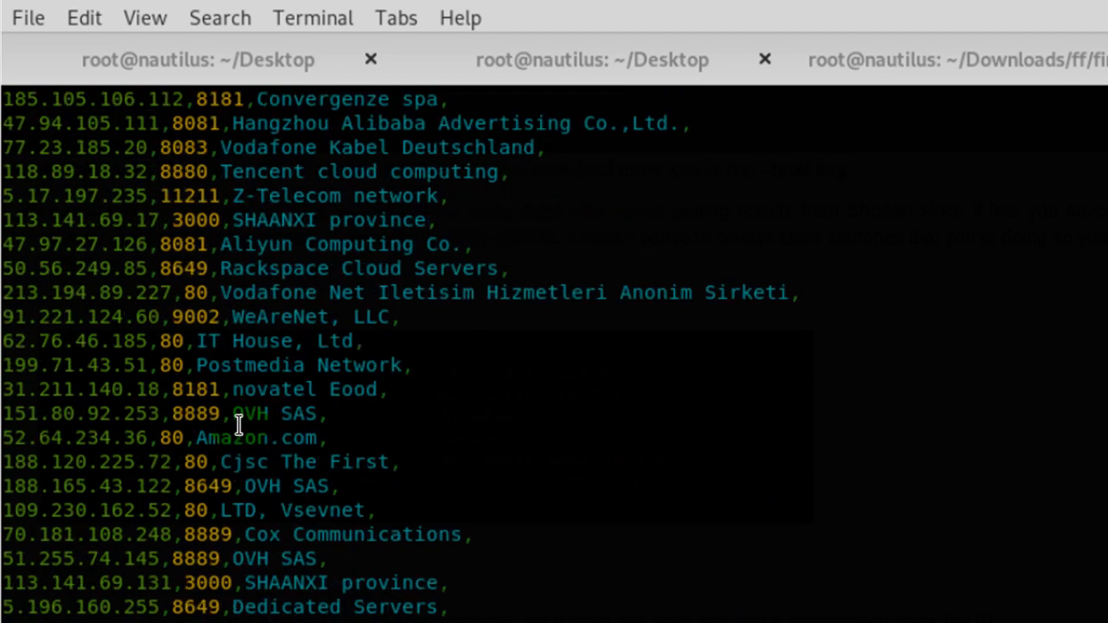
scroll(down, 3)
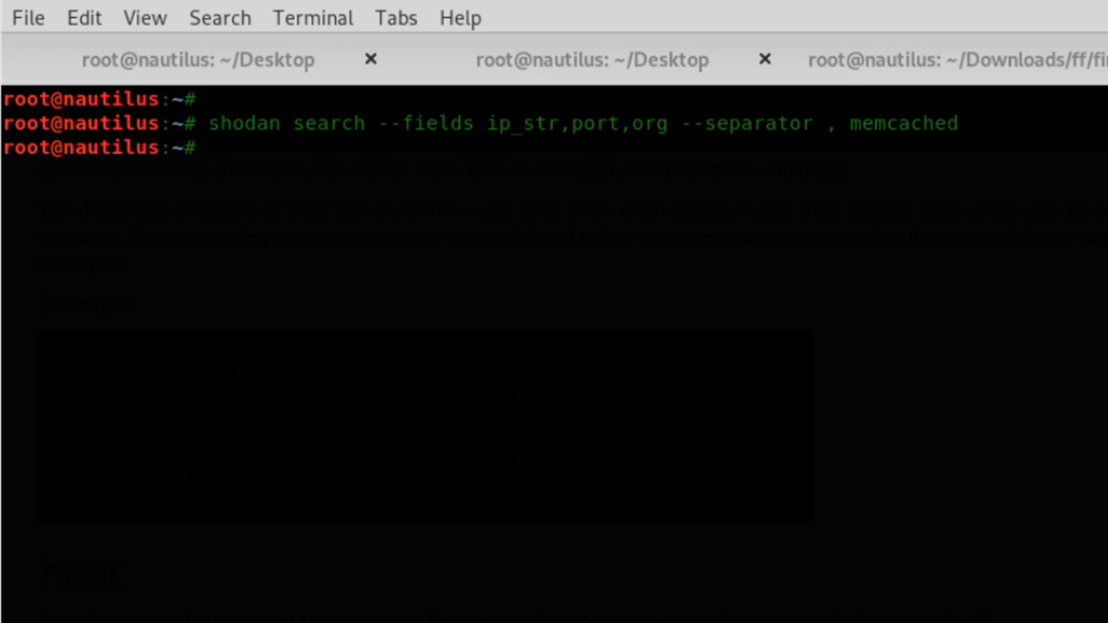
Browse past commands in history and run 'shodan search smtp'
text(shodan search --fields ip_str,port,org --separator , apache2 > apac2.csv)
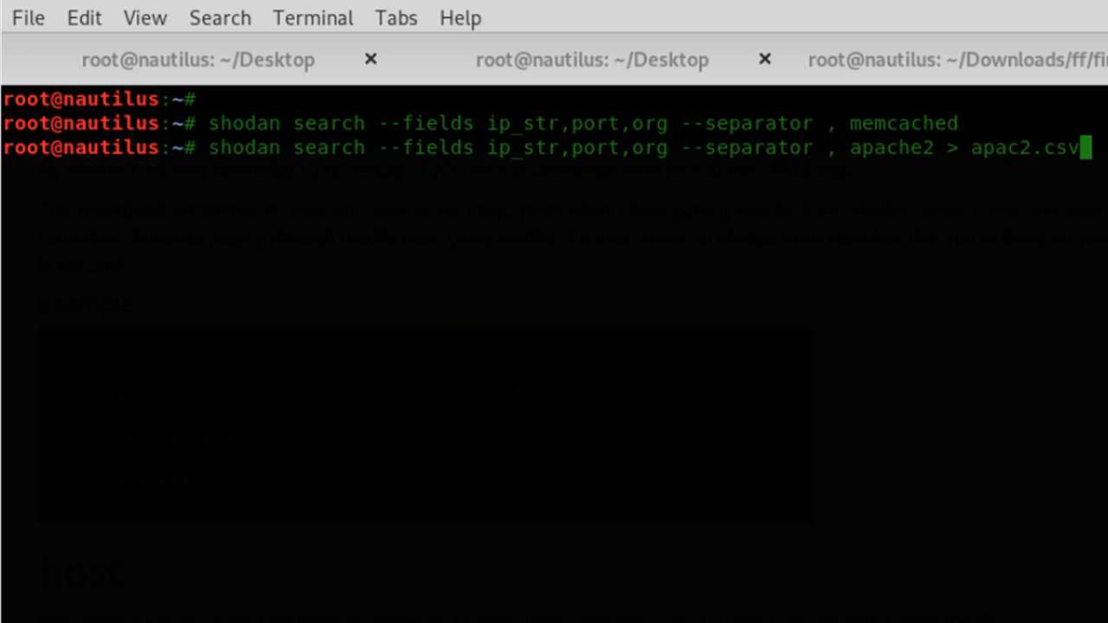
text(ls | grep *.gz)
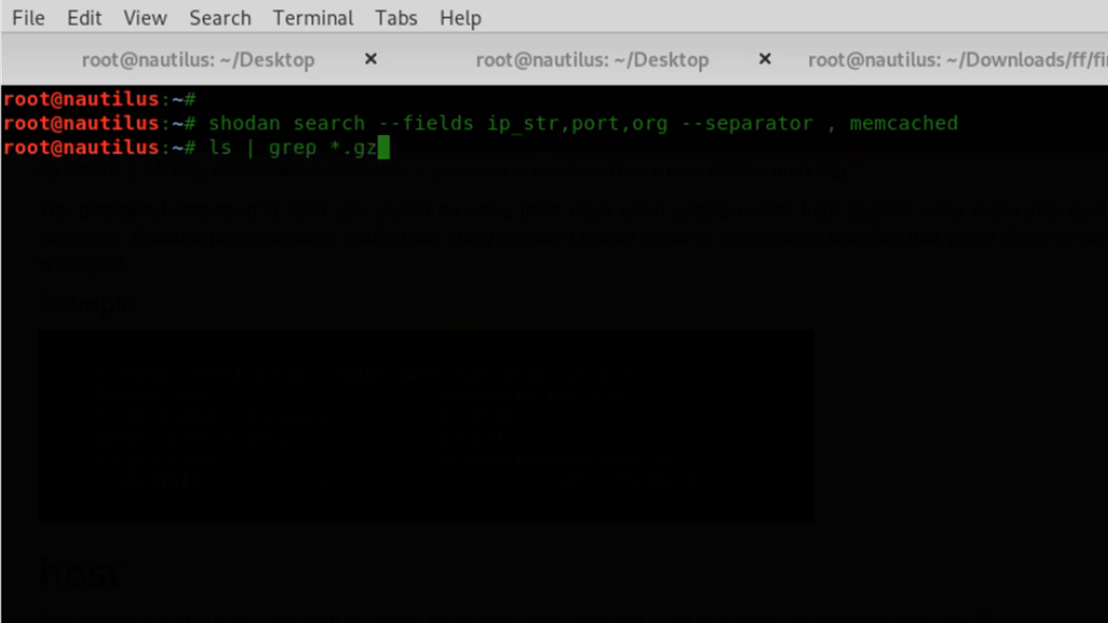
text(file nginx.json.gz)
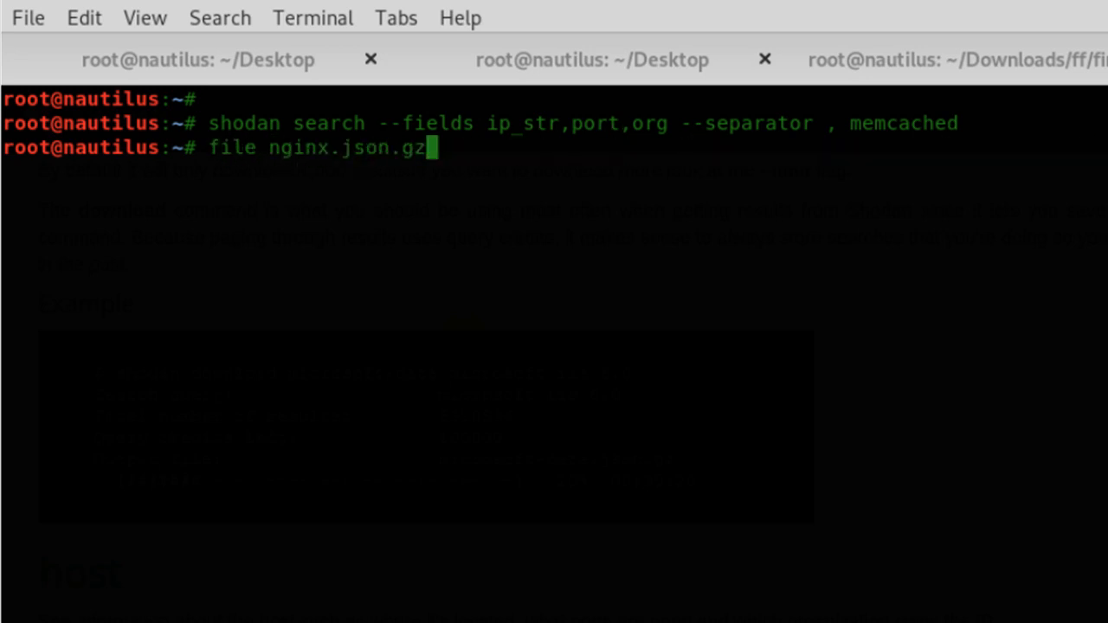
text(shodan search cloudflare)
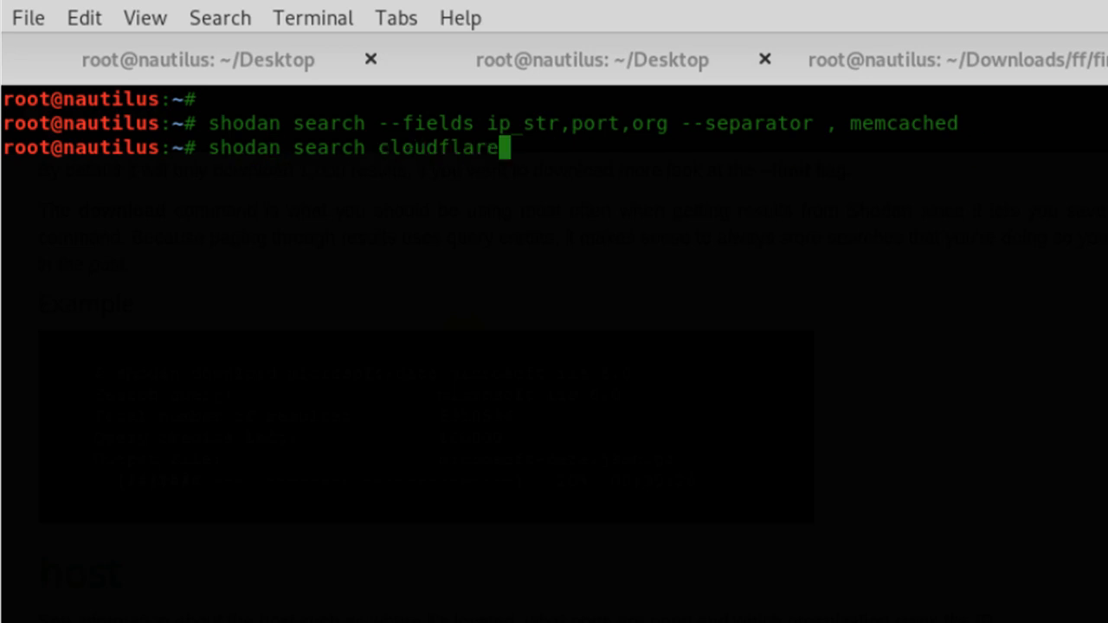
text(port 25)
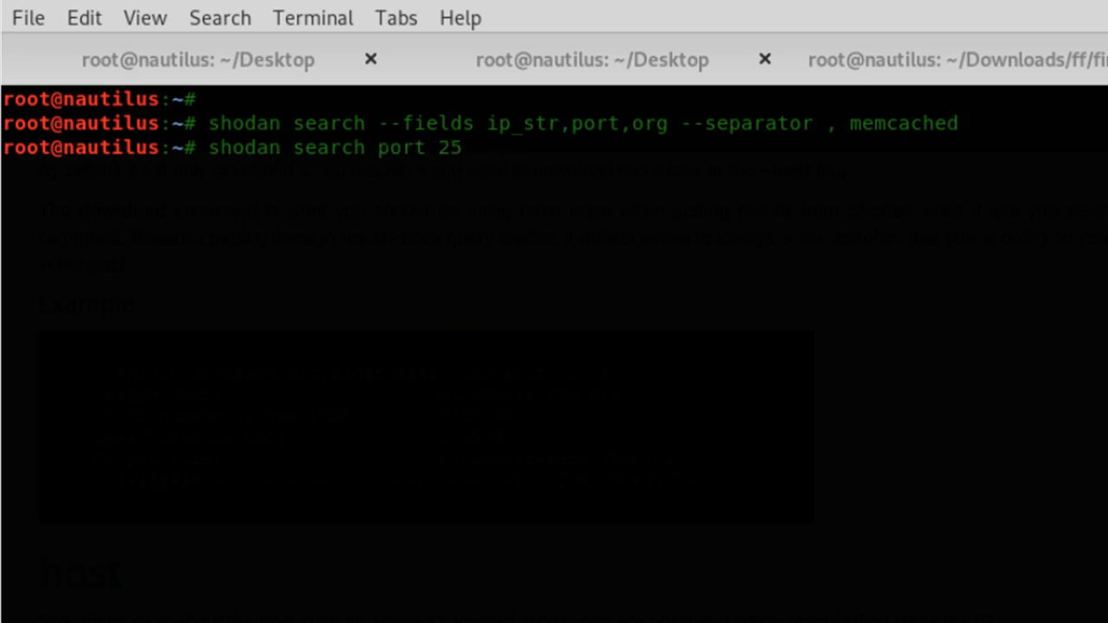
text(smtp)
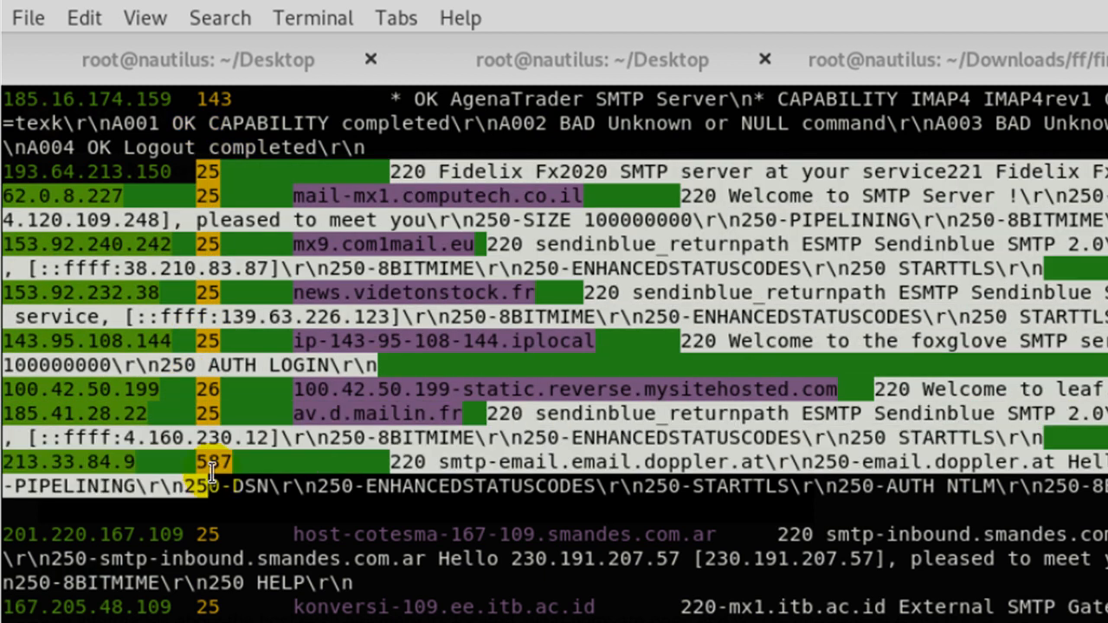
Scroll the SMTP banners and highlight the unusual port 587 entry
scroll(down, 3)
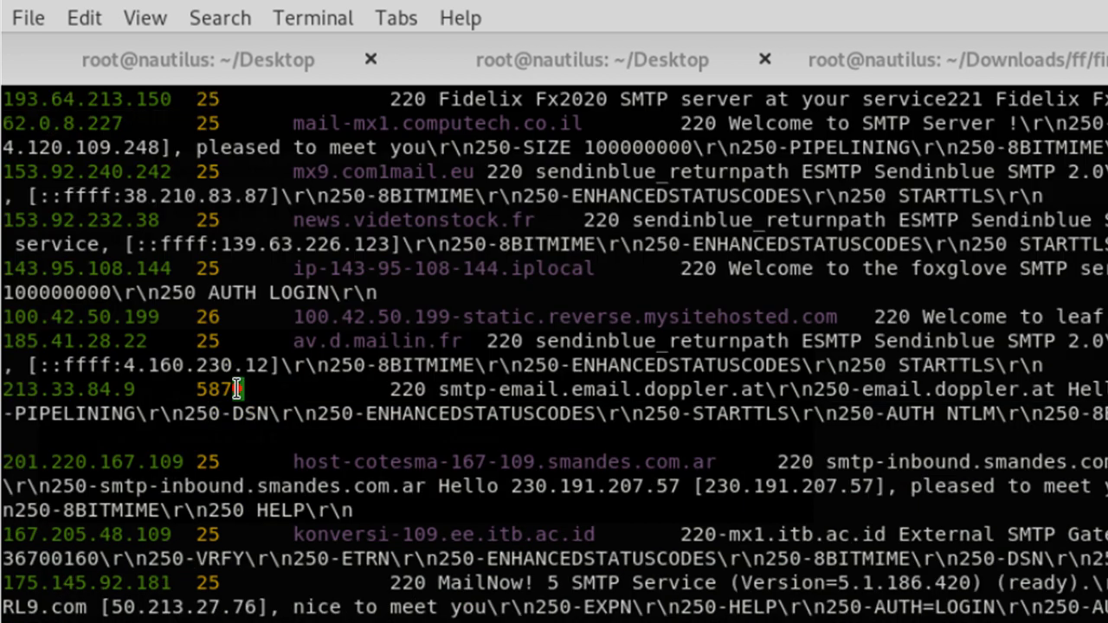
double_click(214, 388)
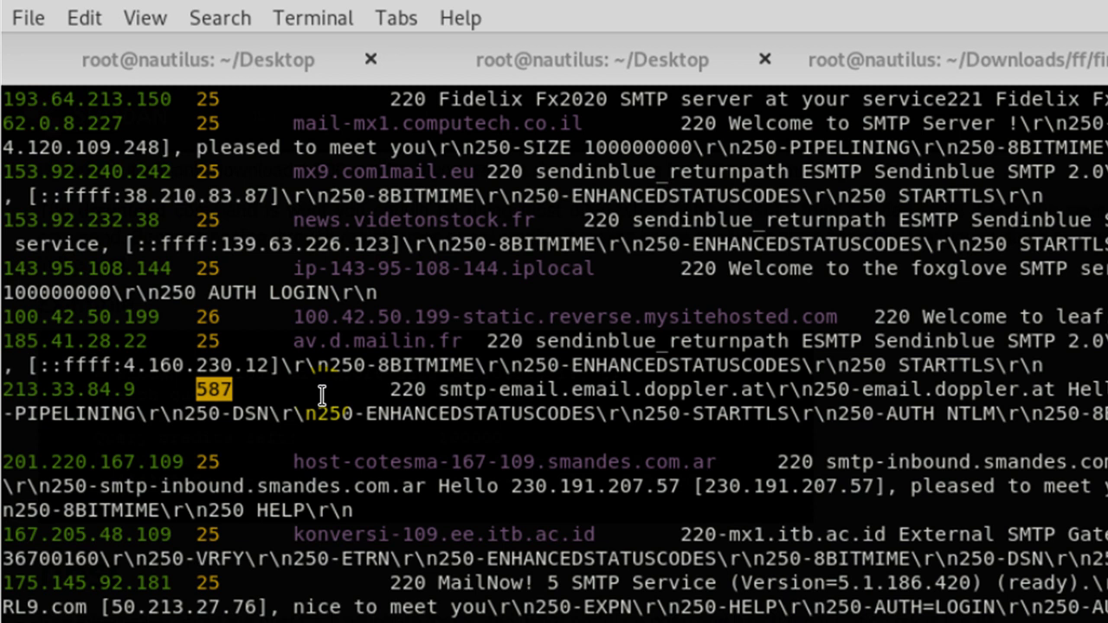
scroll(down, 3)
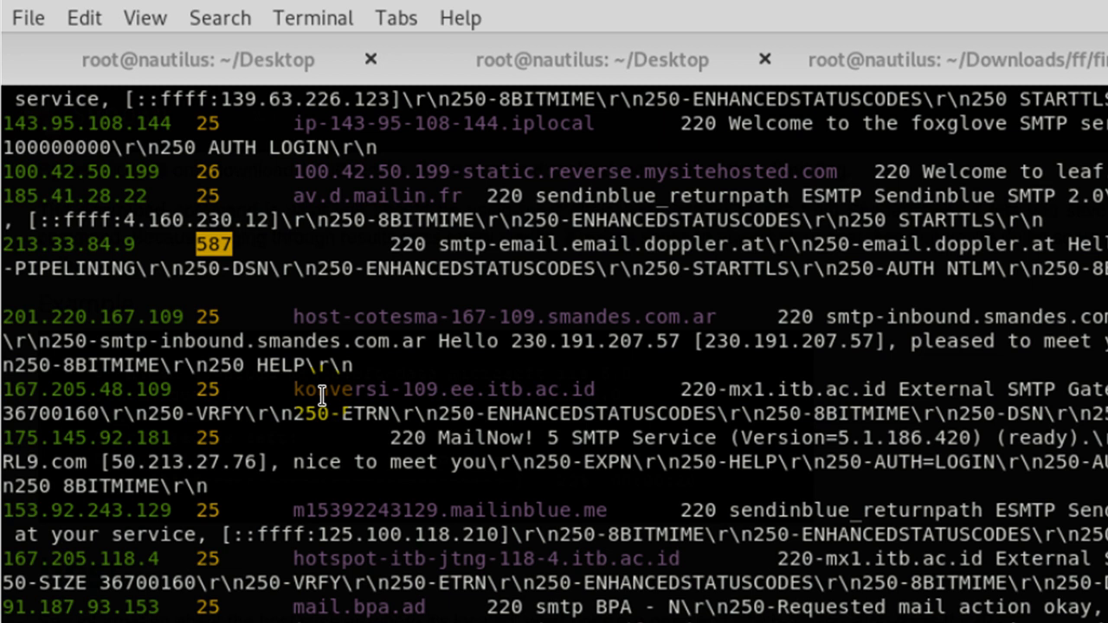
scroll(down, 3)
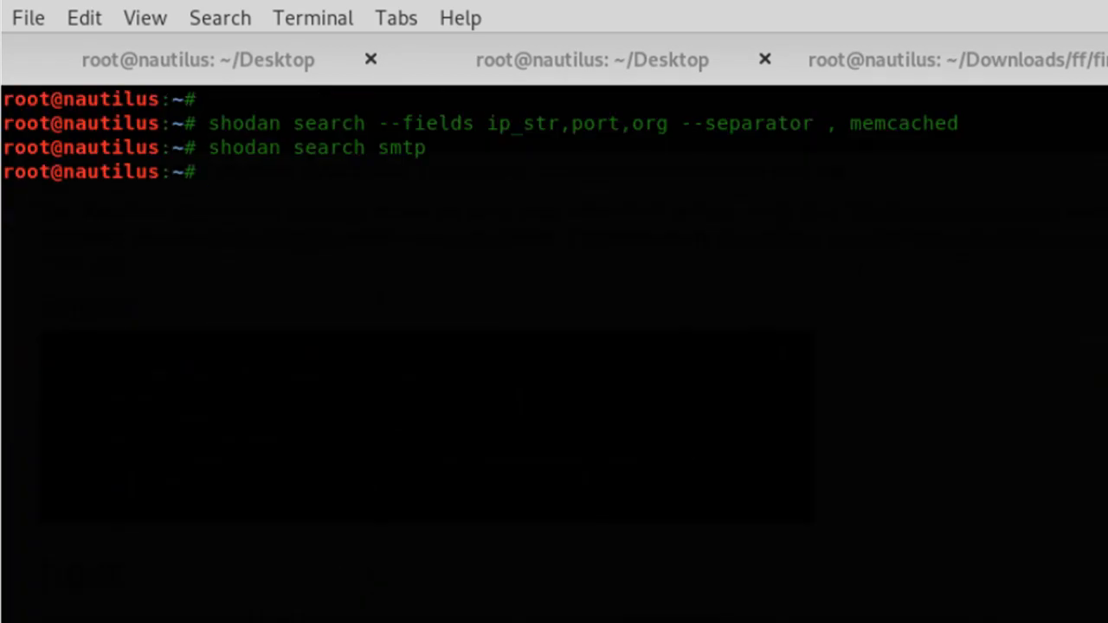
Change the smtp search to 'shodan search telnet' and scroll through its banners
text(shodan search smt)
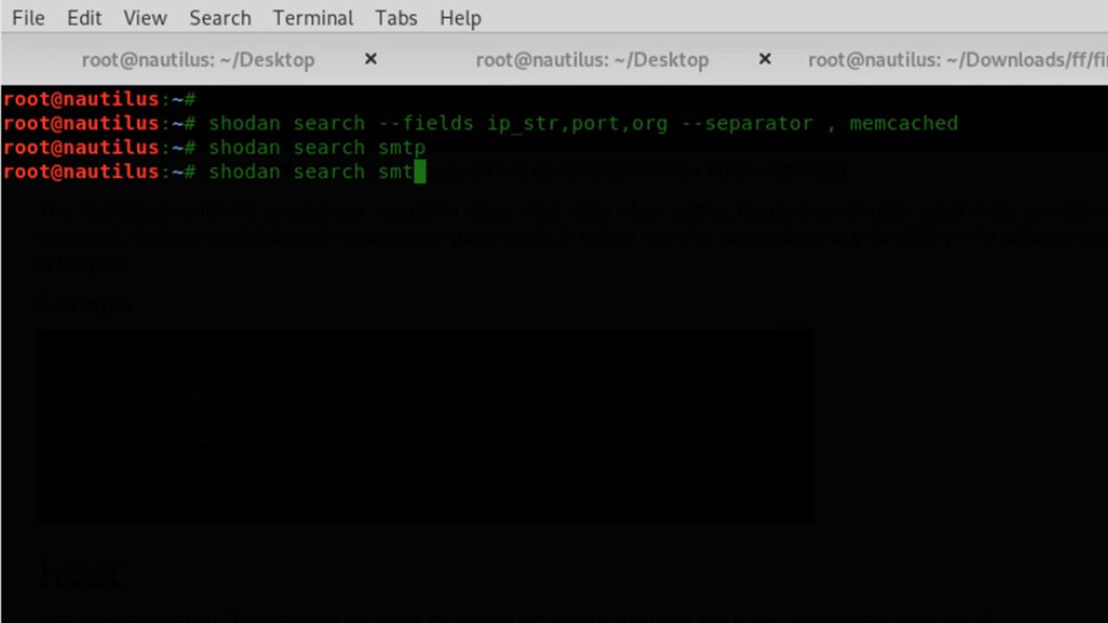
key(BackSpace)
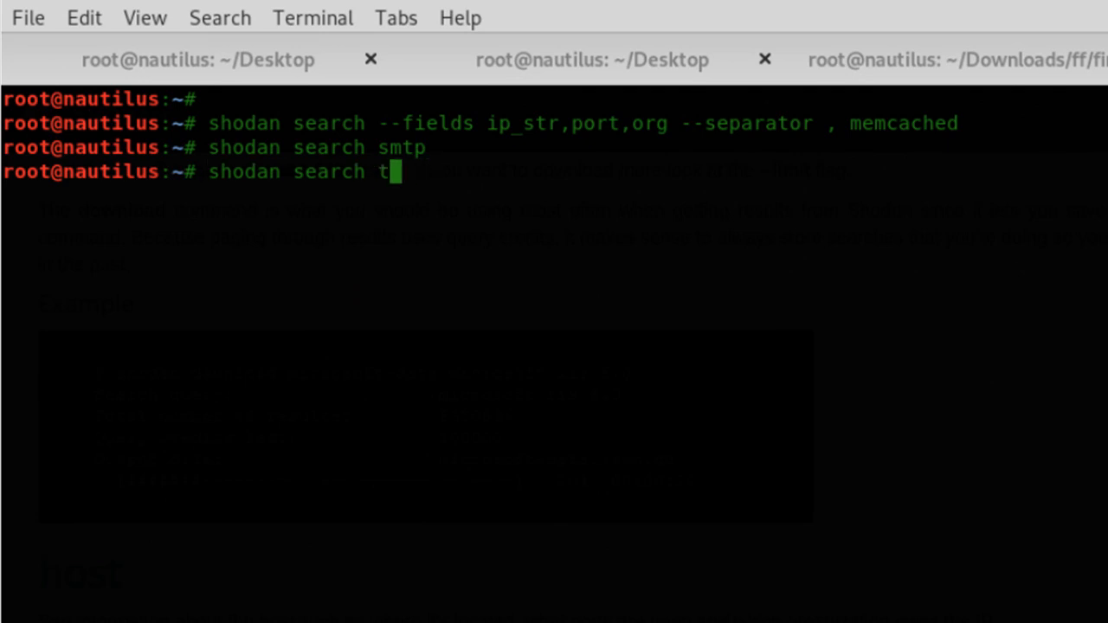
text(elnet)
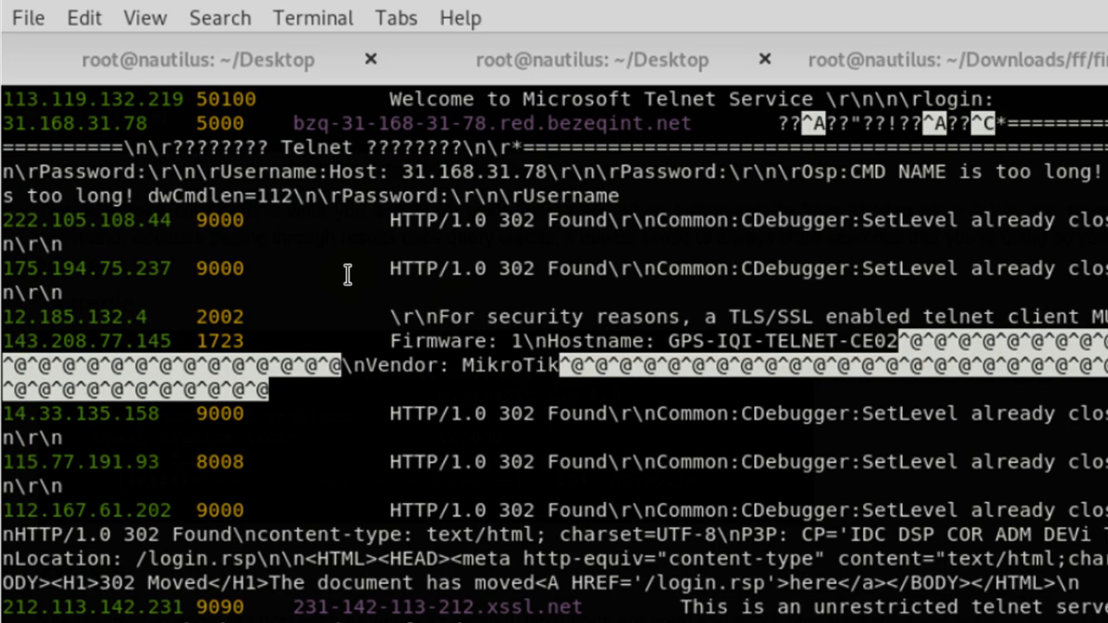
scroll(down, 3)
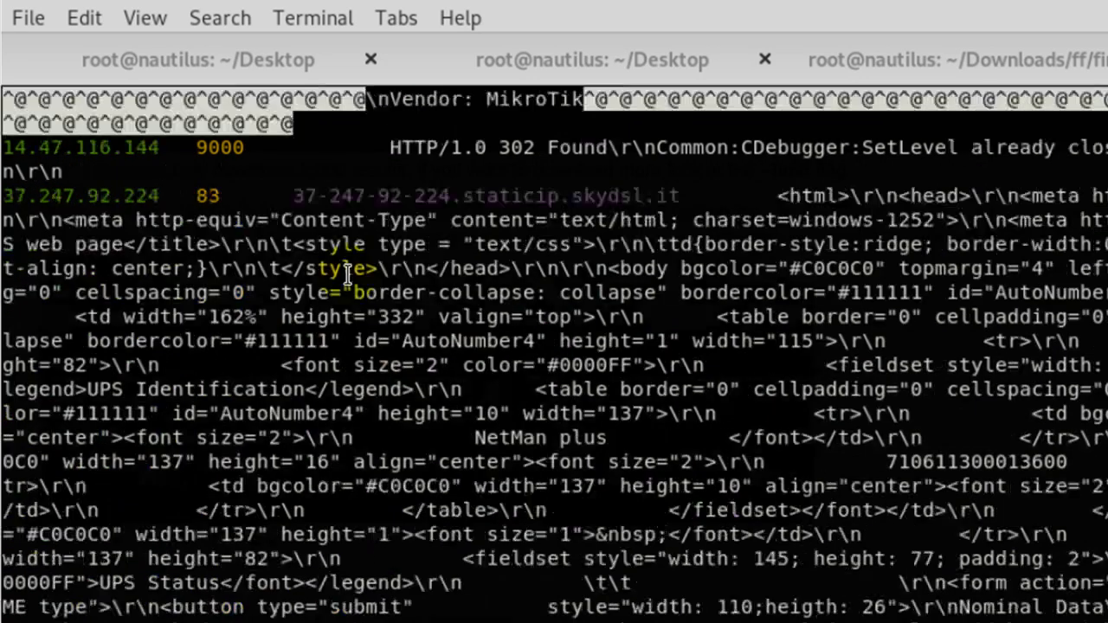
scroll(down, 3)
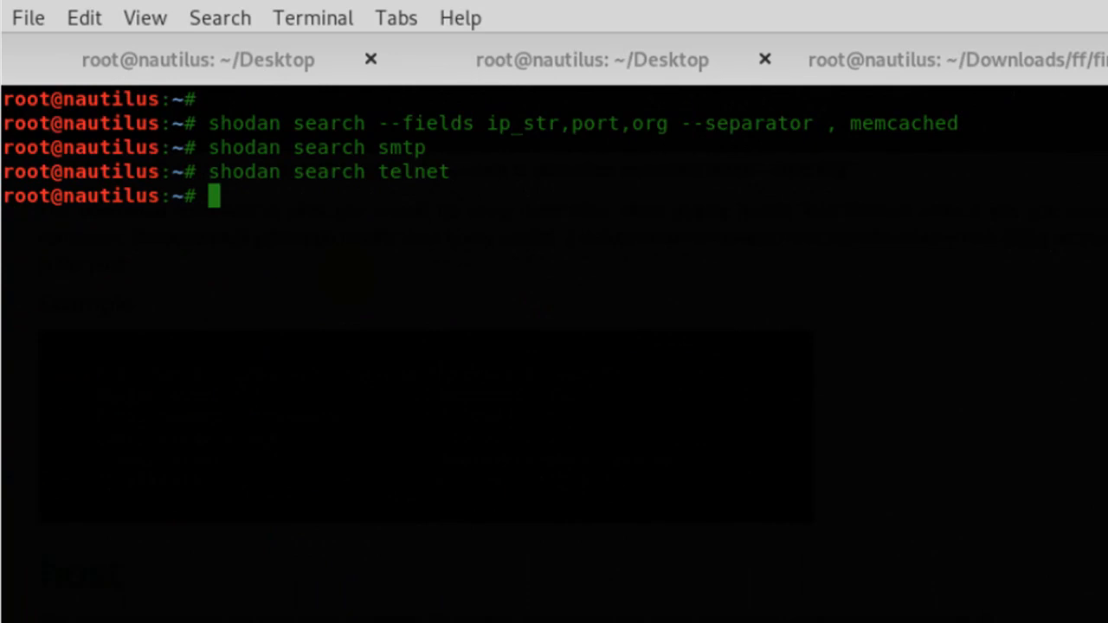
Search 'telnet.option port 23', then retry with 'port:23' and get the API plan error
text(shodan search telnet)
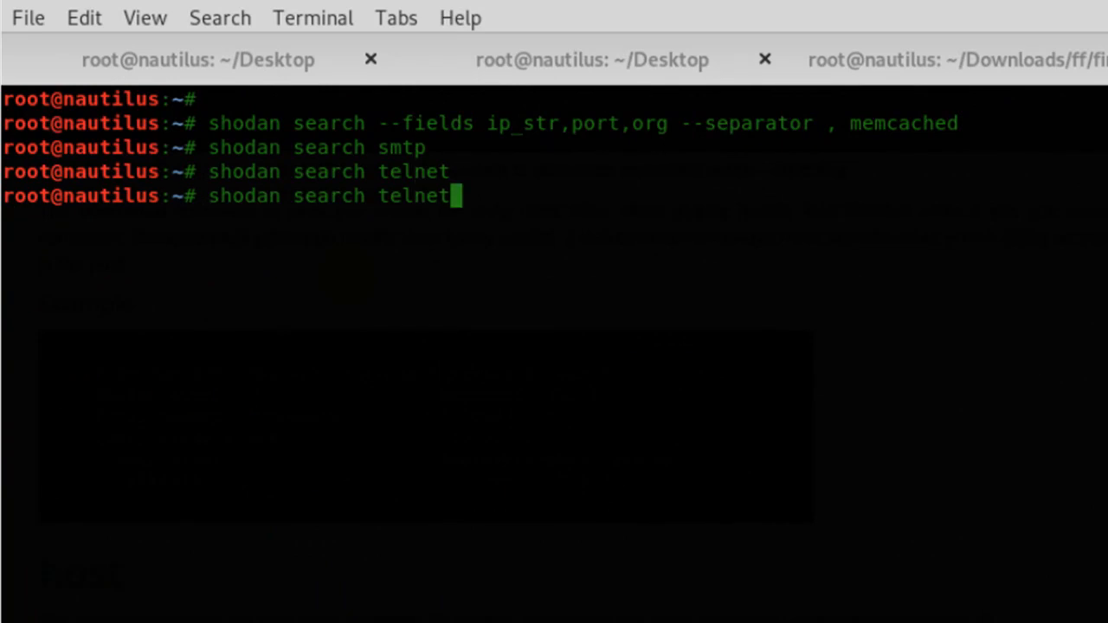
text(.option port)
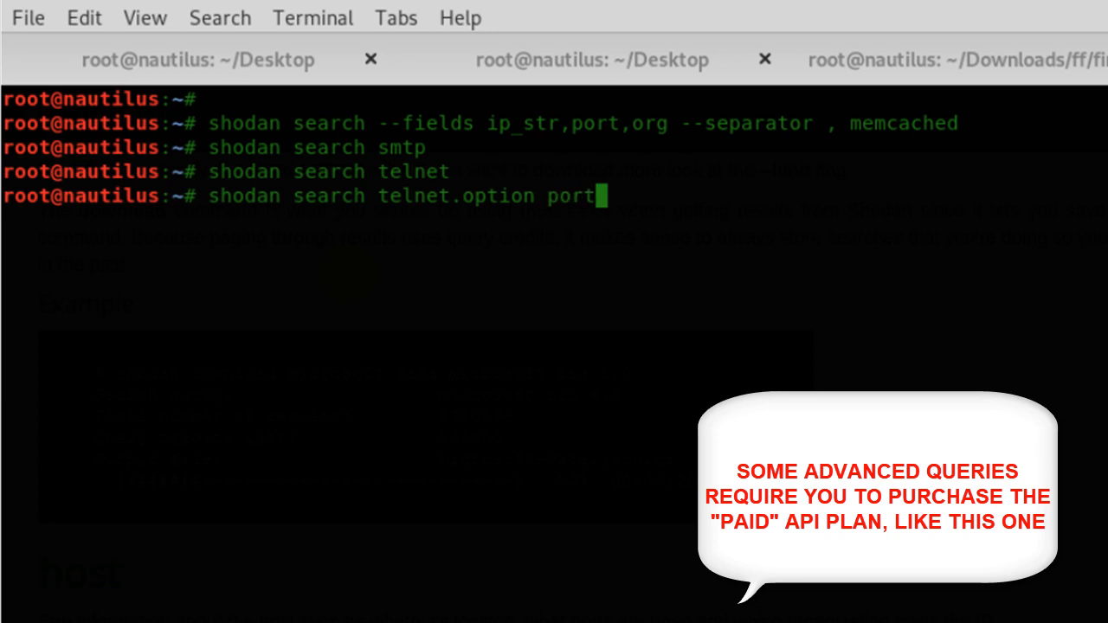
text(" ")
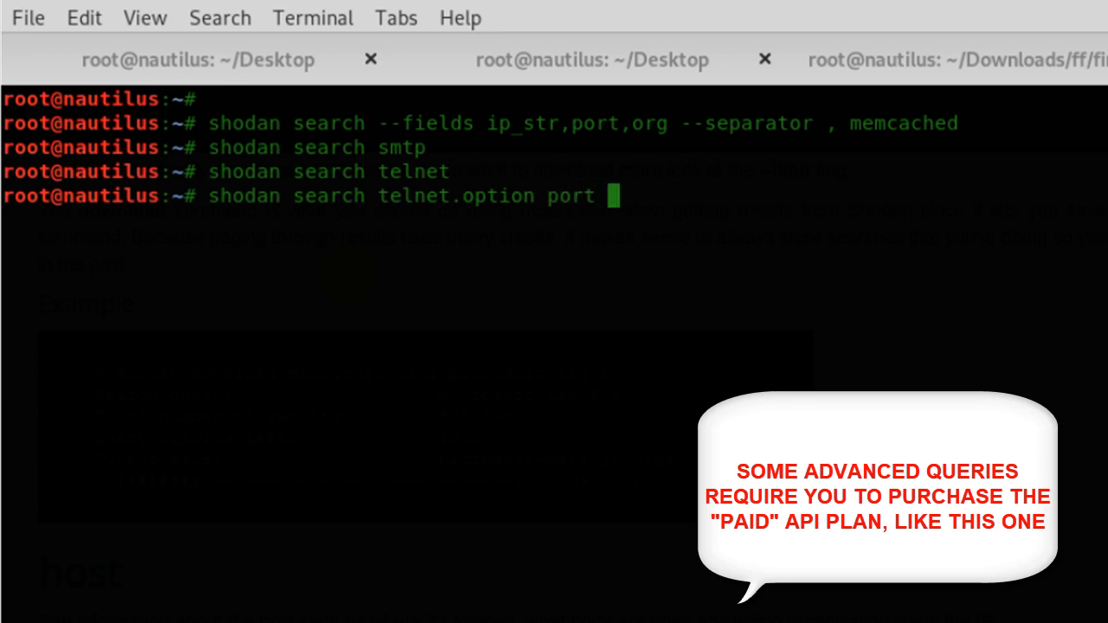
text(23)
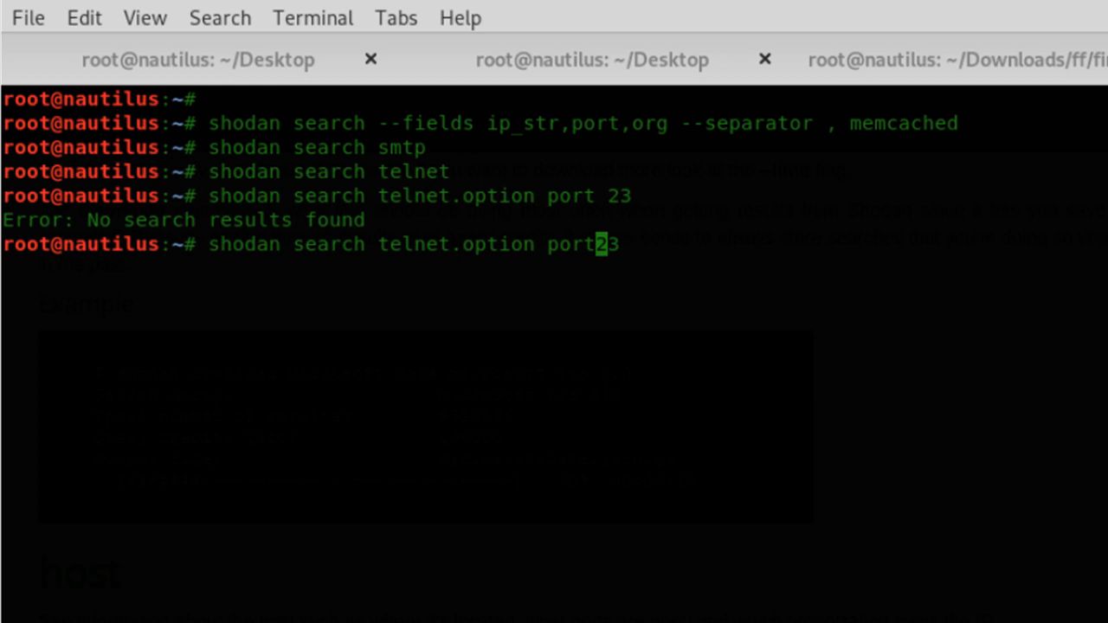
text(:)
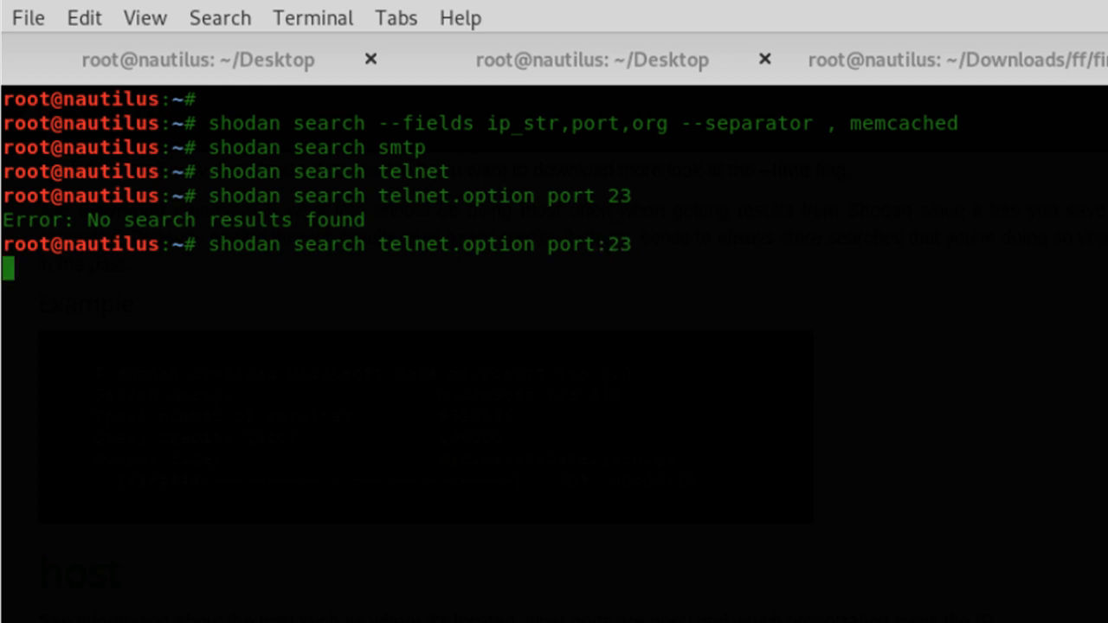
mouse_move(448, 470)
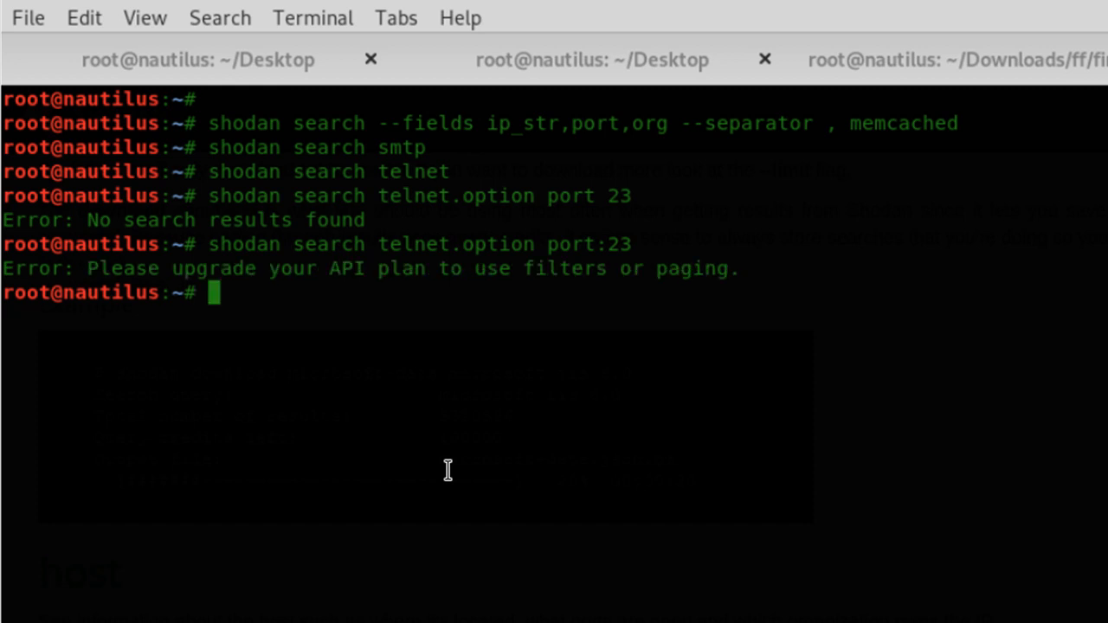
mouse_move(230, 334)
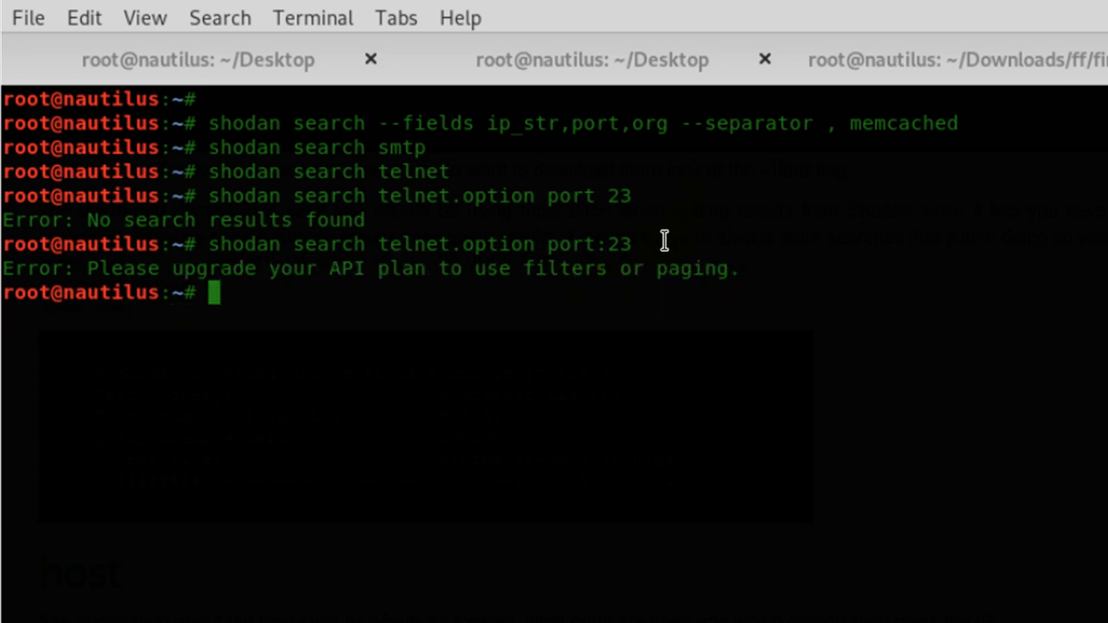
double_click(251, 220)
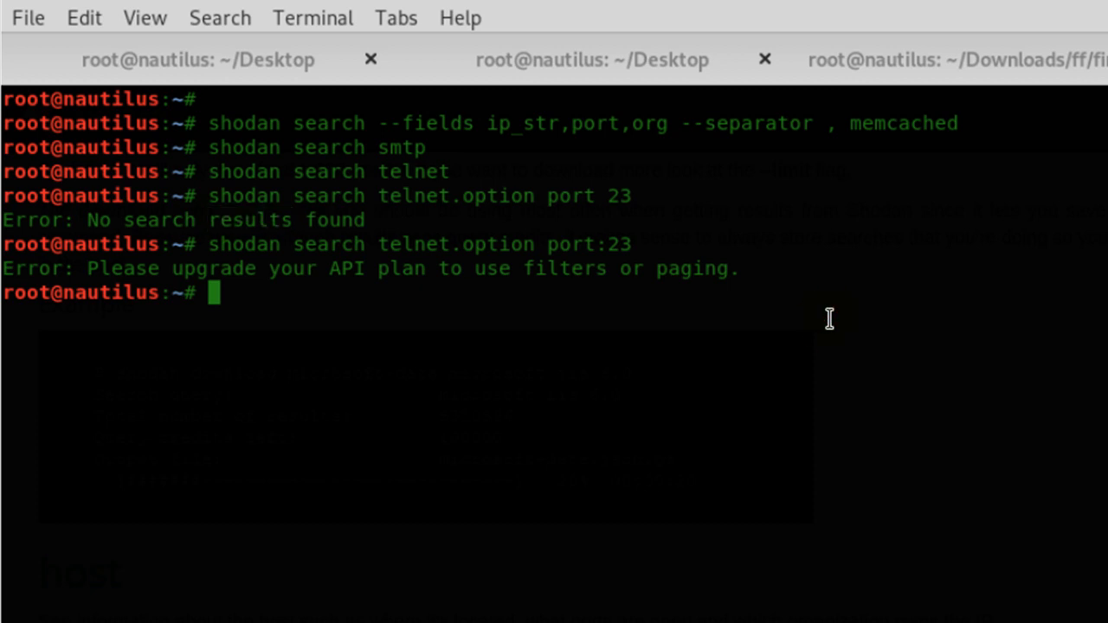
Run 'shodan search 23' and scroll through the mixed HTTP and SSH banners
text(shodan search telnet.option port:23)
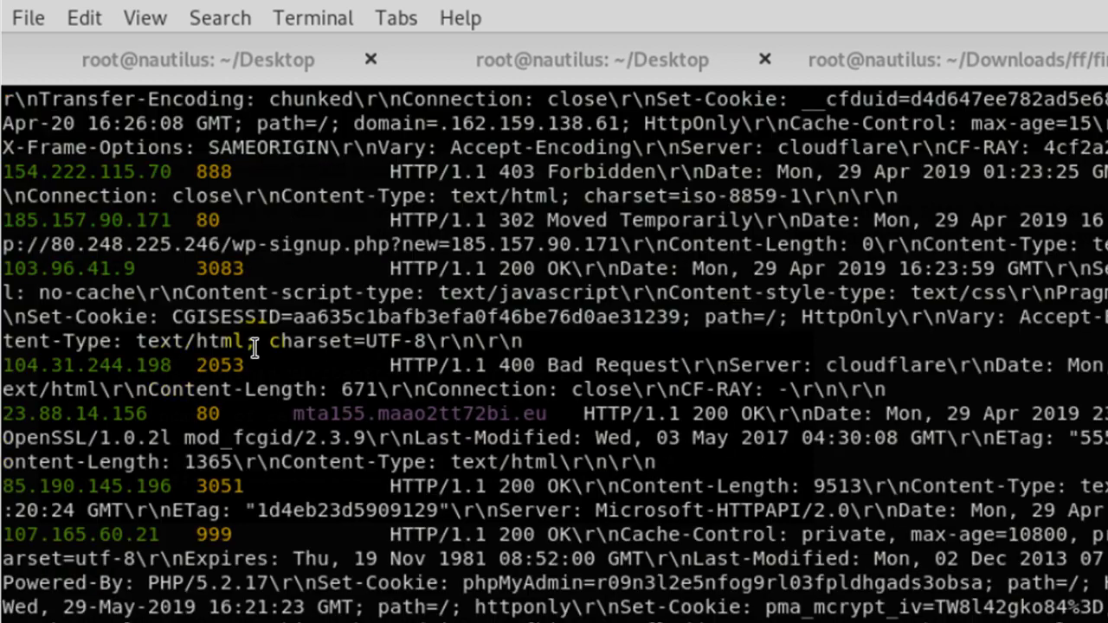
scroll(down, 3)
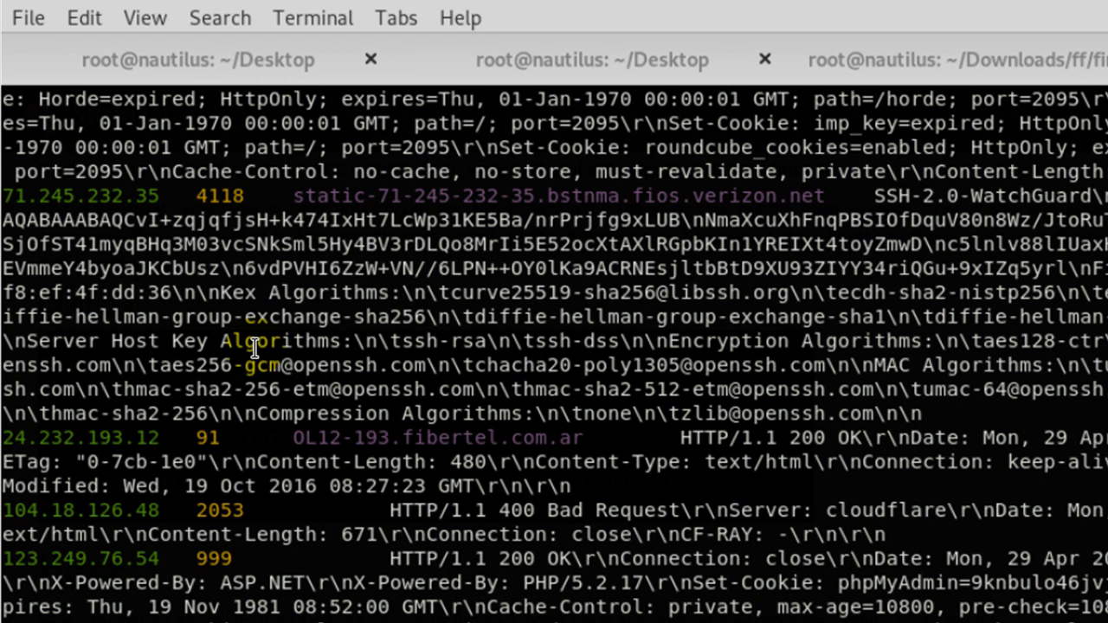
scroll(down, 3)
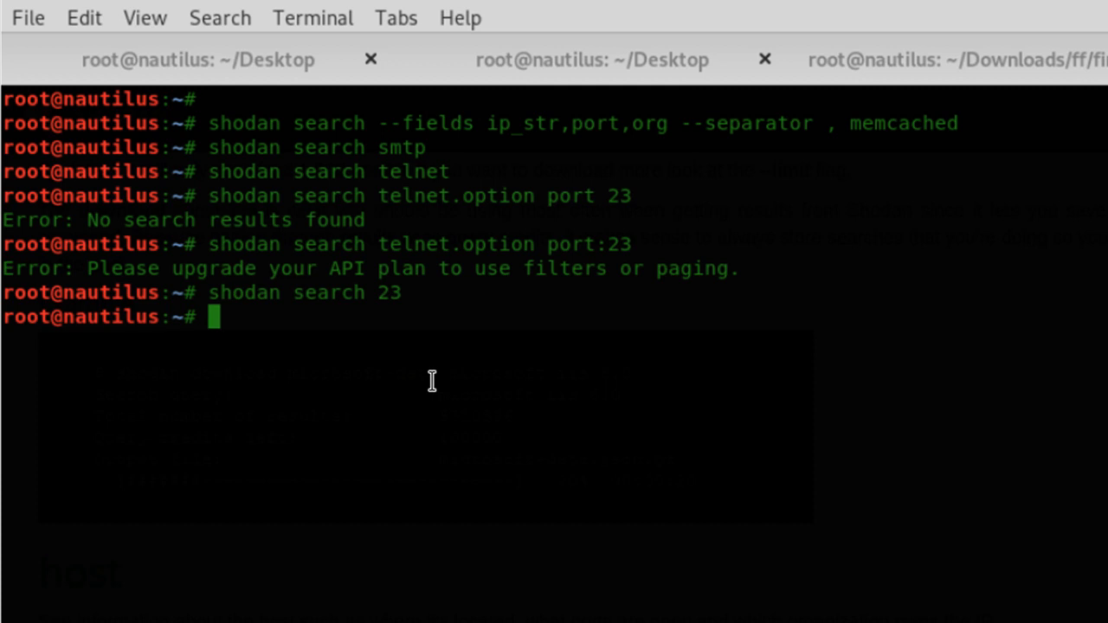
mouse_move(1043, 391)
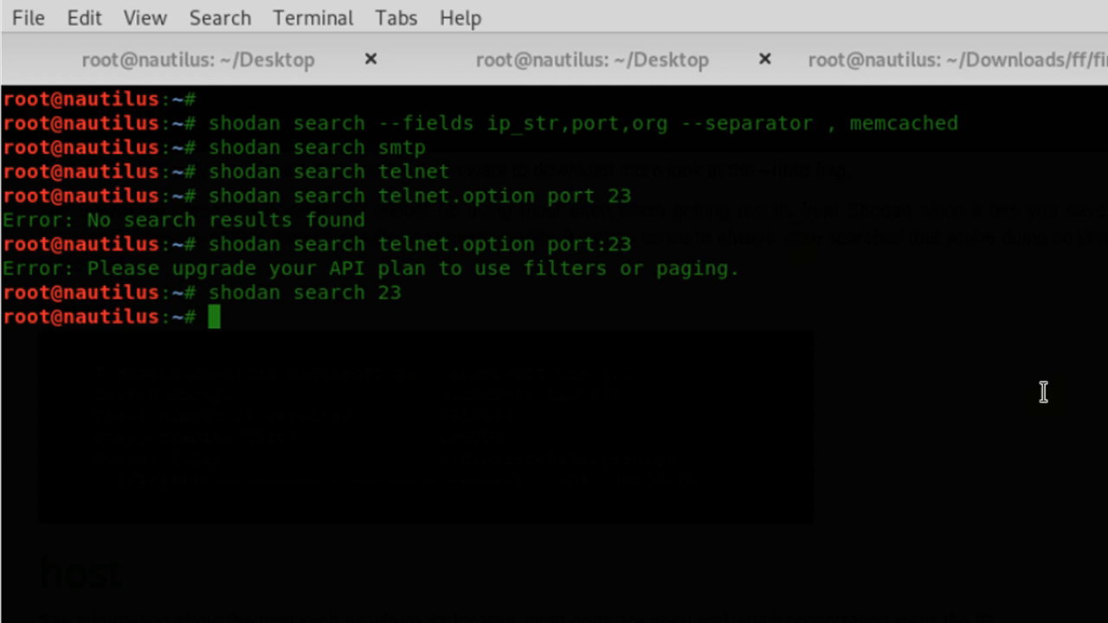